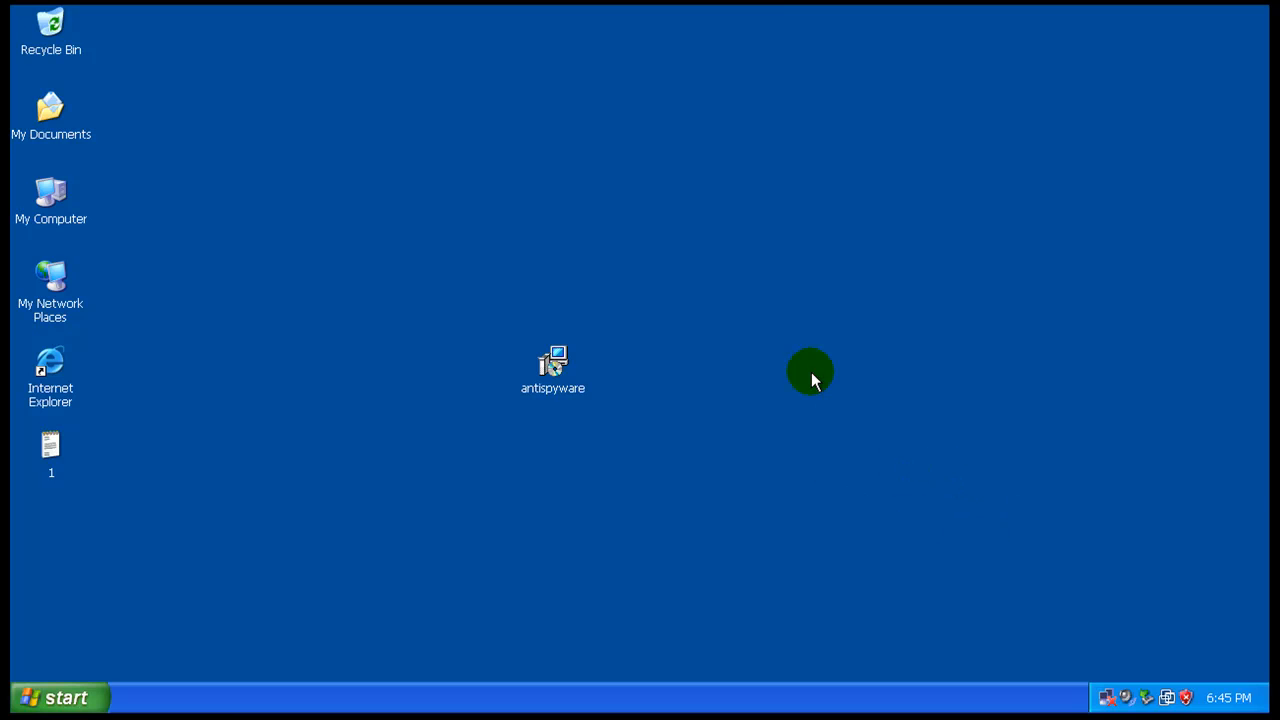
Step: Inspect the antispyware installer's file properties and close them without changes
right_click(553, 365)
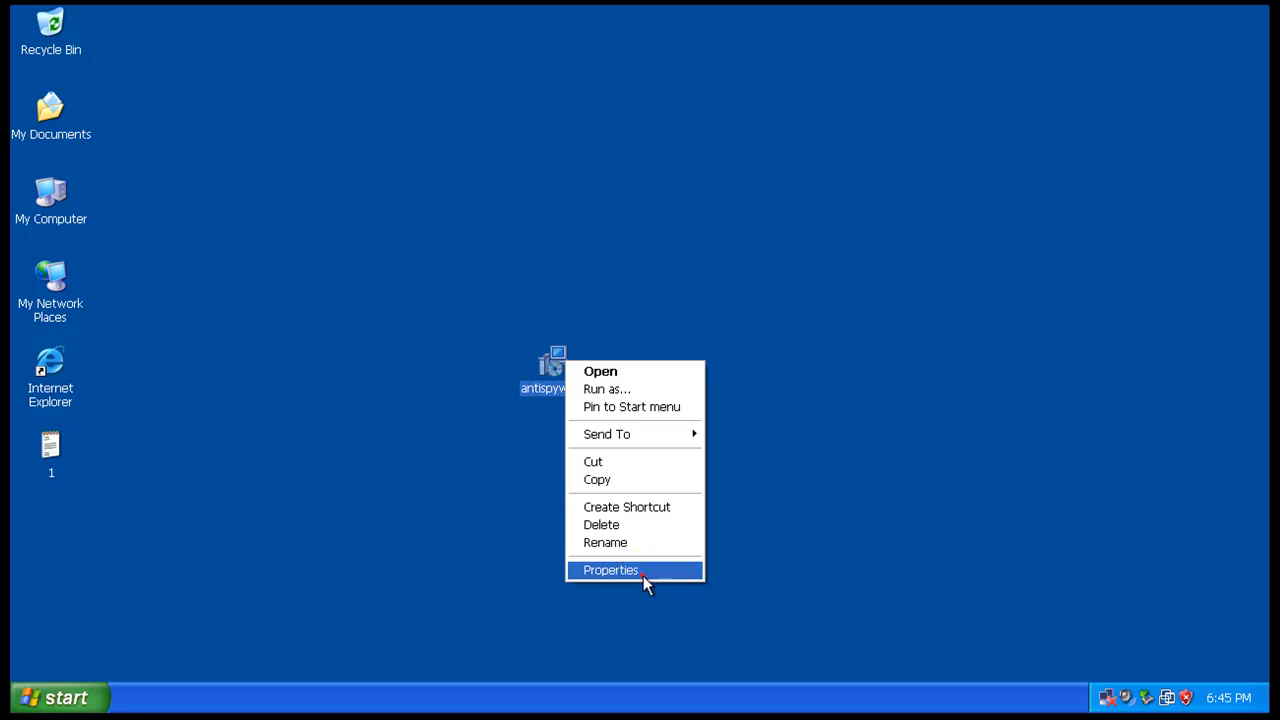
left_click(610, 570)
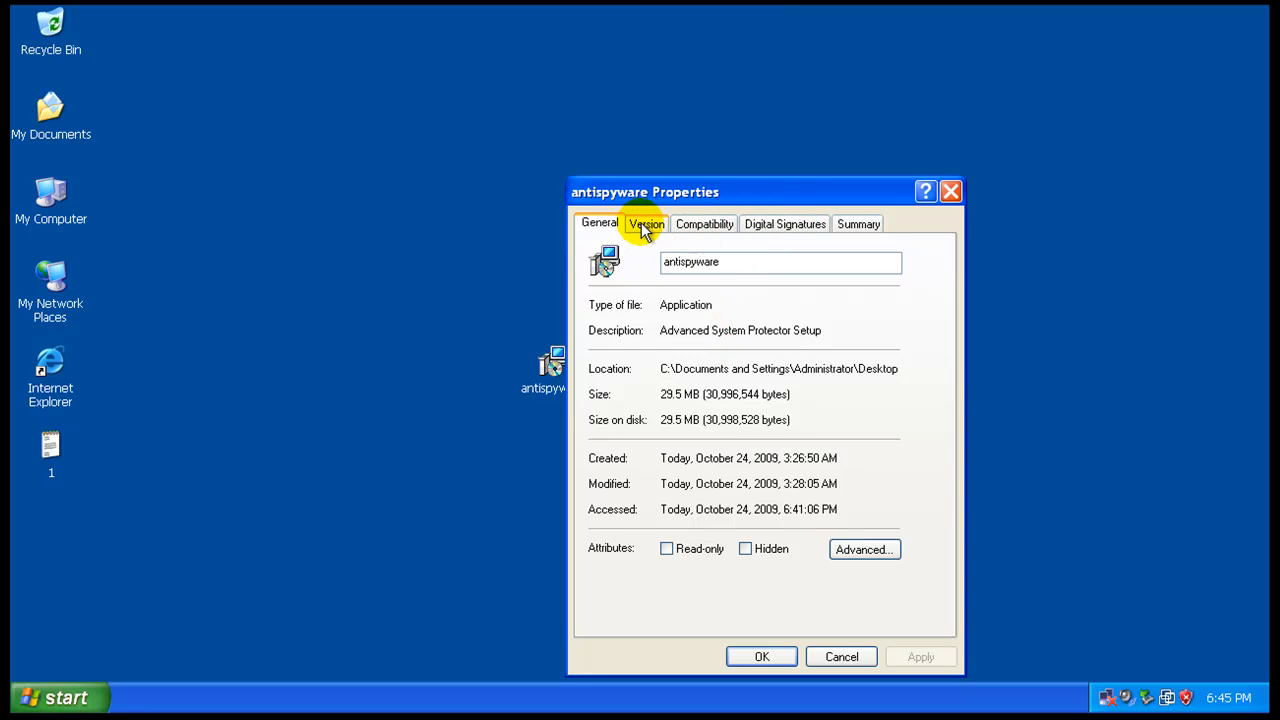
double_click(676, 330)
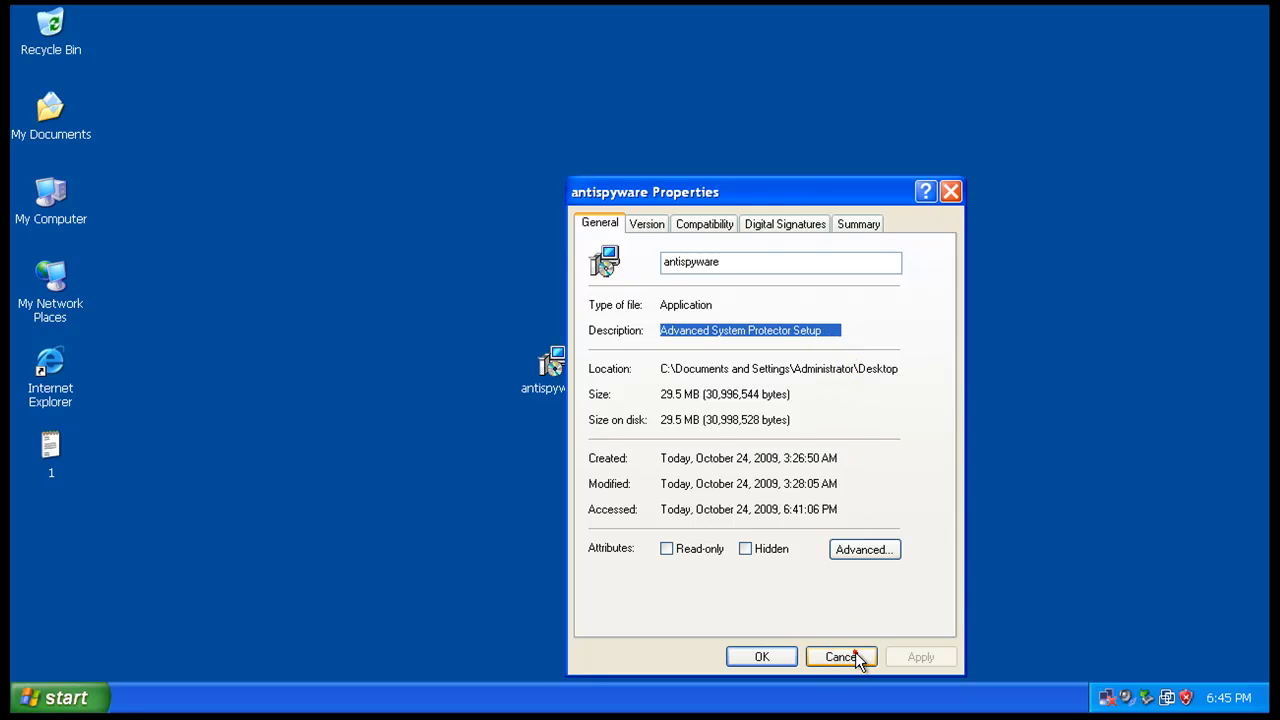
left_click(841, 657)
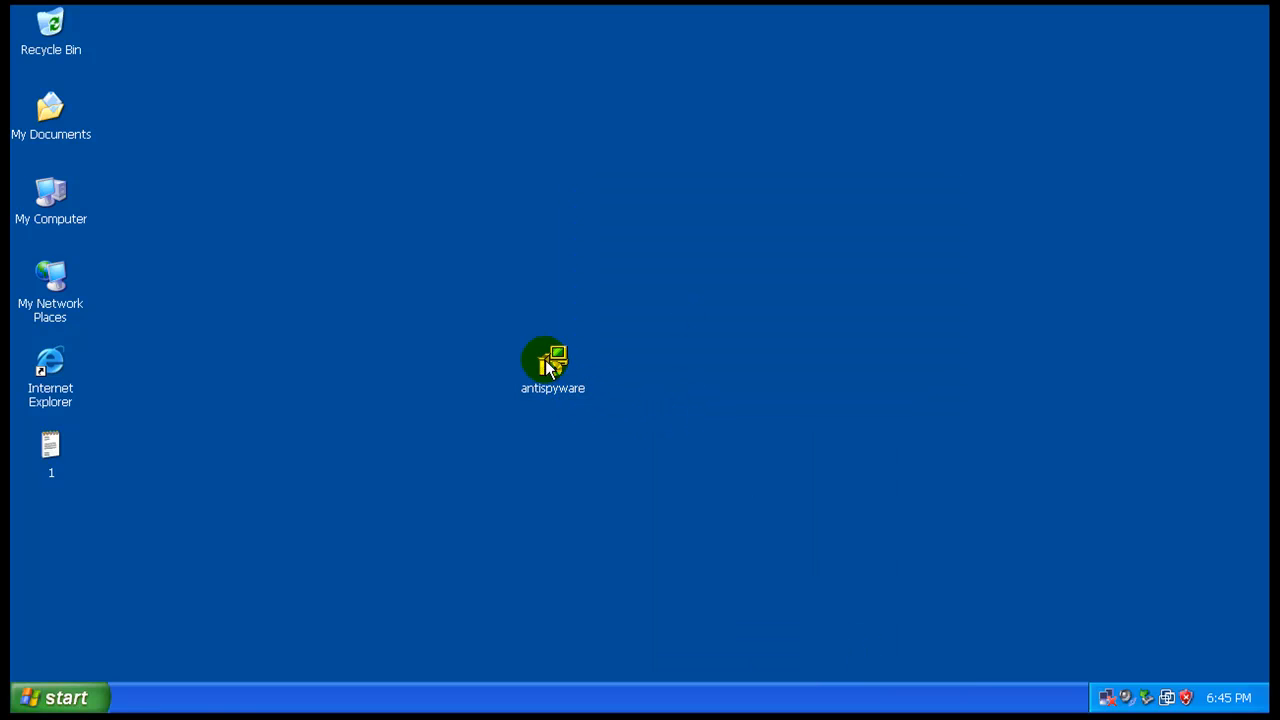
Step: Run the antispyware installer, accept the license agreement and finish the Setup wizard
double_click(553, 360)
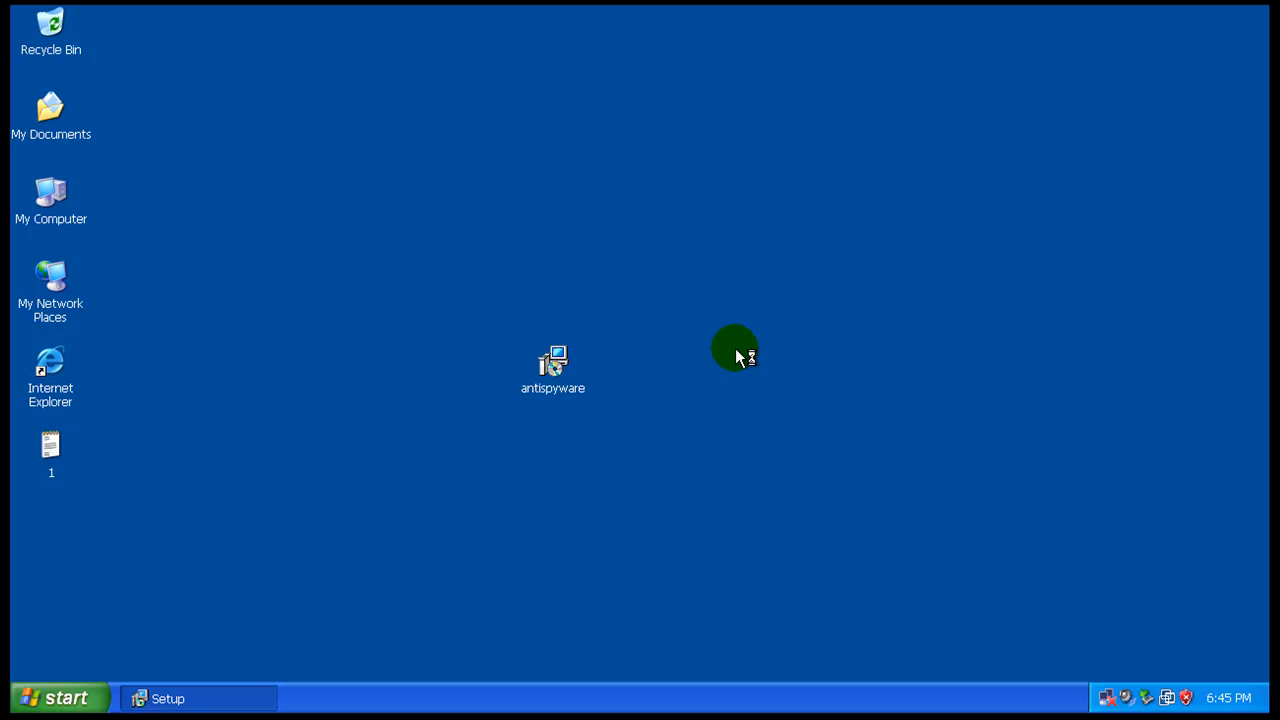
mouse_move(1070, 470)
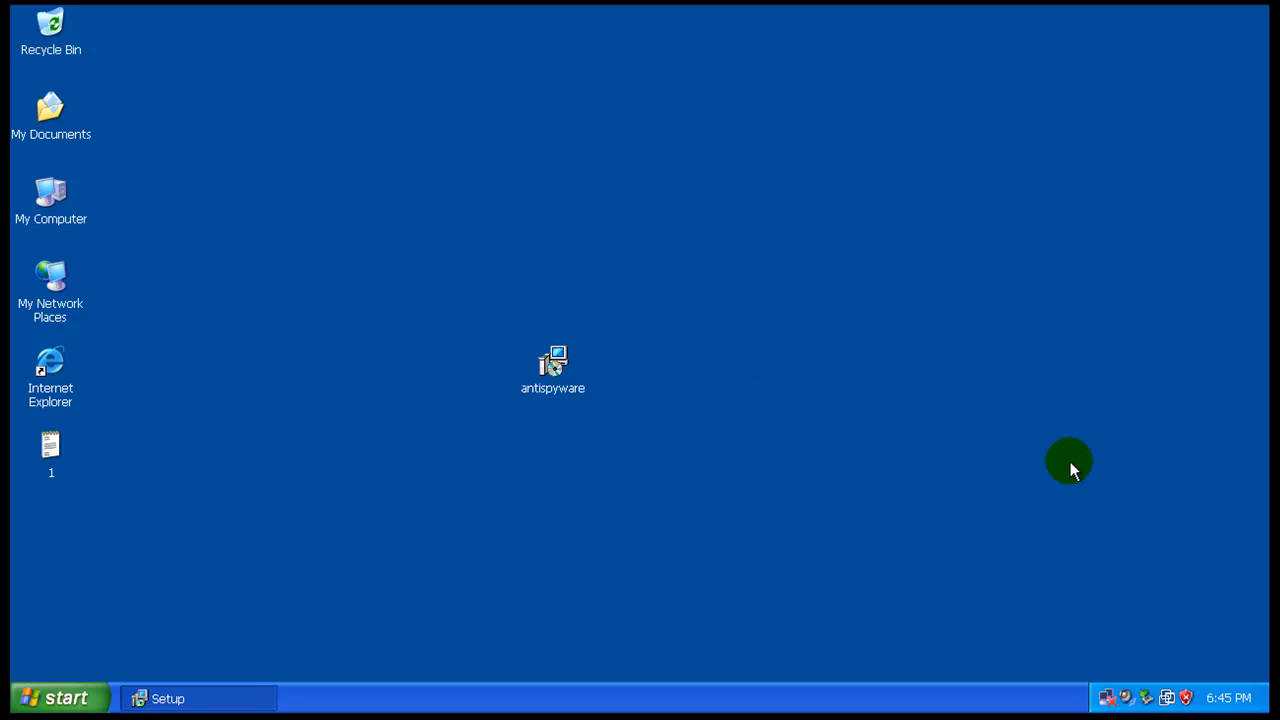
mouse_move(923, 420)
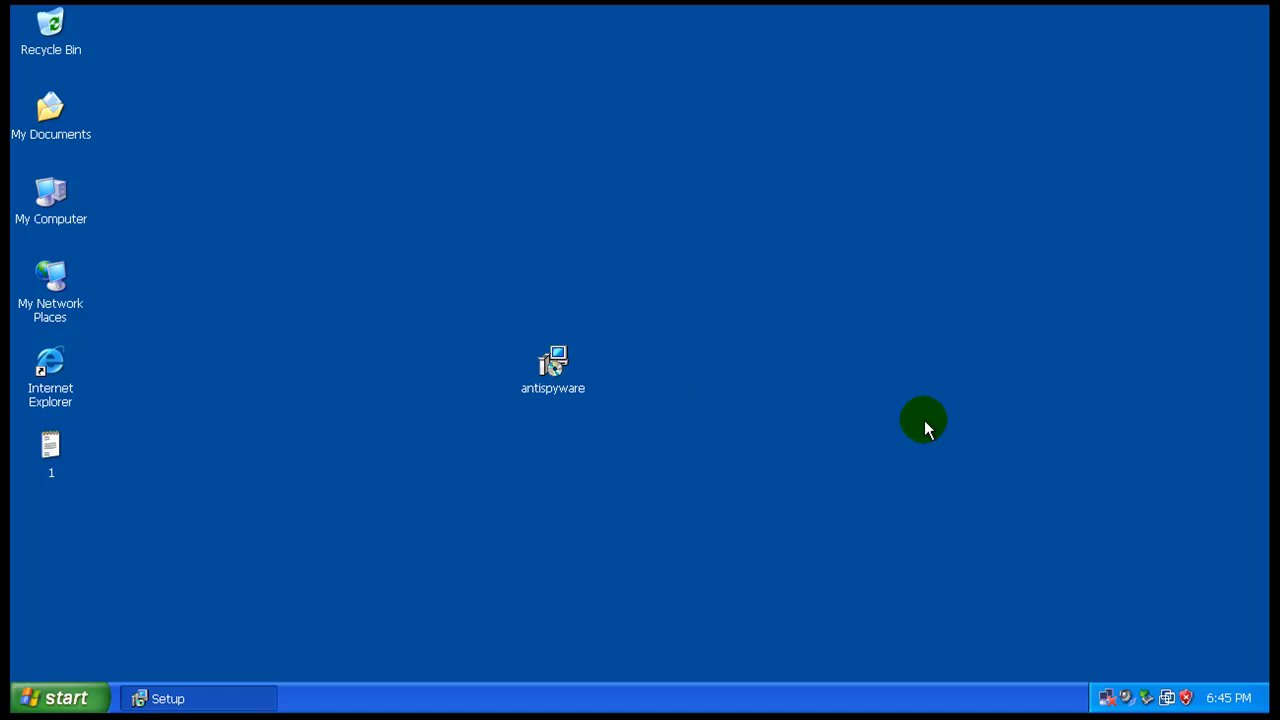
mouse_move(755, 458)
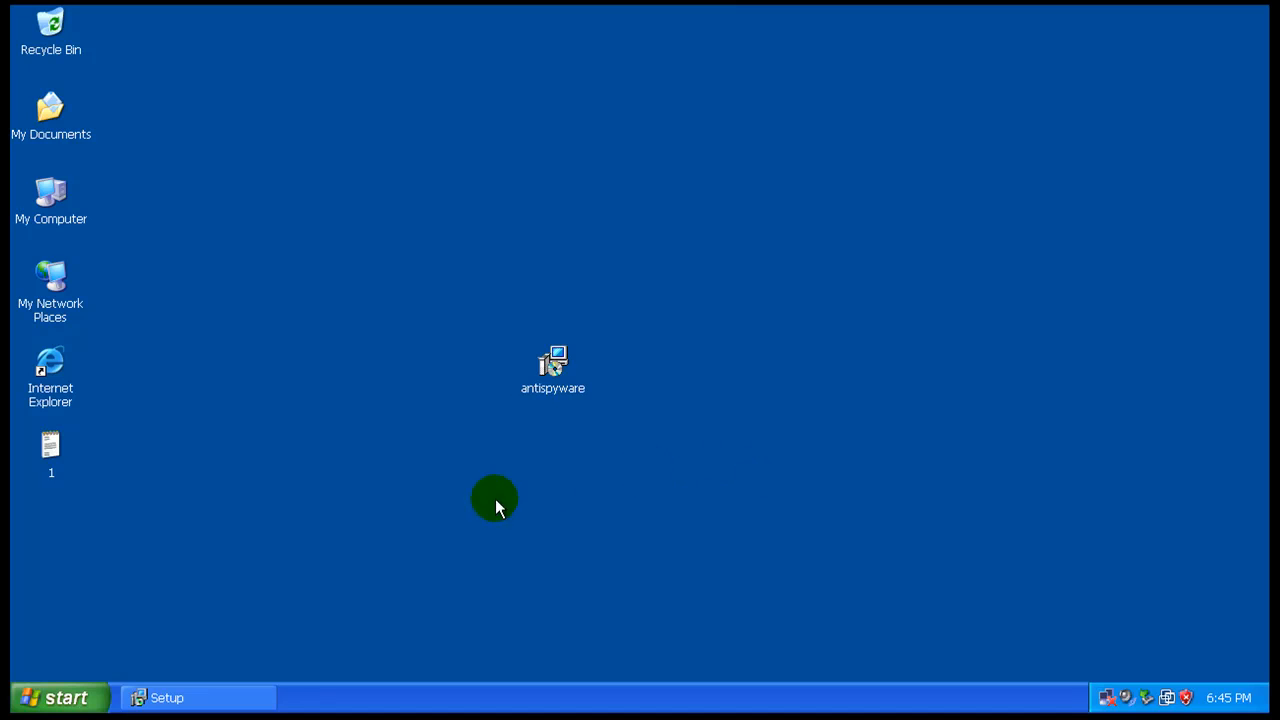
double_click(553, 360)
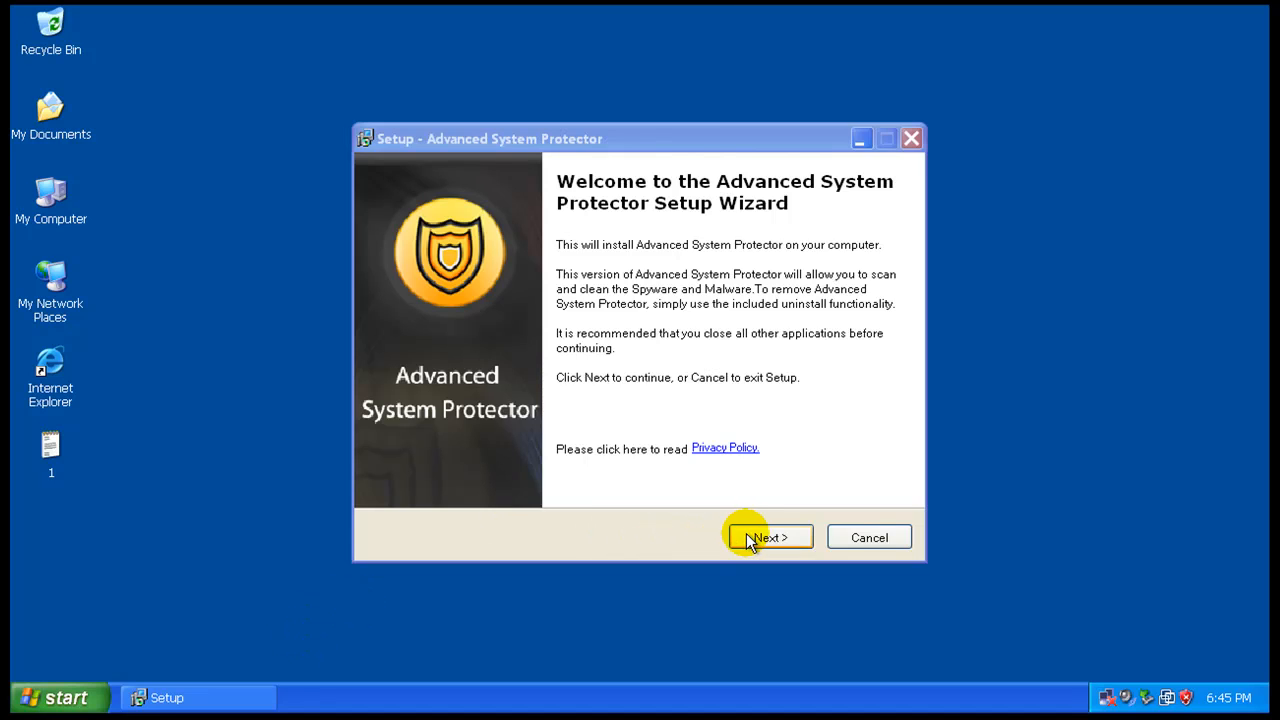
left_click(769, 537)
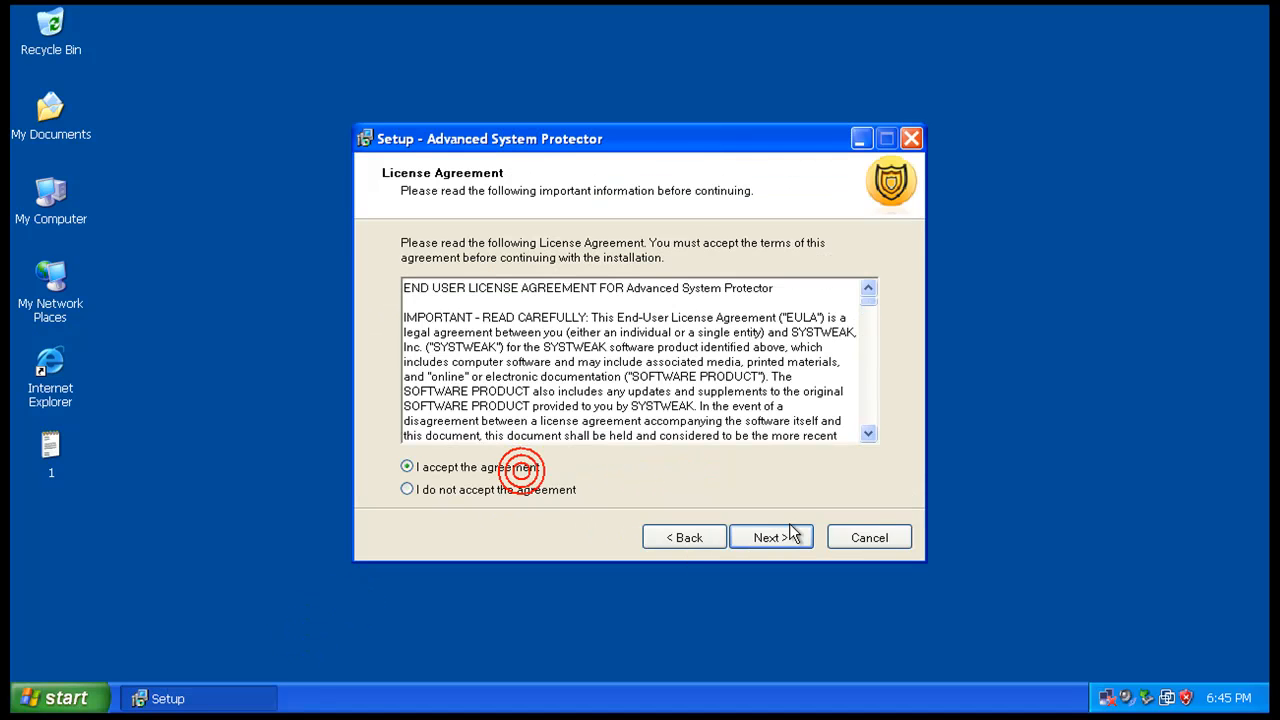
left_click(770, 537)
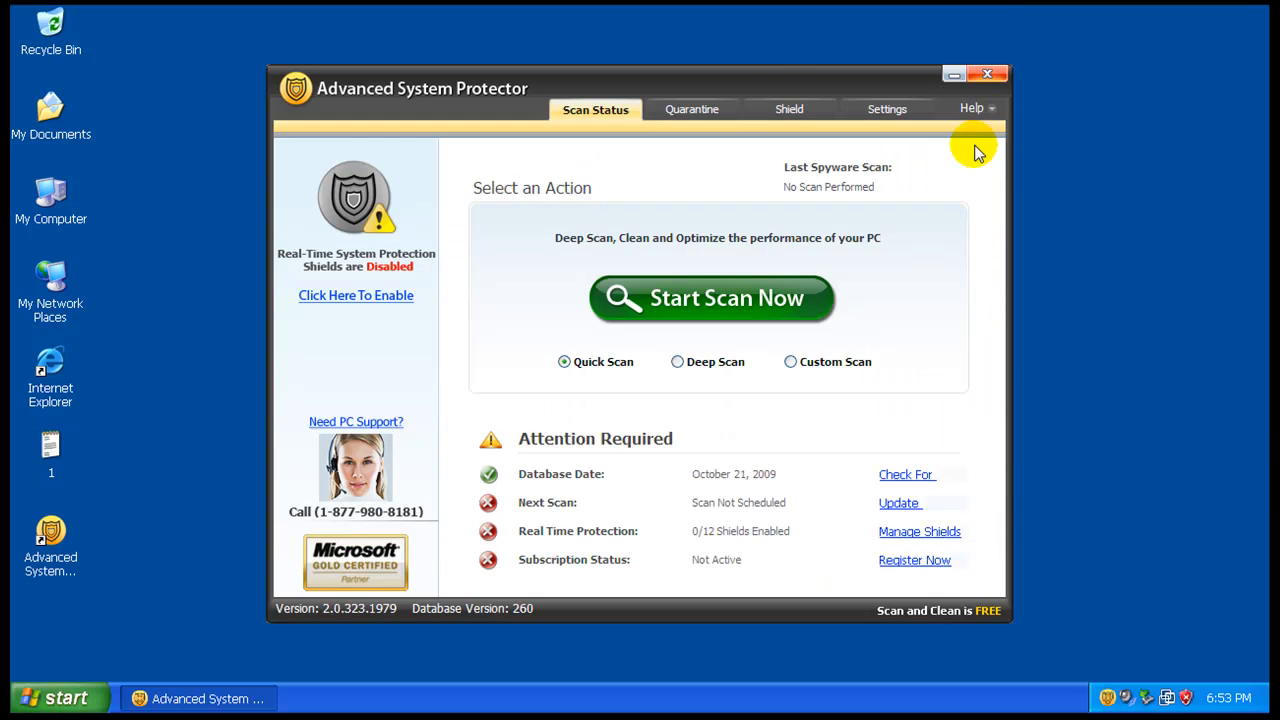
mouse_move(775, 88)
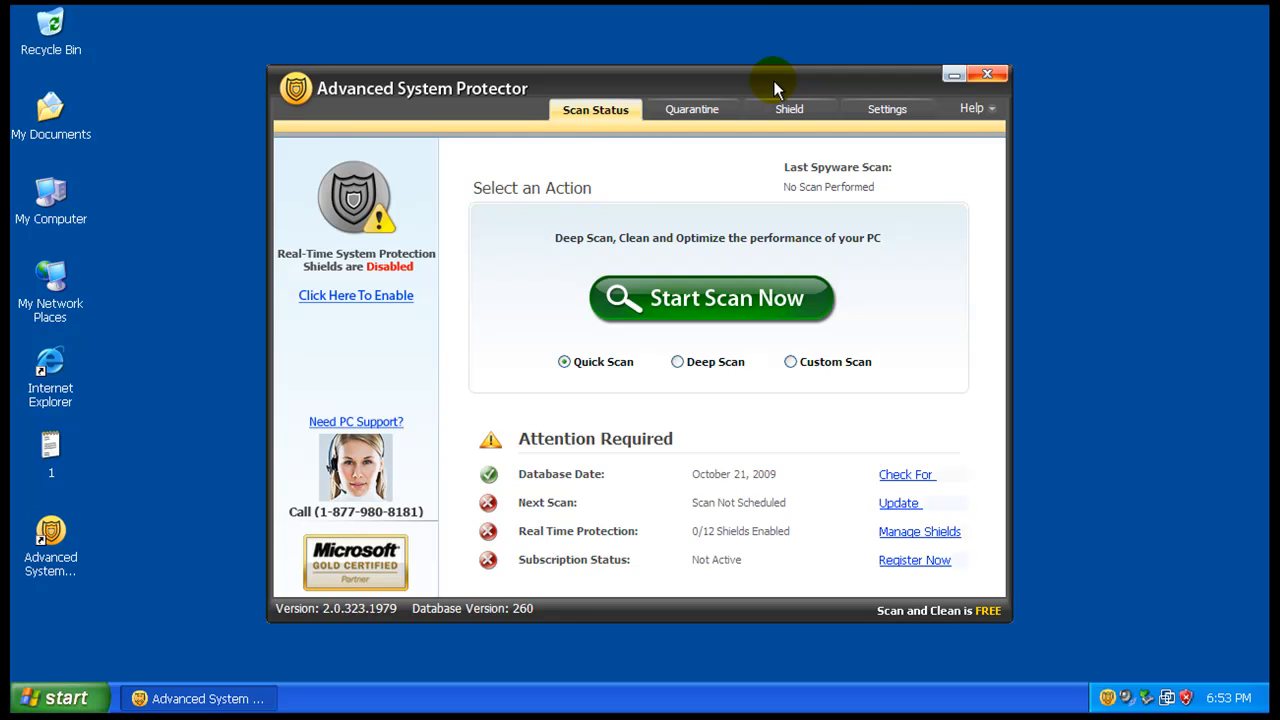
mouse_move(535, 390)
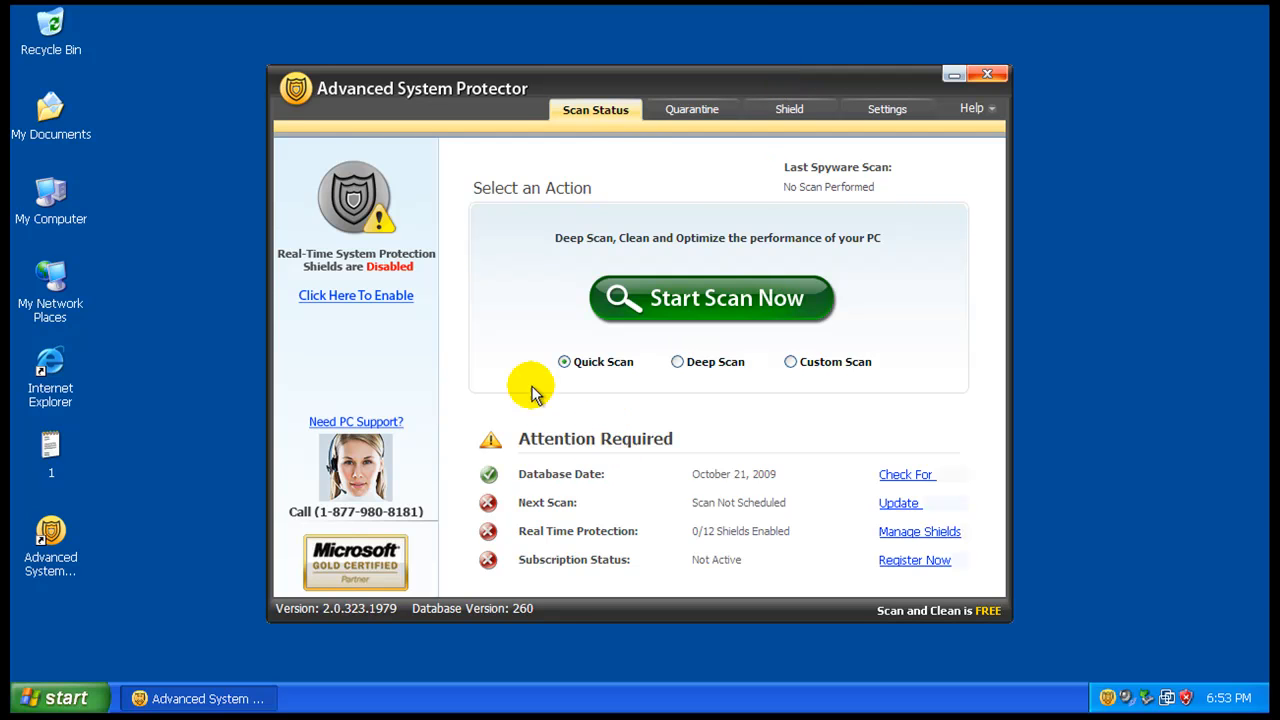
mouse_move(605, 90)
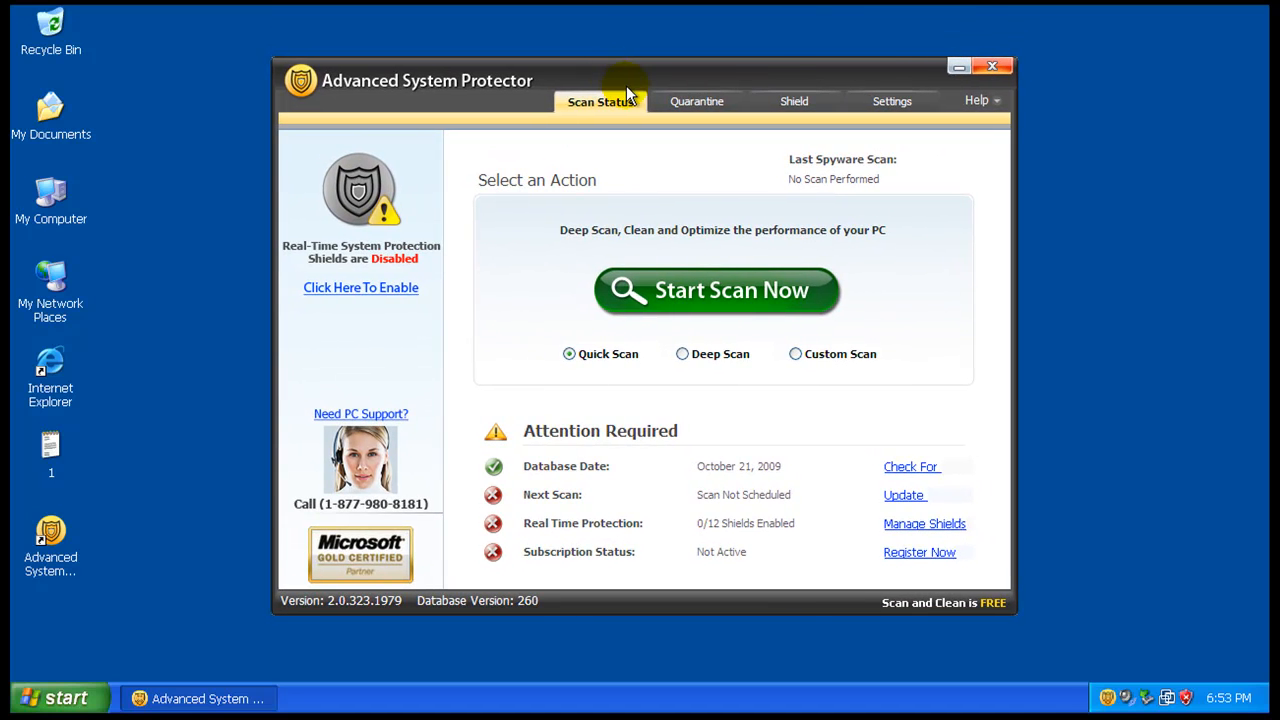
mouse_move(347, 338)
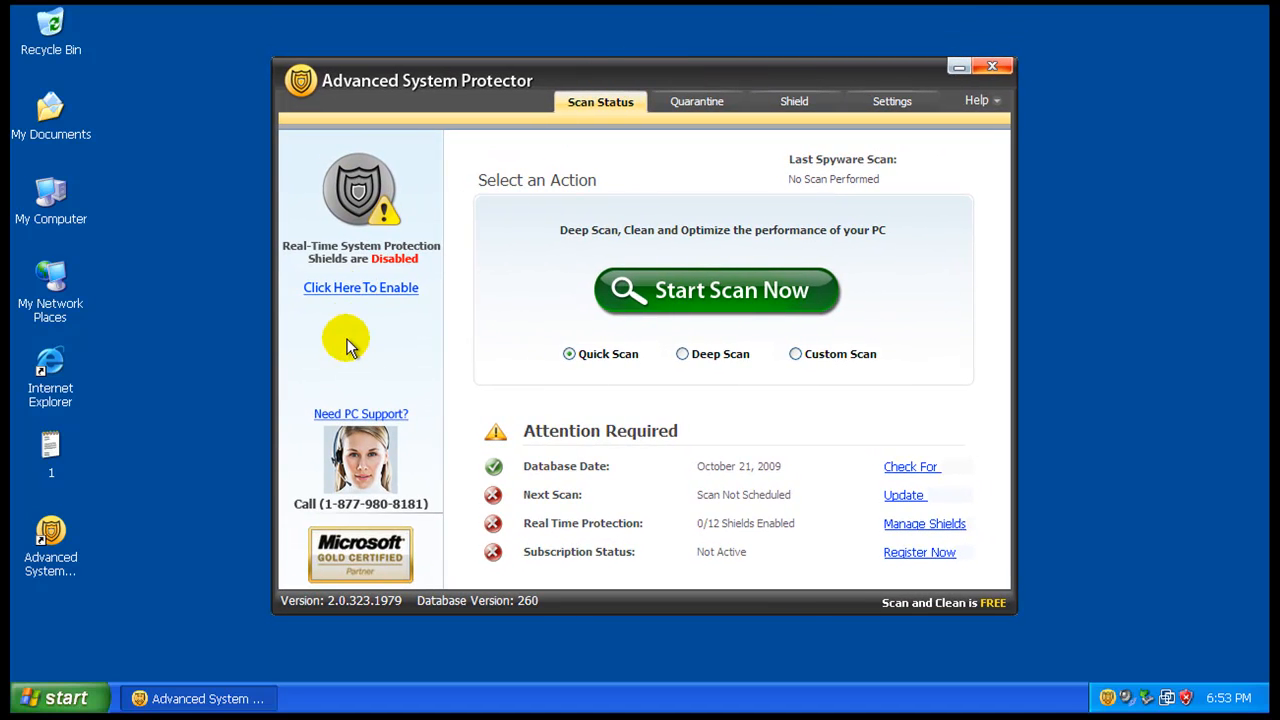
mouse_move(840, 498)
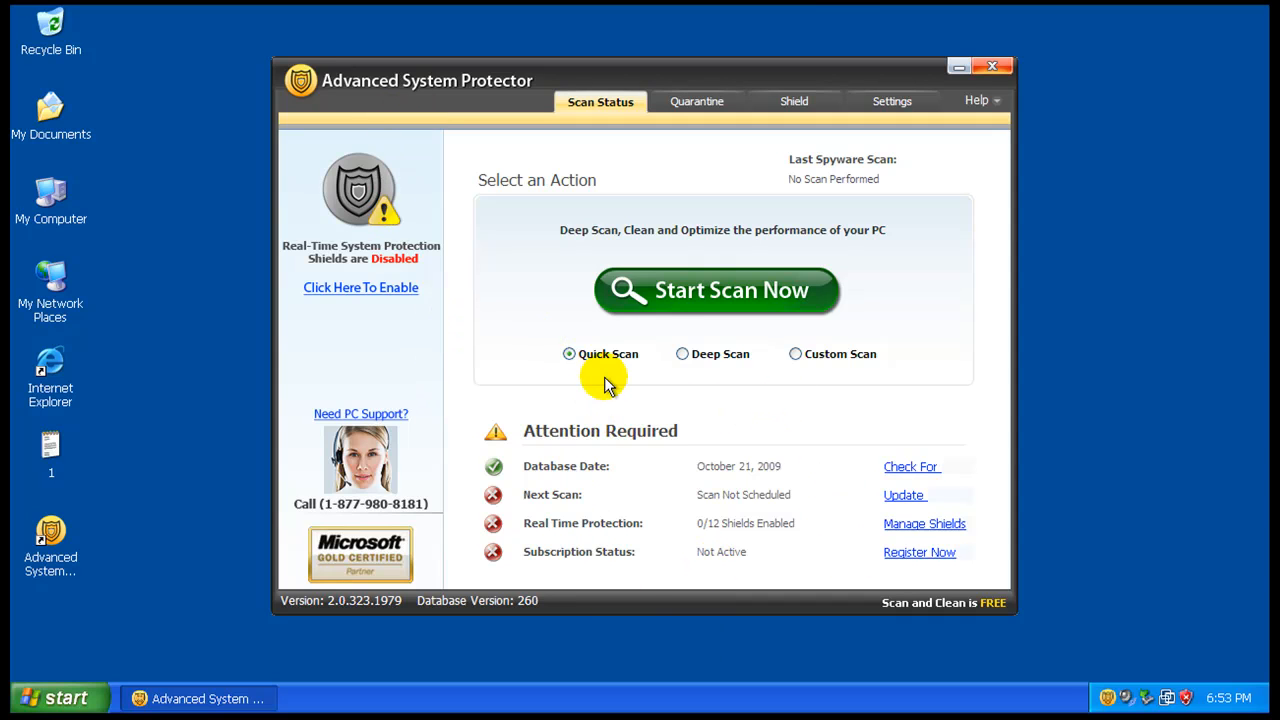
mouse_move(575, 435)
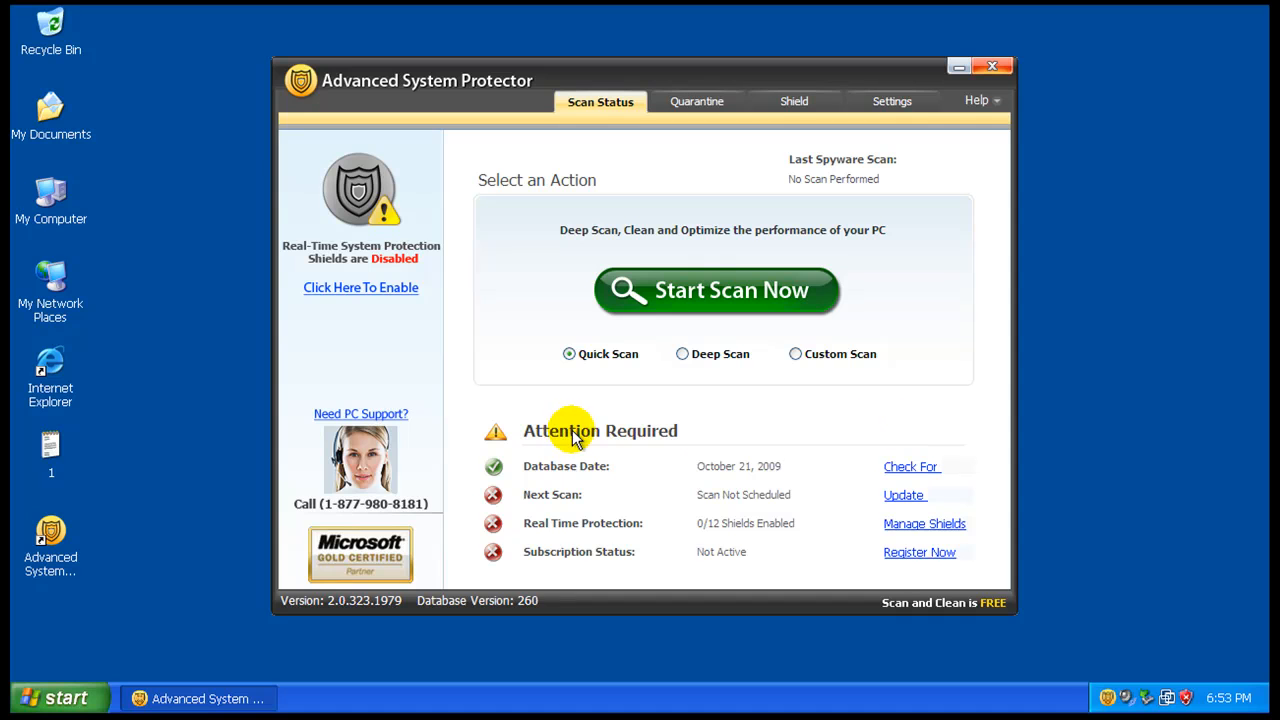
mouse_move(50, 370)
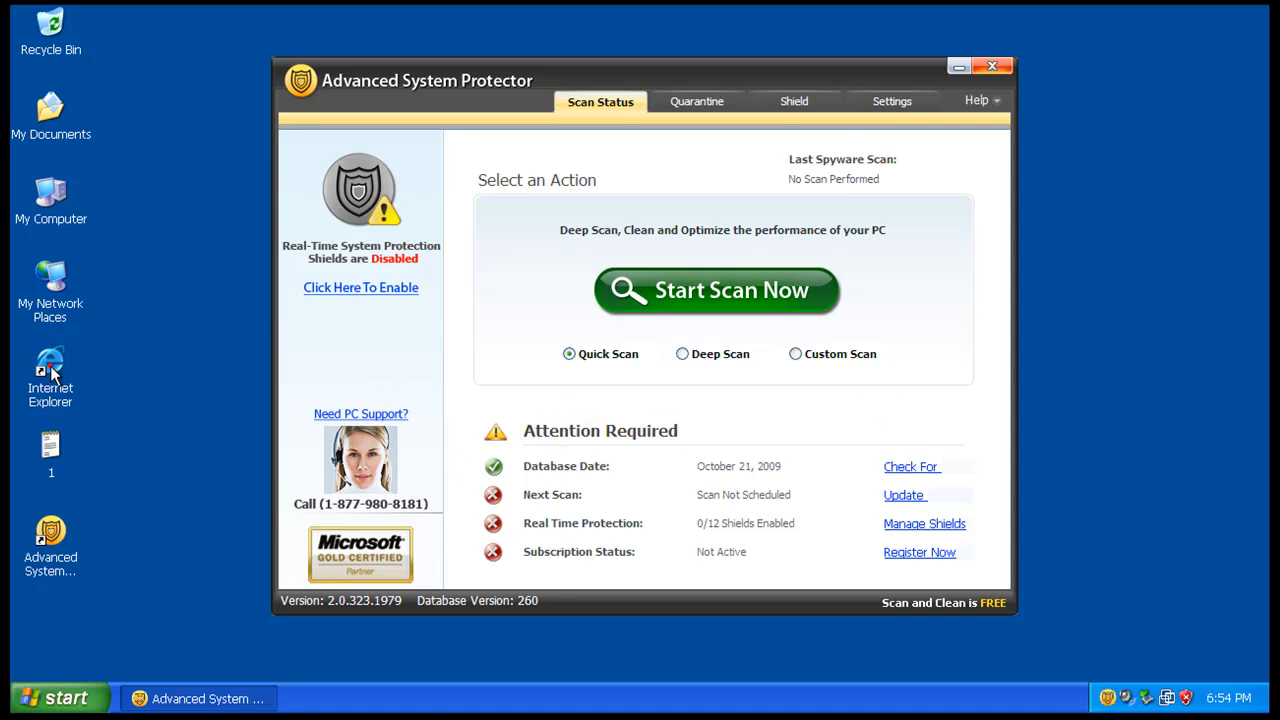
double_click(50, 370)
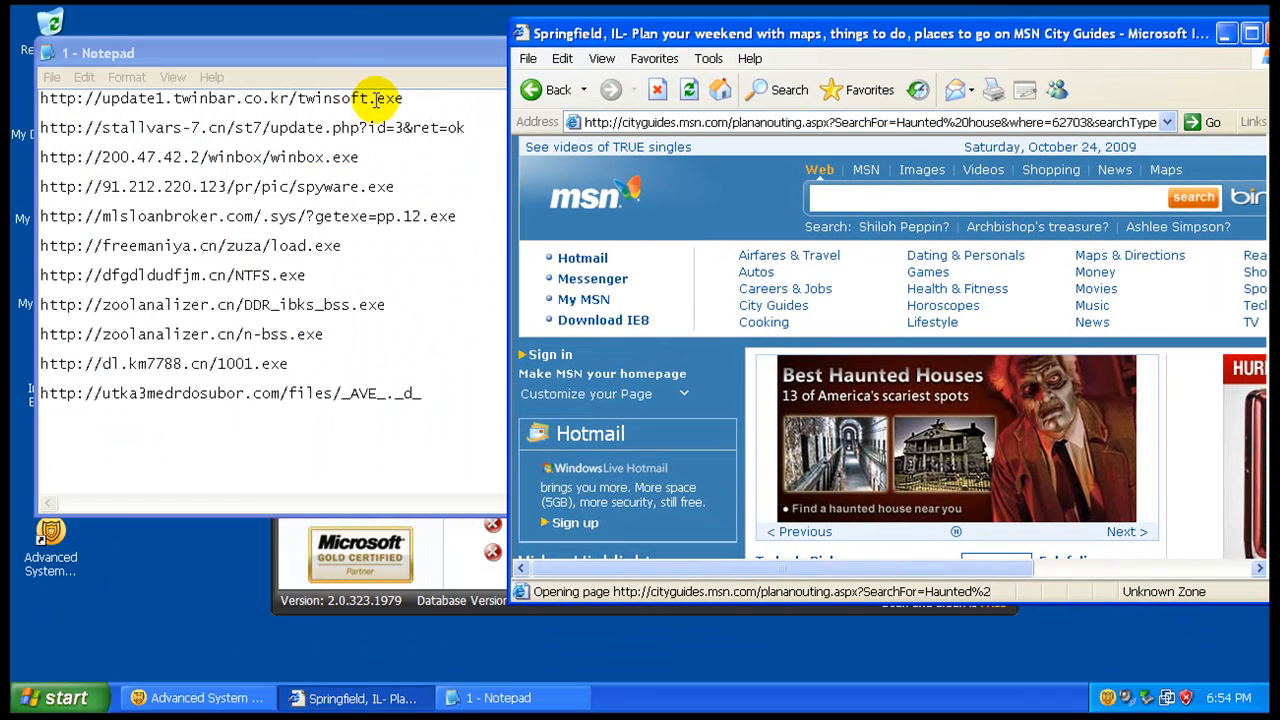
Step: Copy a malware link from the Notepad list into Internet Explorer
right_click(220, 98)
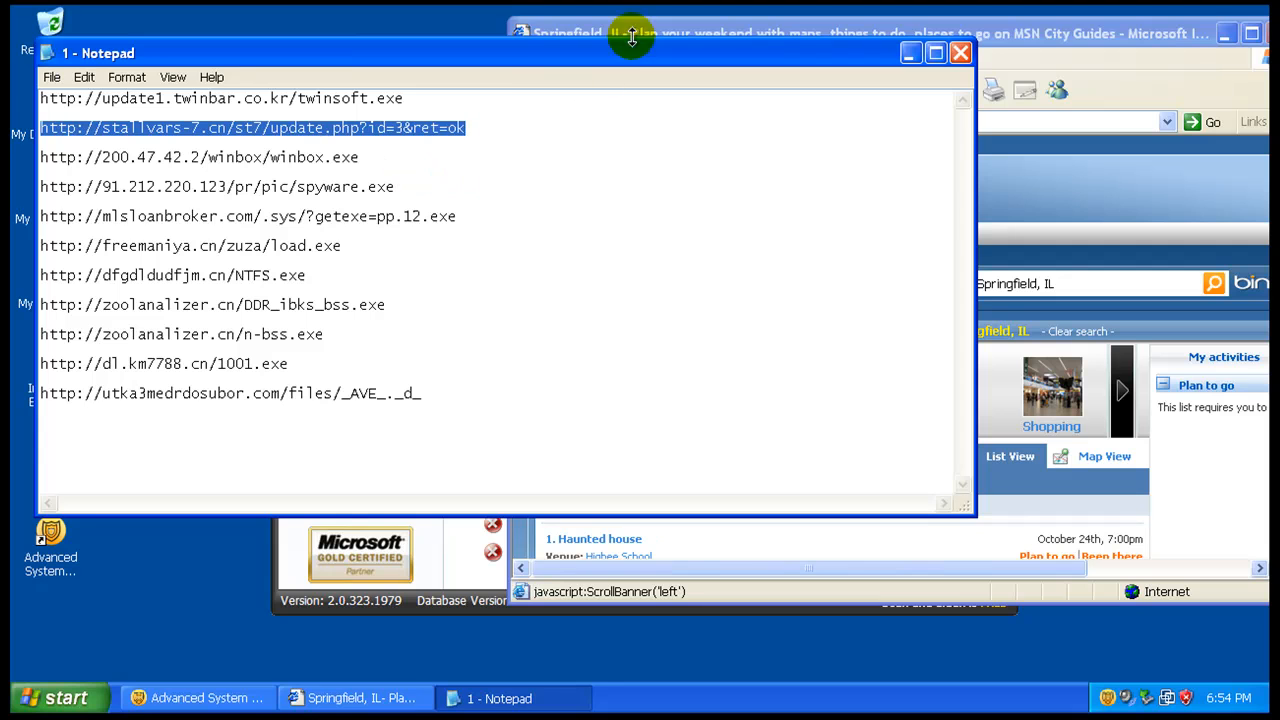
left_click(630, 33)
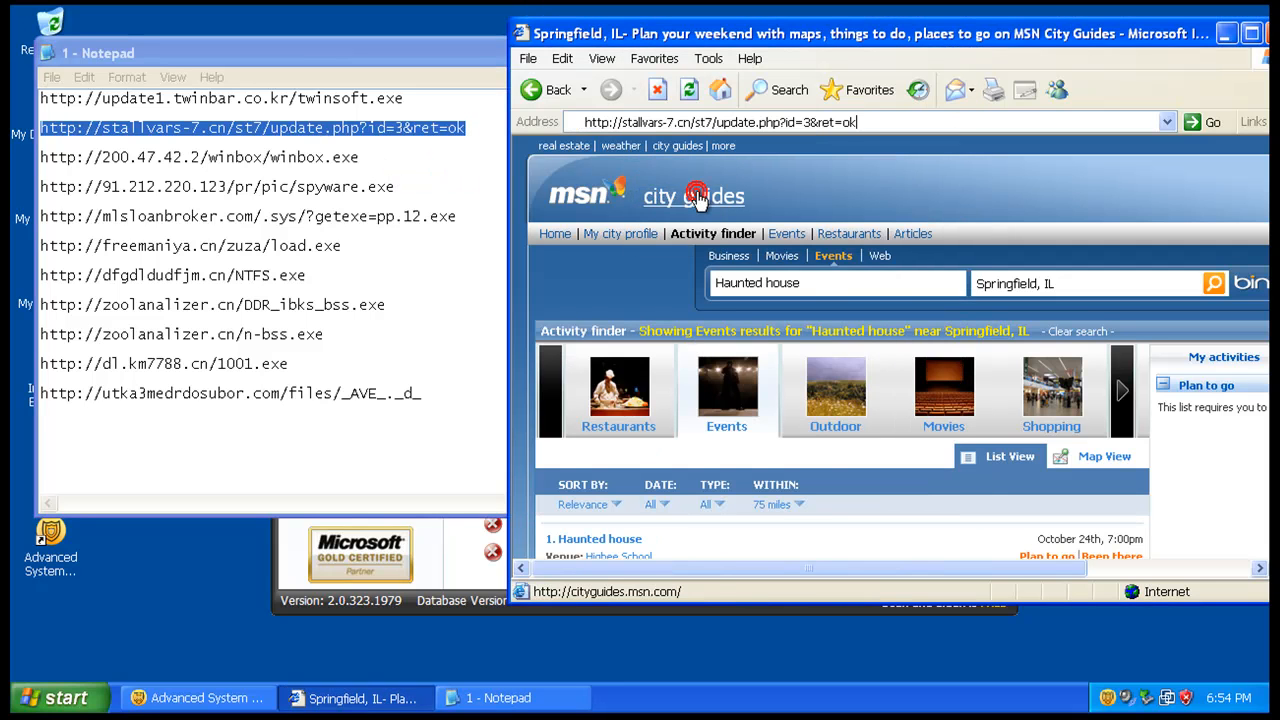
left_click(693, 195)
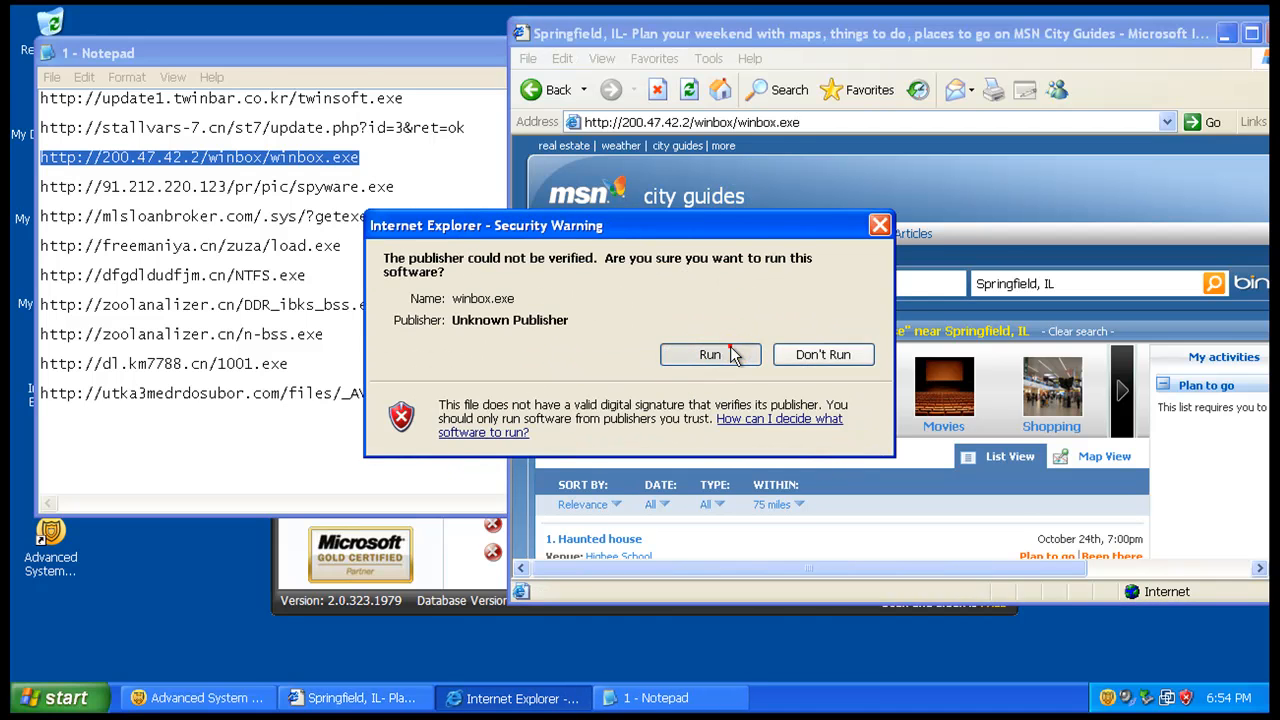
Step: Run the downloaded winbox.exe, spyware.exe and load.exe despite the security warnings
left_click(710, 354)
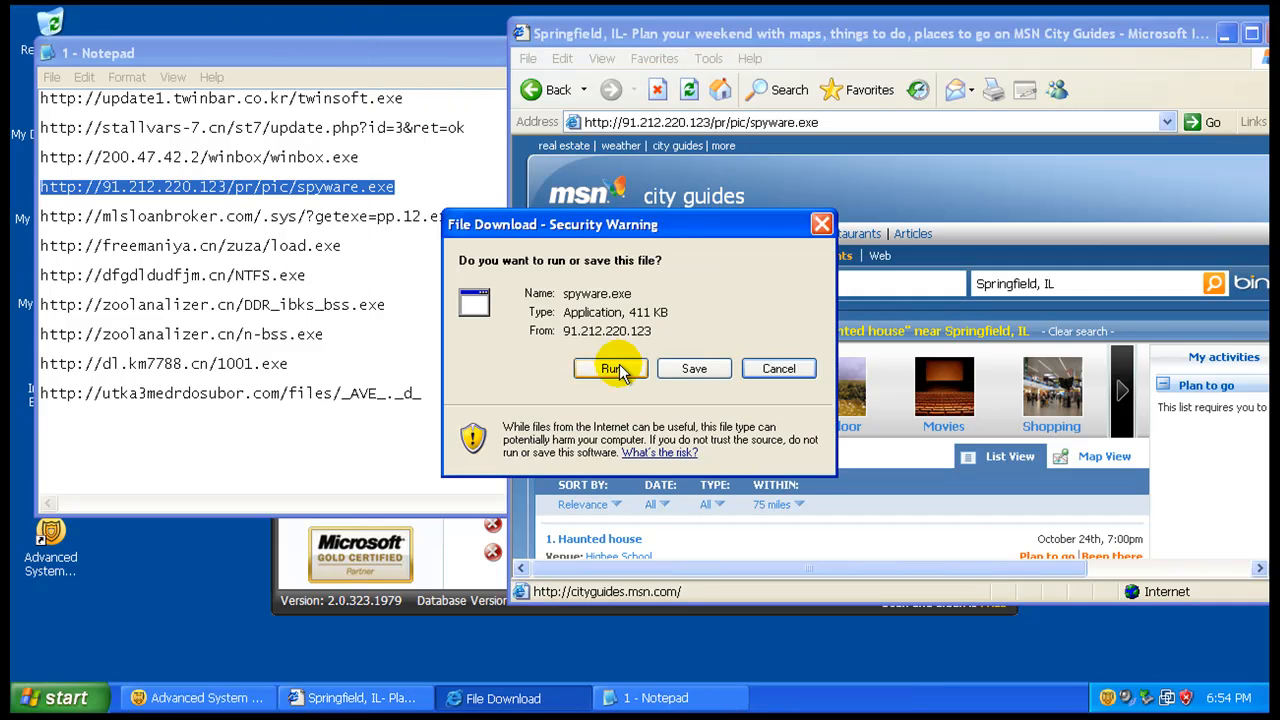
left_click(611, 368)
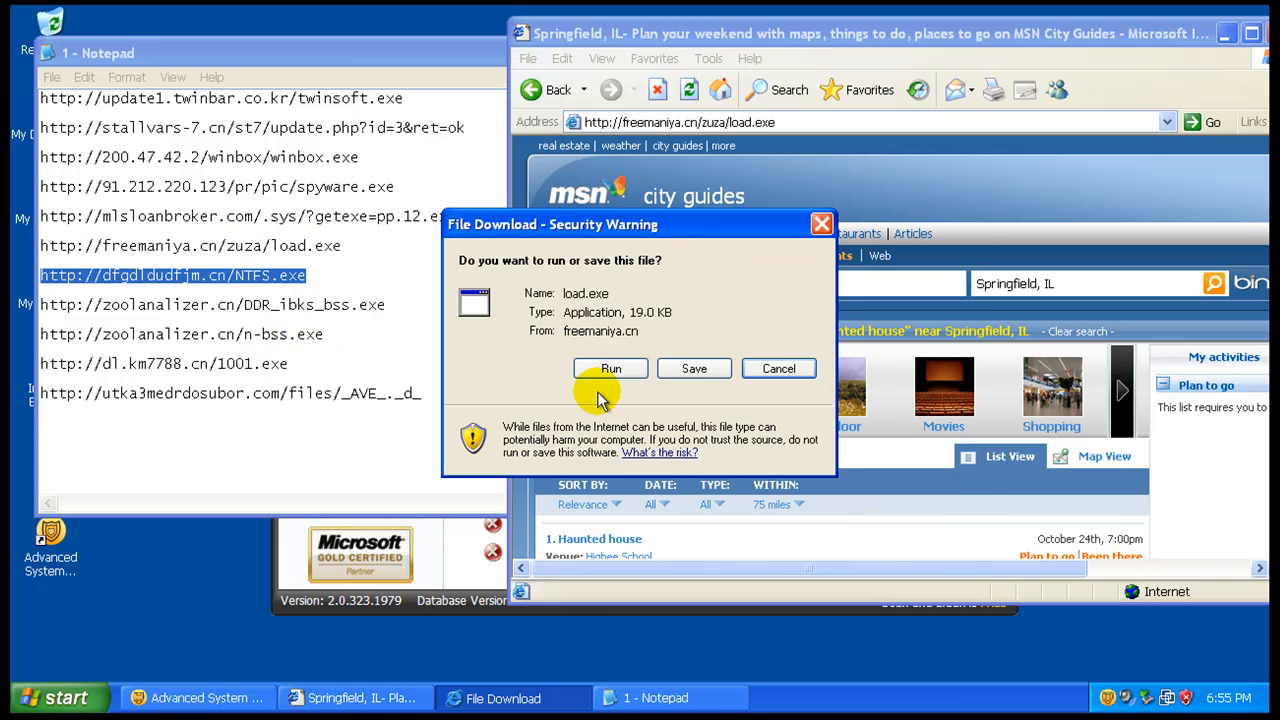
left_click(778, 368)
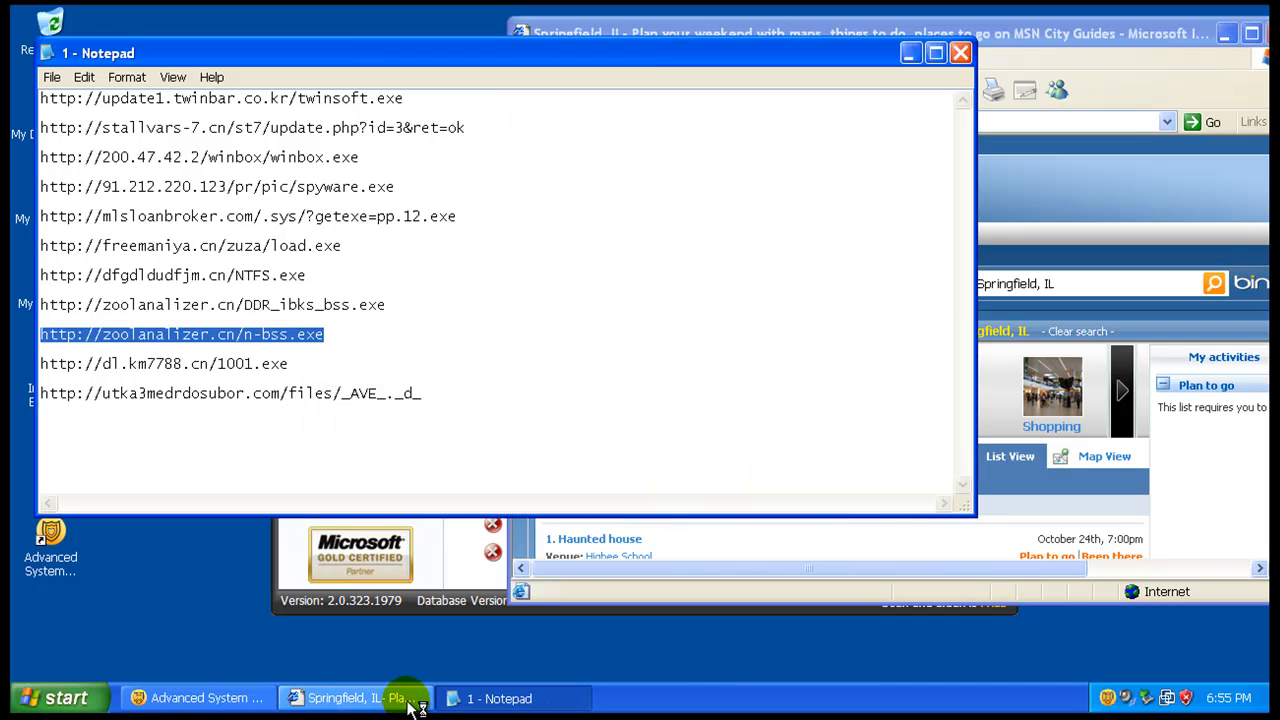
left_click(198, 698)
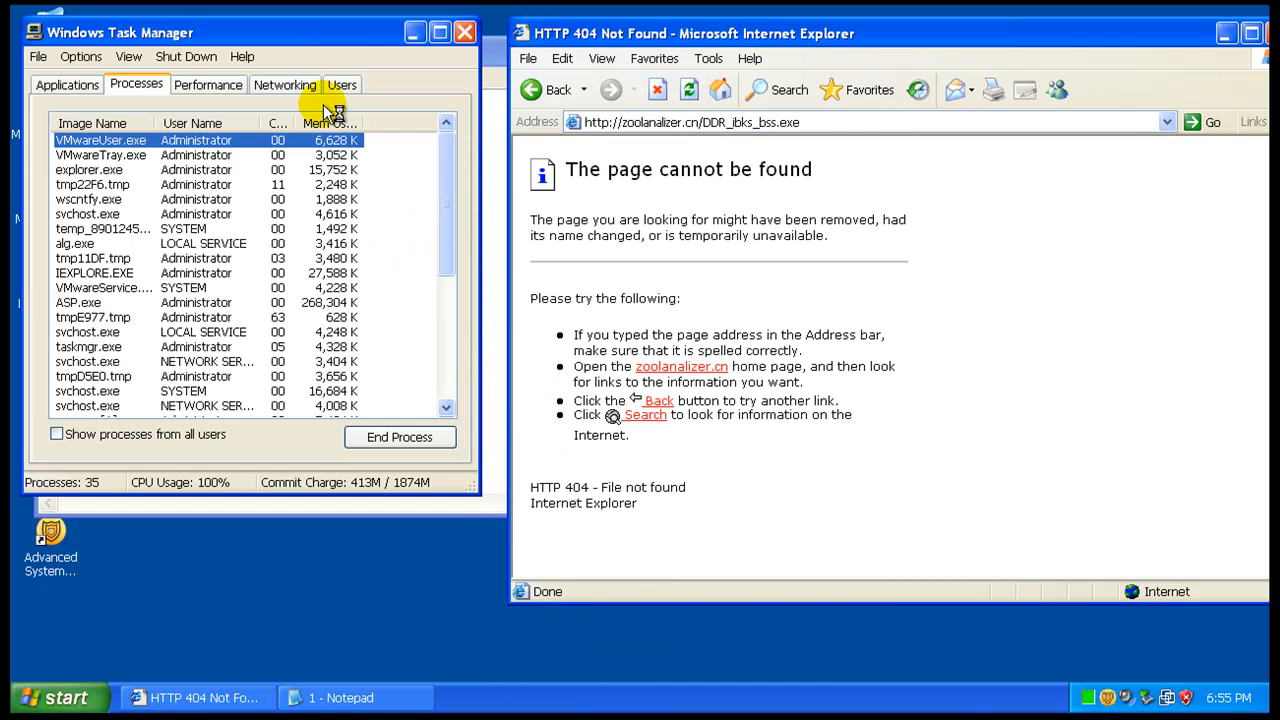
Step: Review the suspicious tmp processes in Task Manager's Processes list
left_click(91, 123)
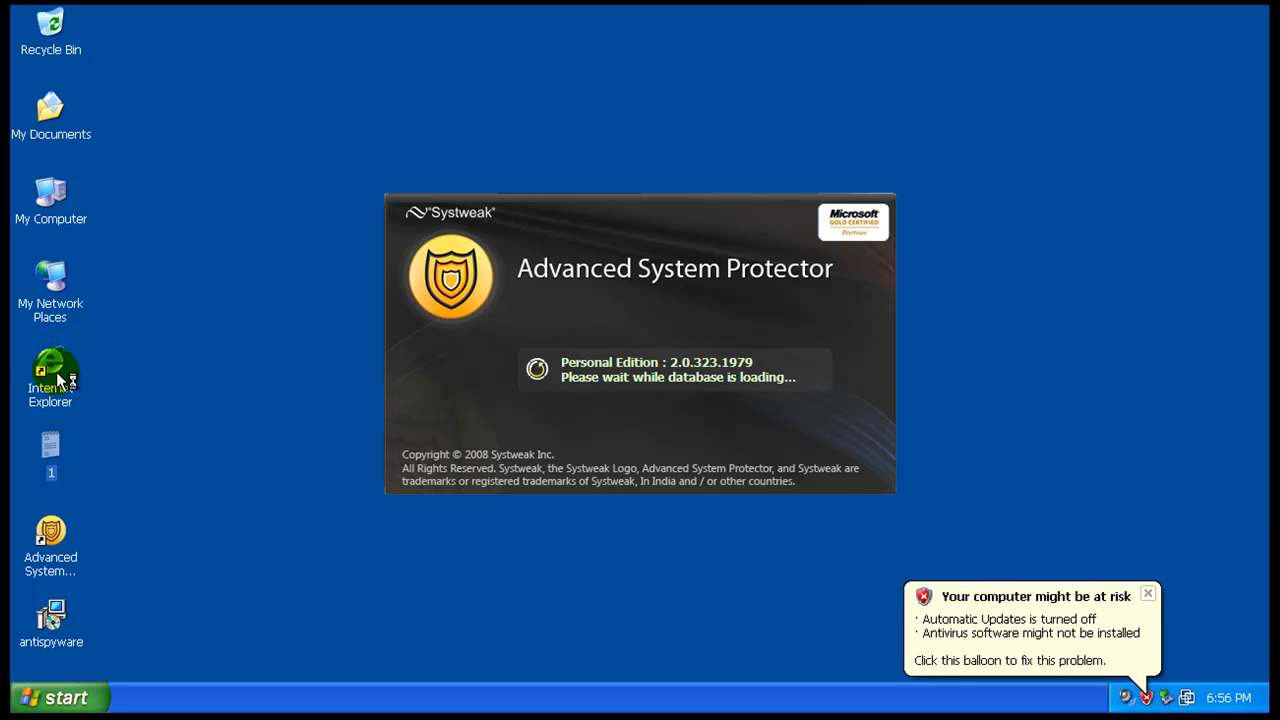
mouse_move(190, 350)
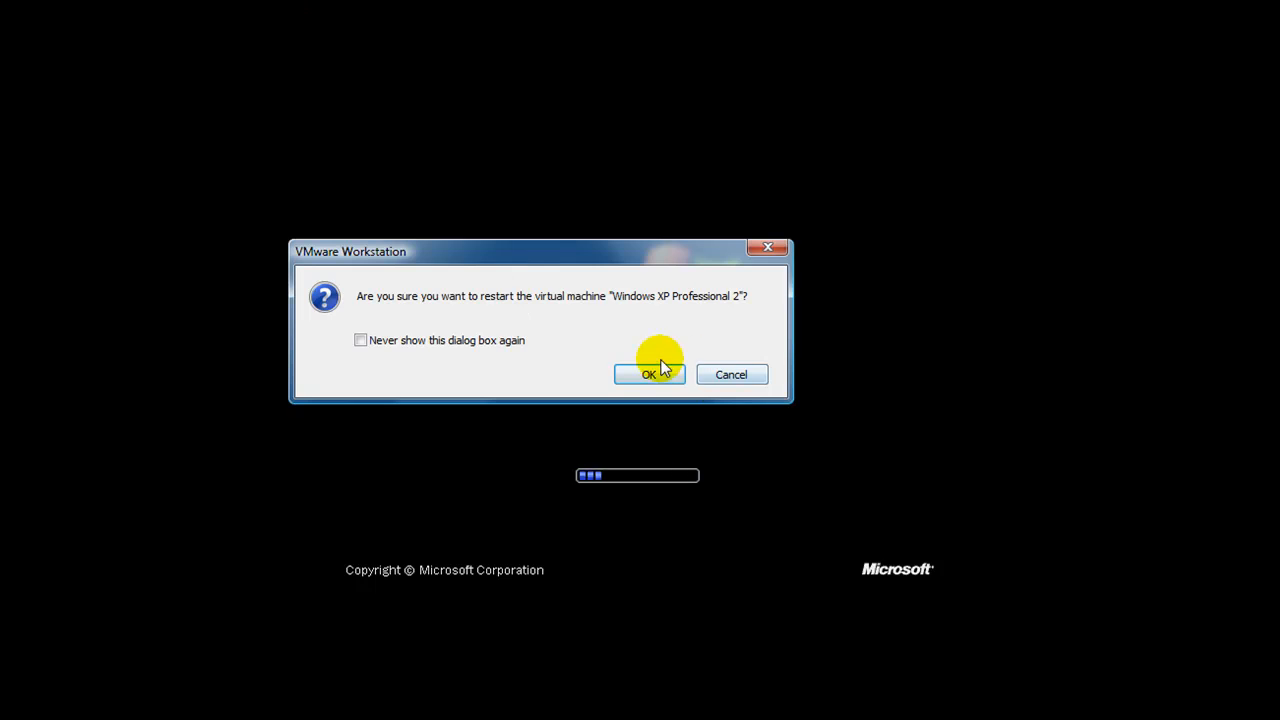
Step: Restart the VM and choose Safe Mode with Command Prompt from the startup options
left_click(649, 374)
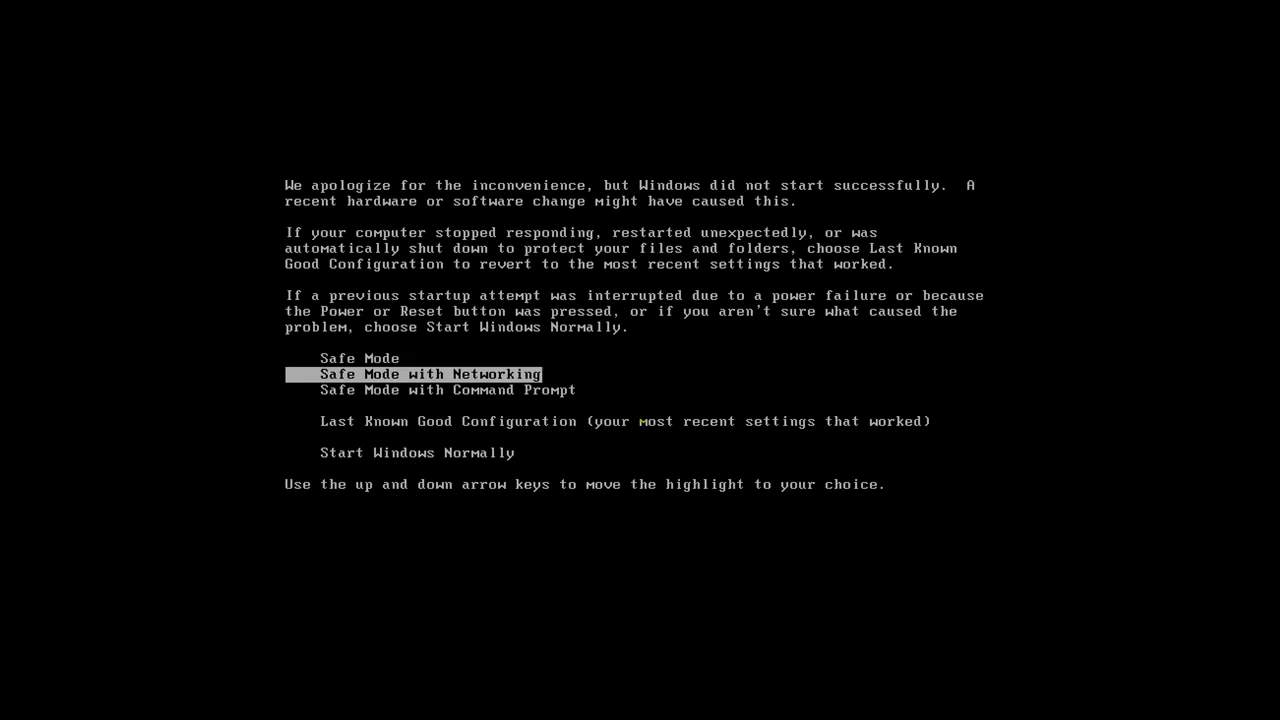
key("up")
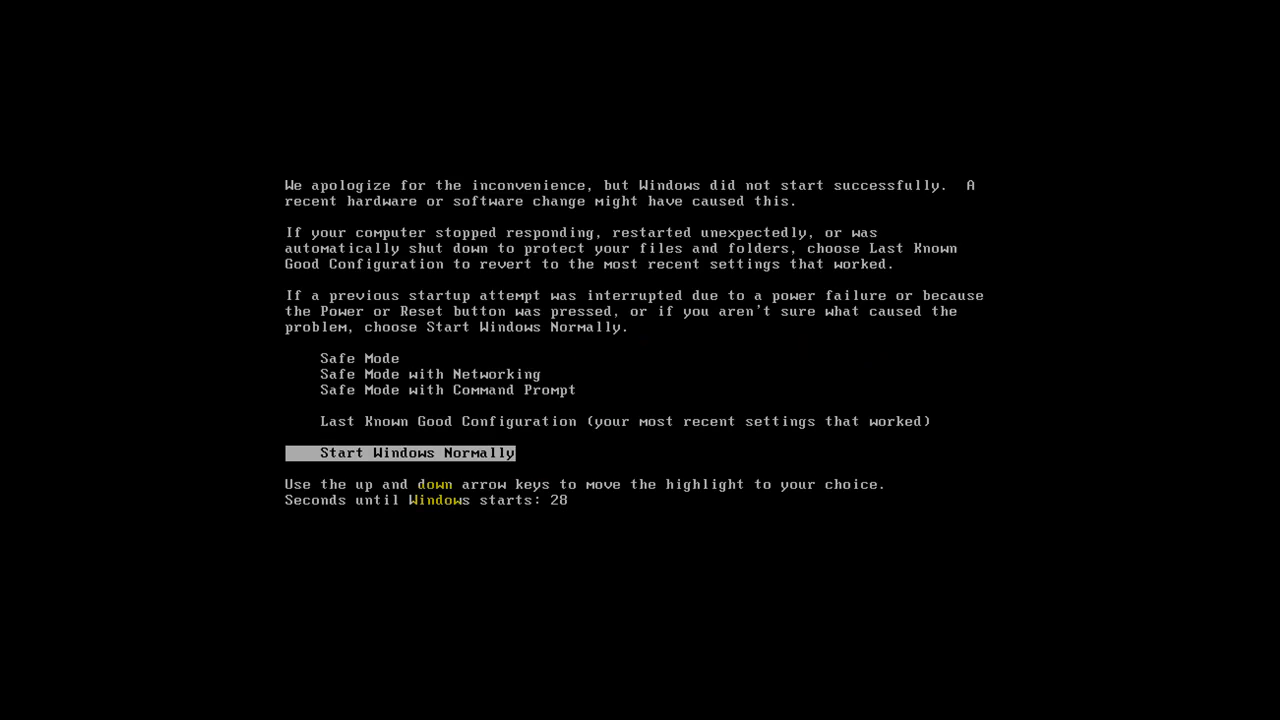
mouse_move(949, 506)
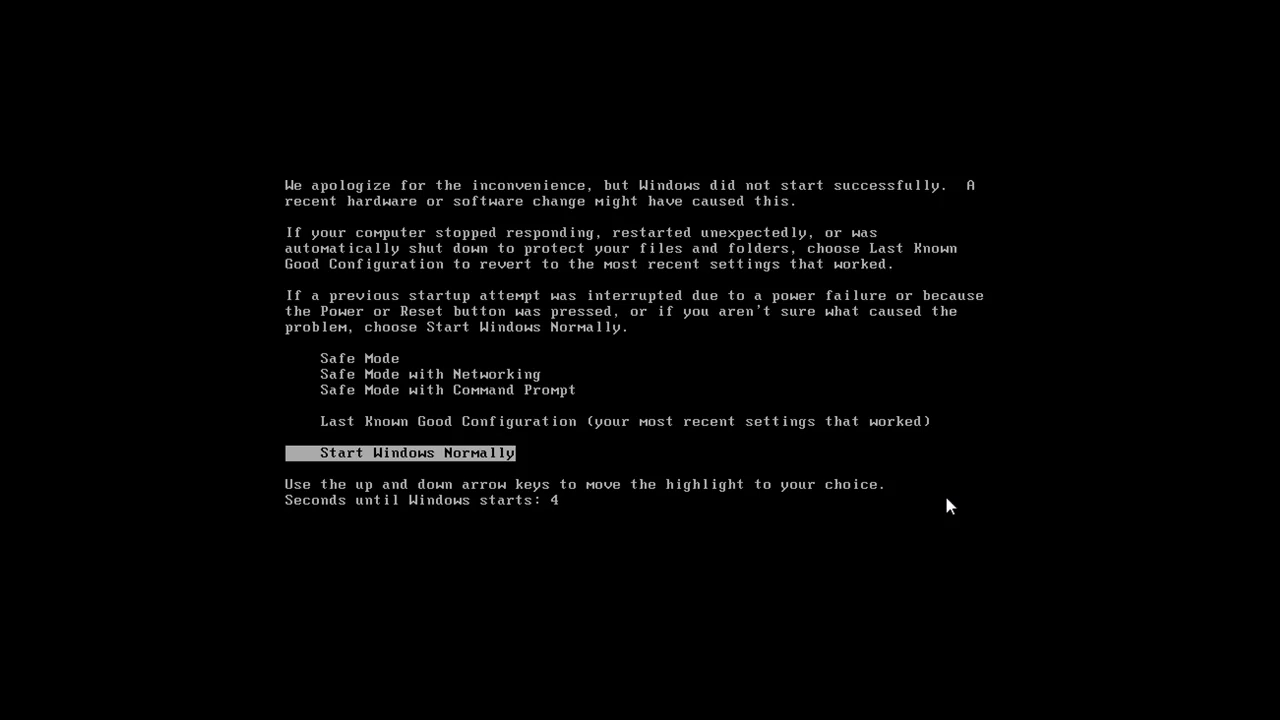
key("Up")
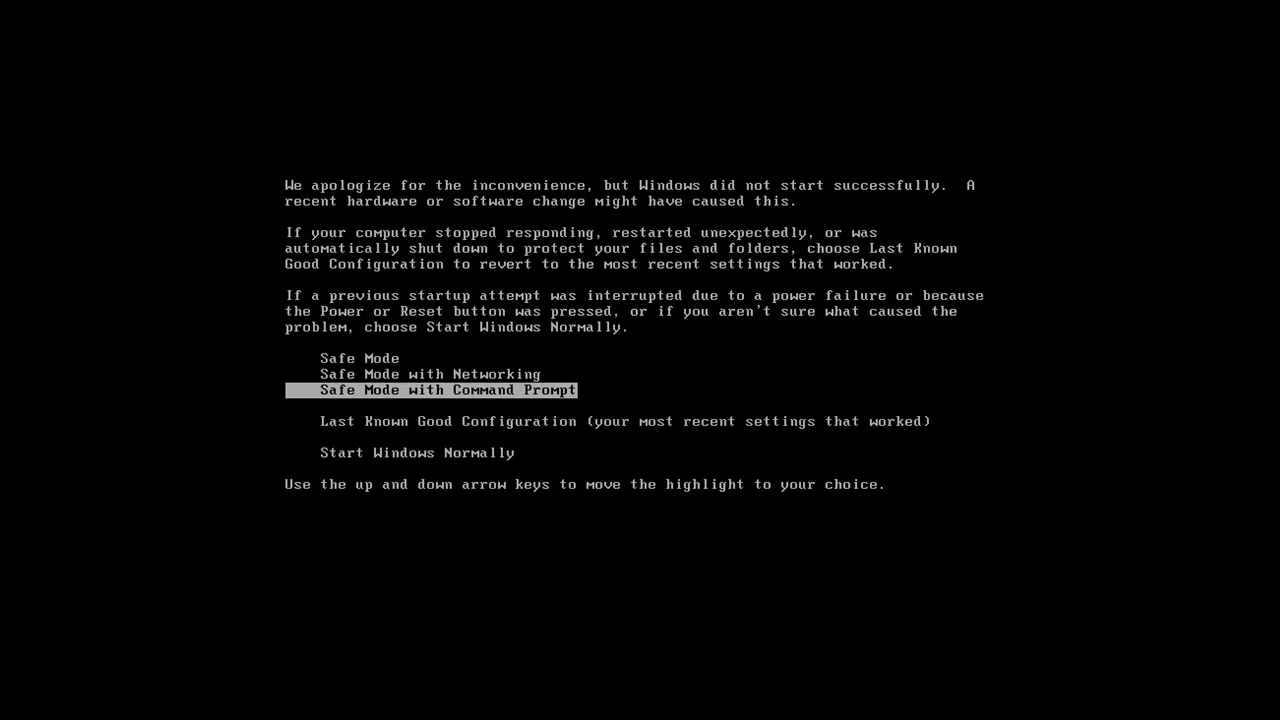
key("up")
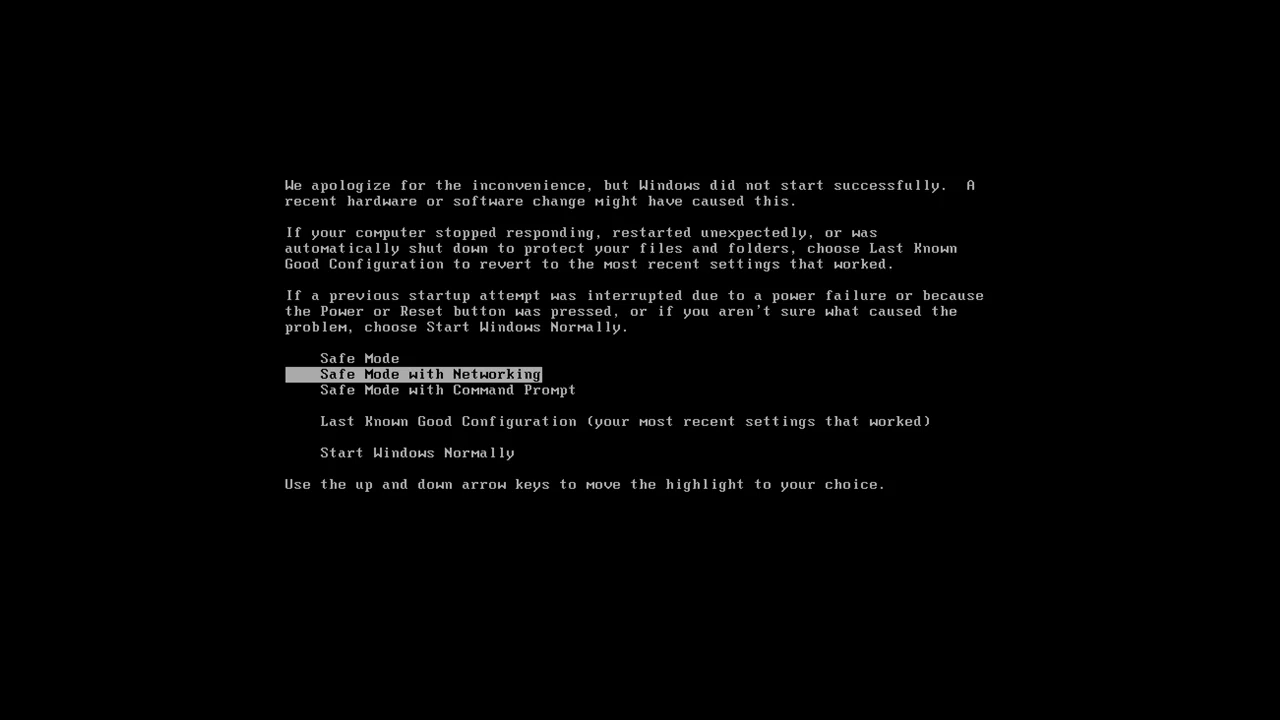
key("Up")
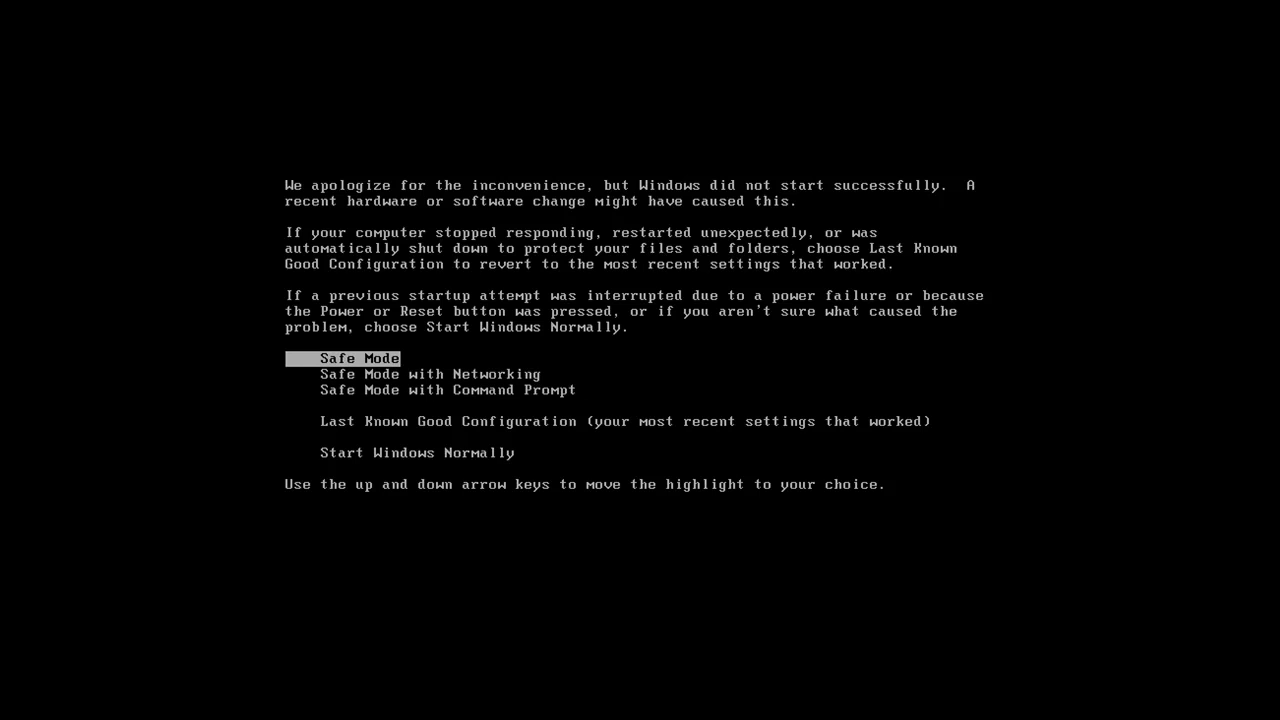
key("down")
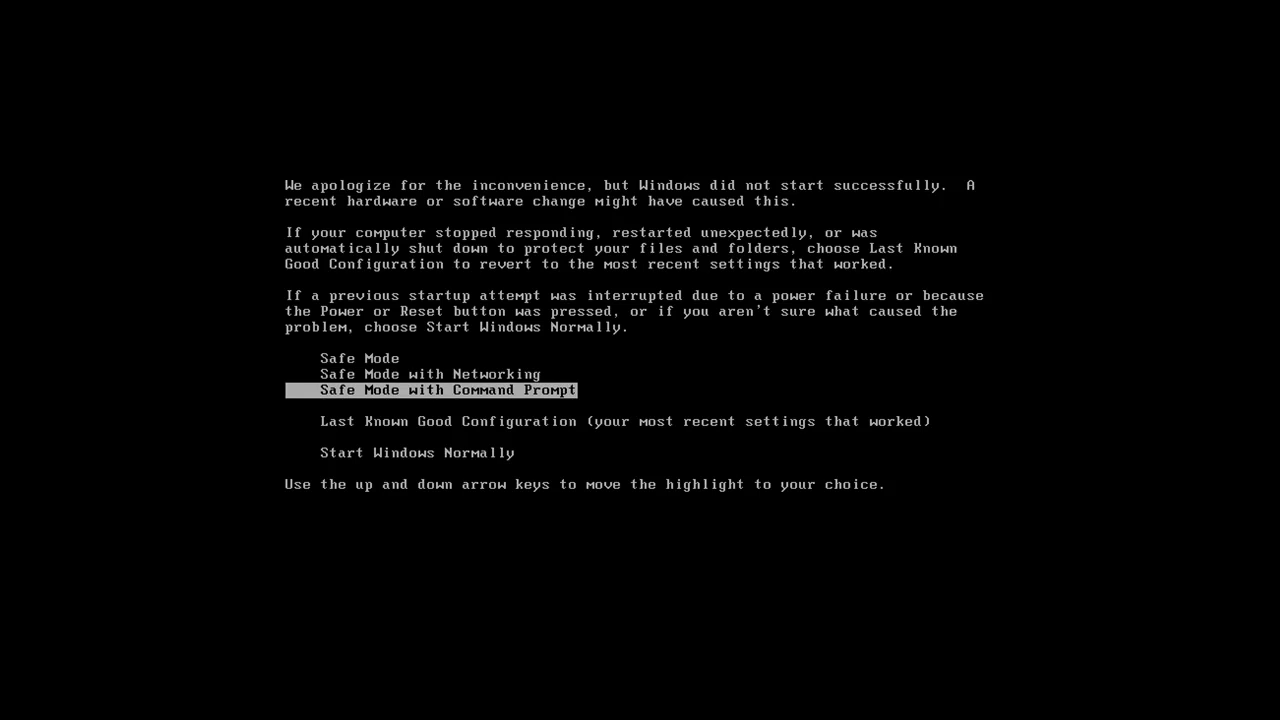
key("up")
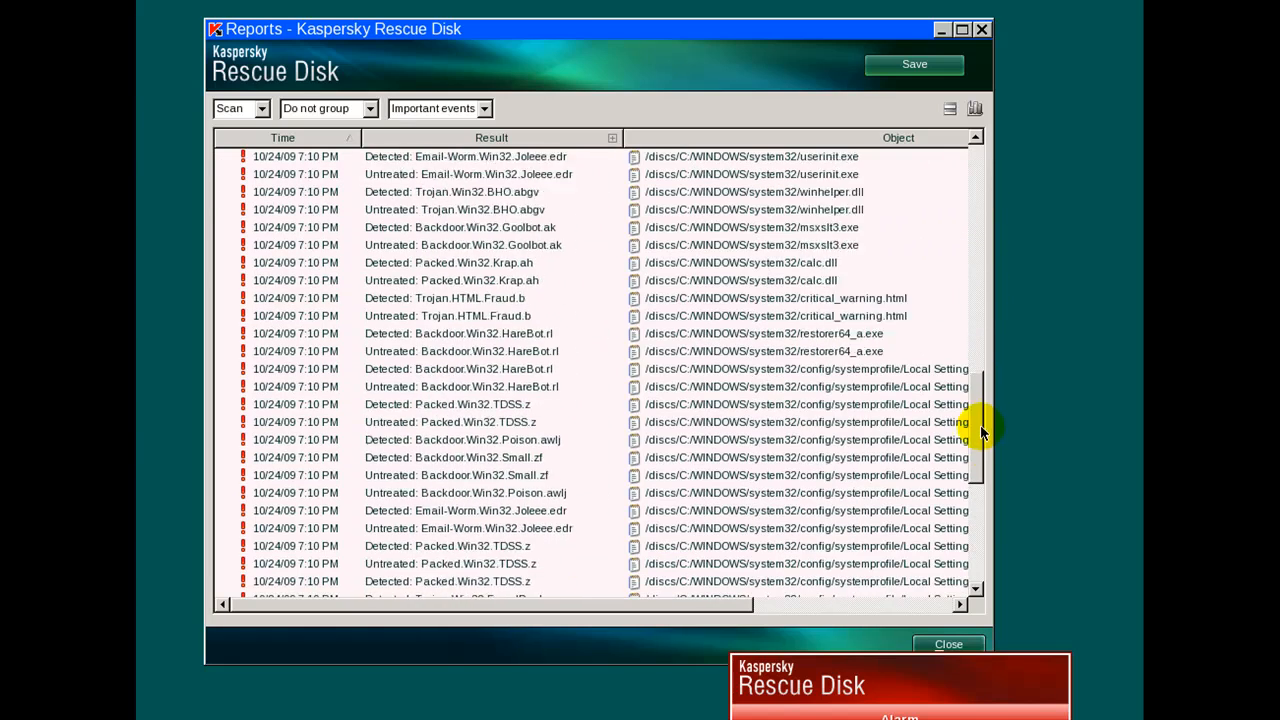
Step: Delete Packed.Win32.TDSS.z from the Kaspersky alarm and scroll through the threat report
scroll("down", 3)
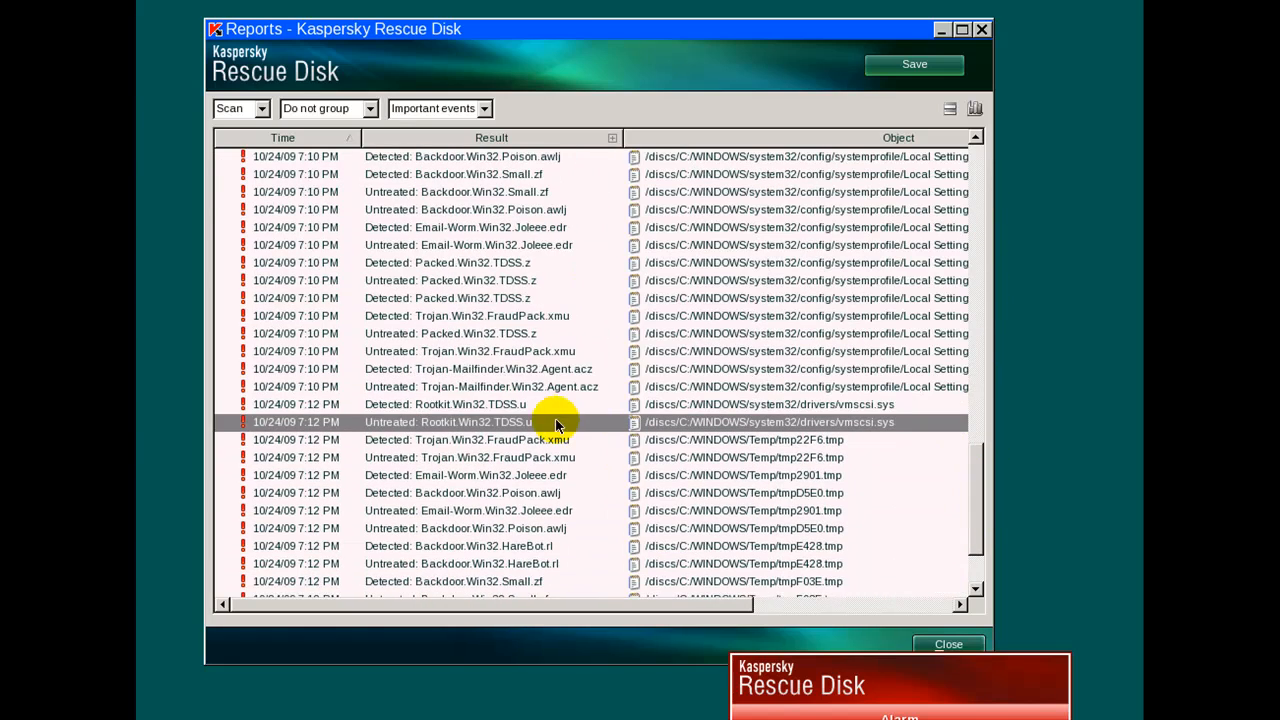
mouse_move(615, 430)
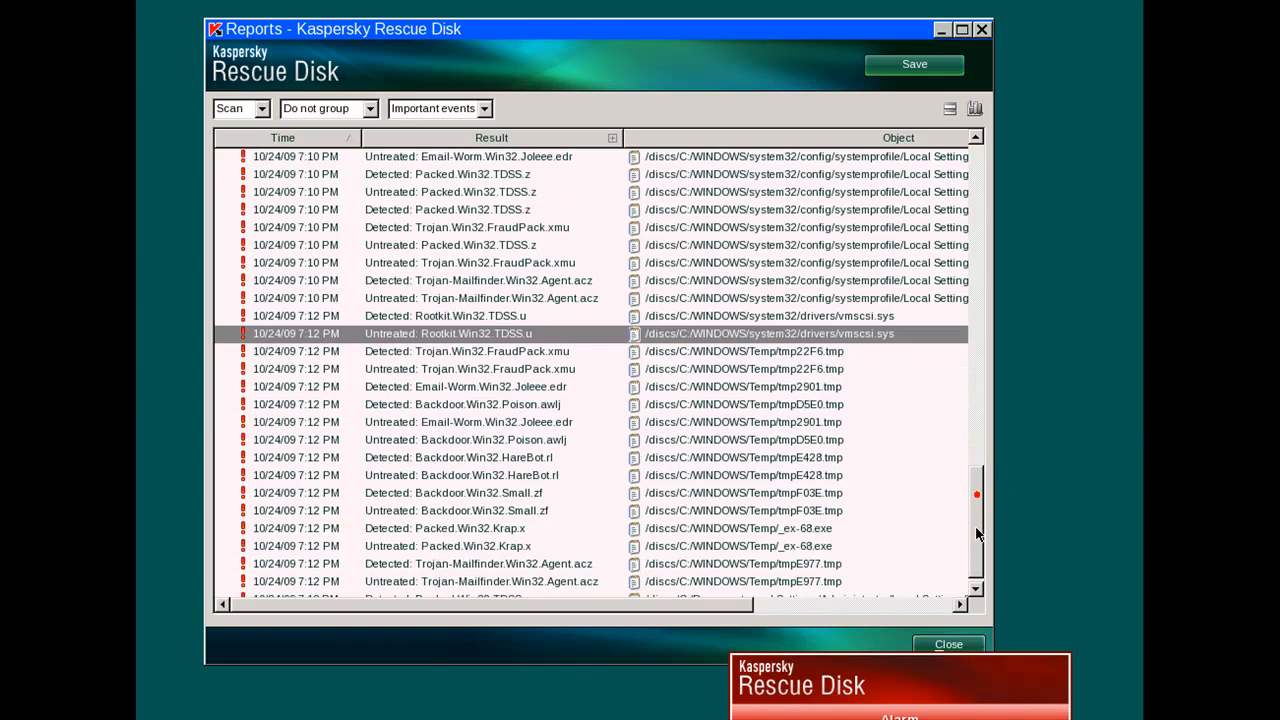
scroll("down", 3)
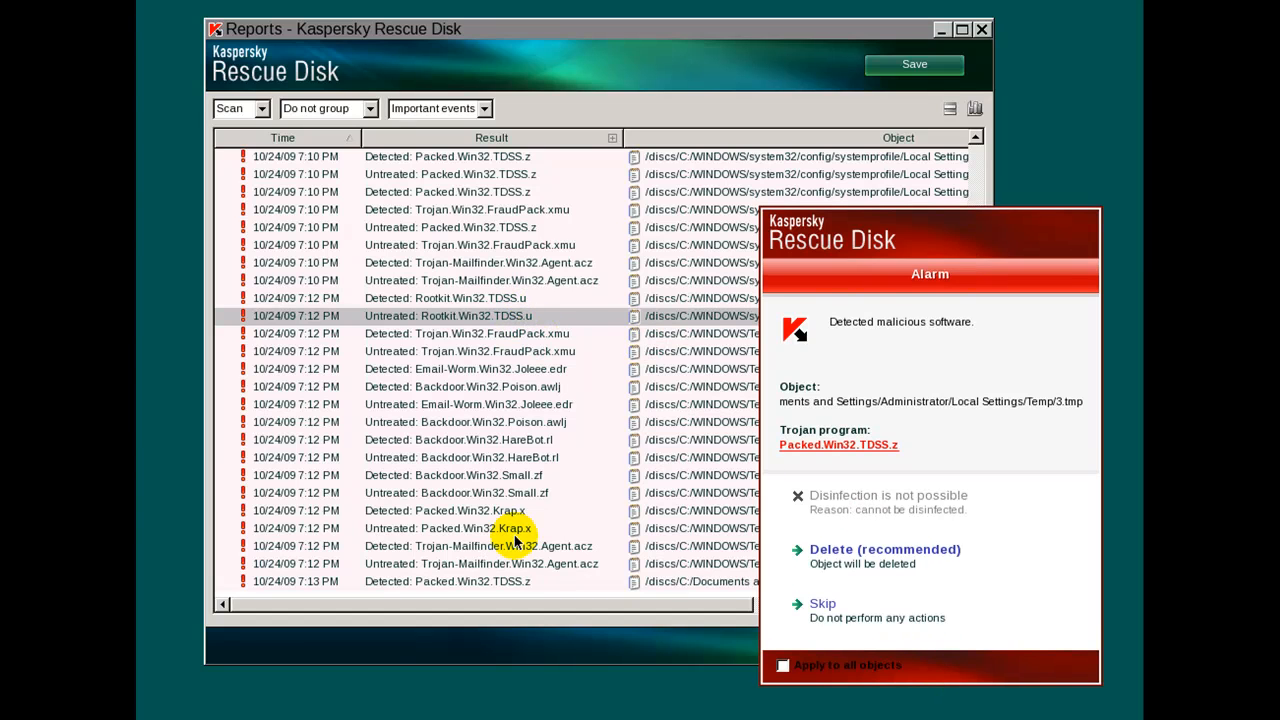
mouse_move(565, 570)
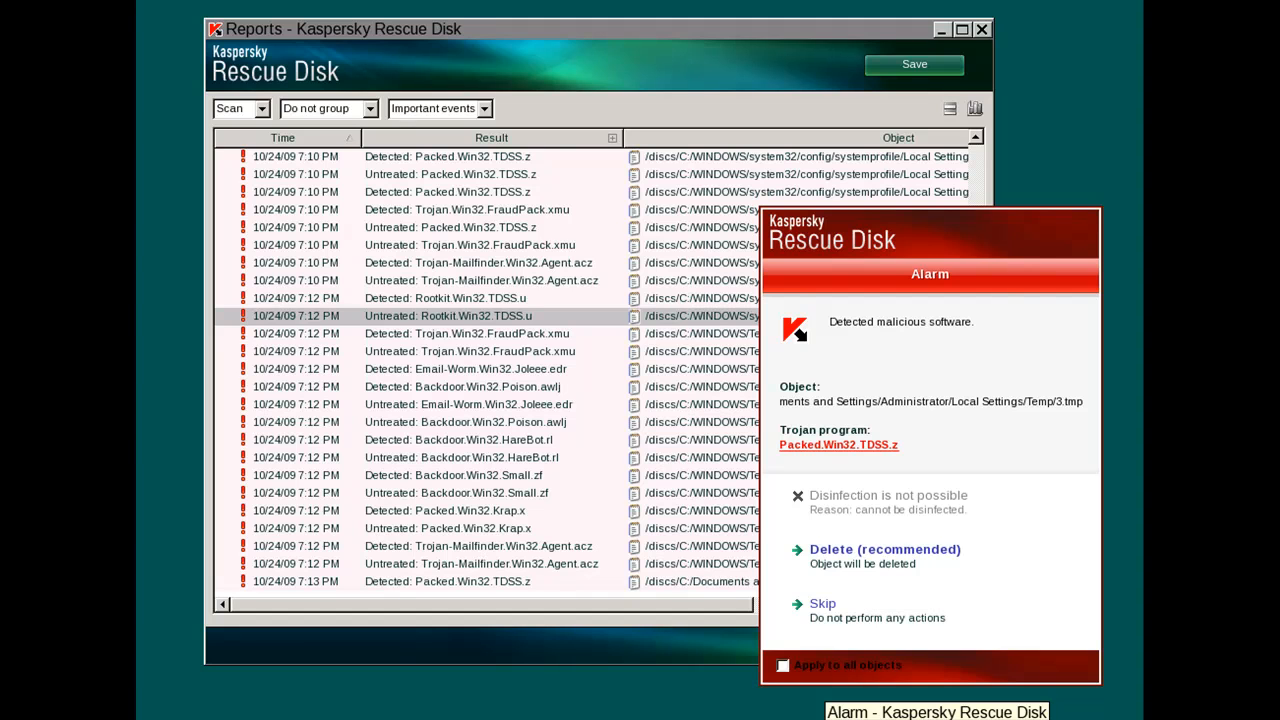
left_click(884, 549)
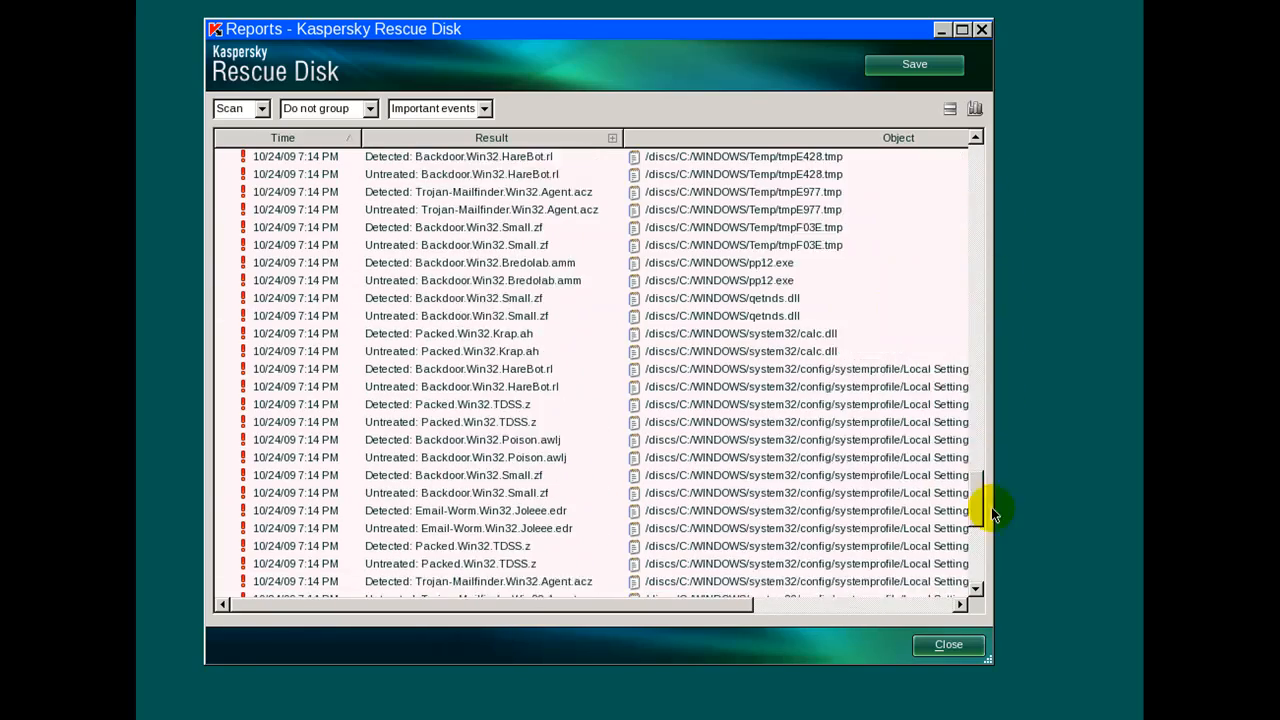
scroll("down", 3)
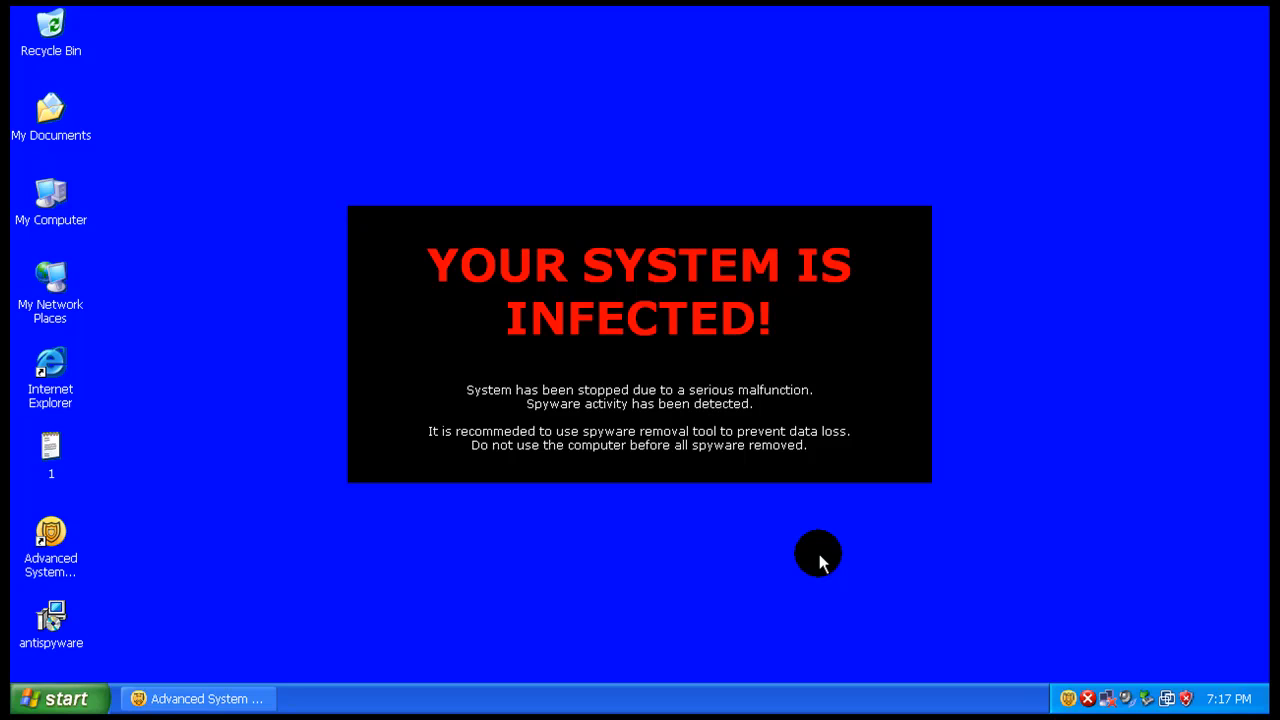
mouse_move(568, 500)
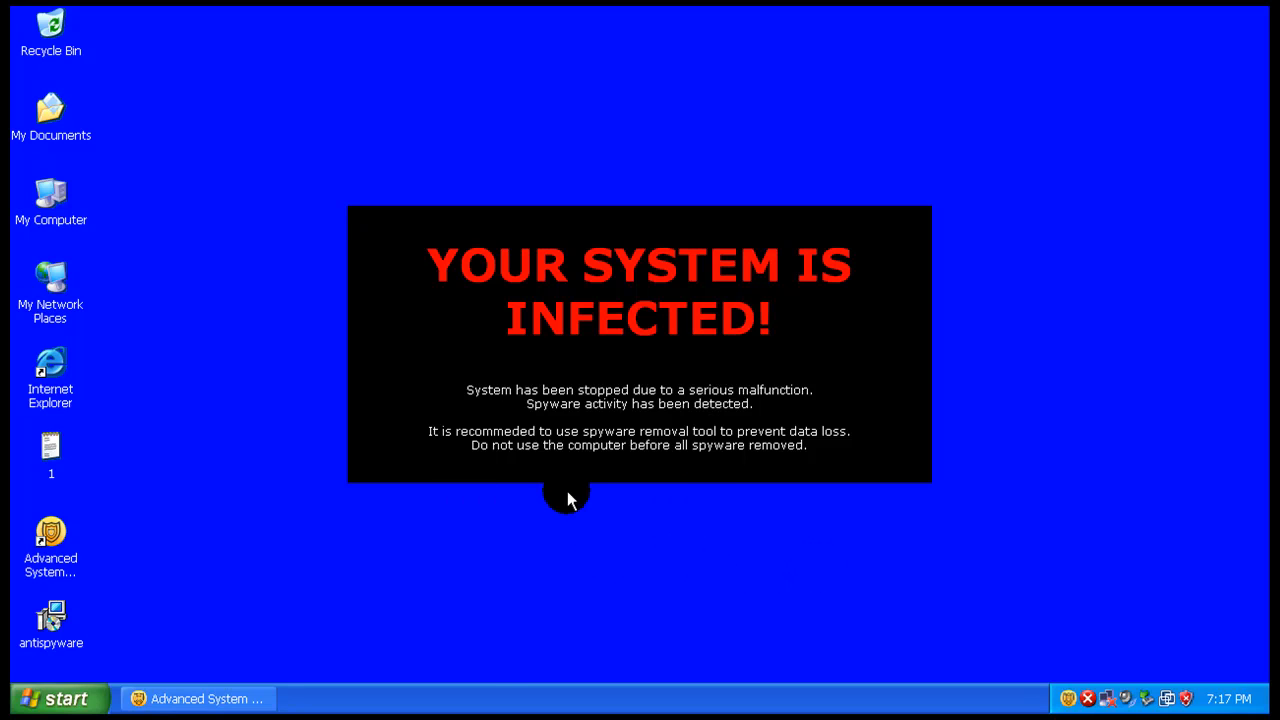
mouse_move(477, 697)
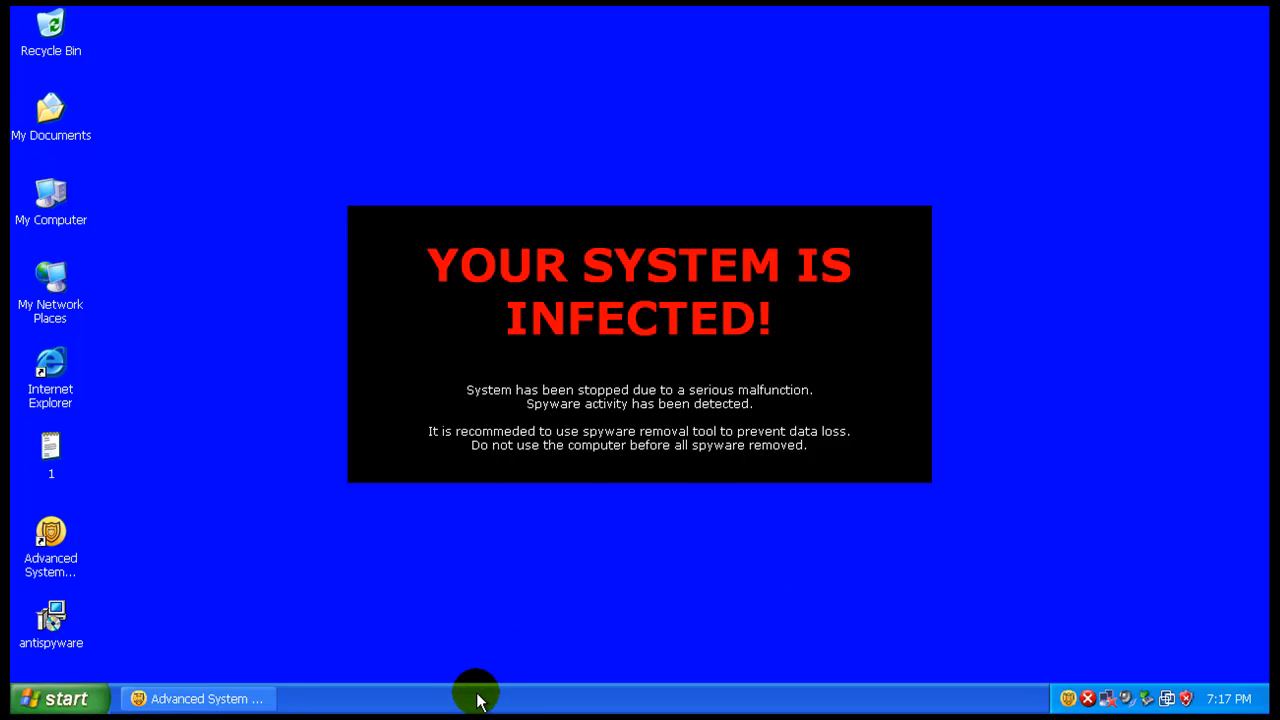
Step: Run a Deep Scan in Advanced System Protector and view its 8 detected infections
right_click(475, 698)
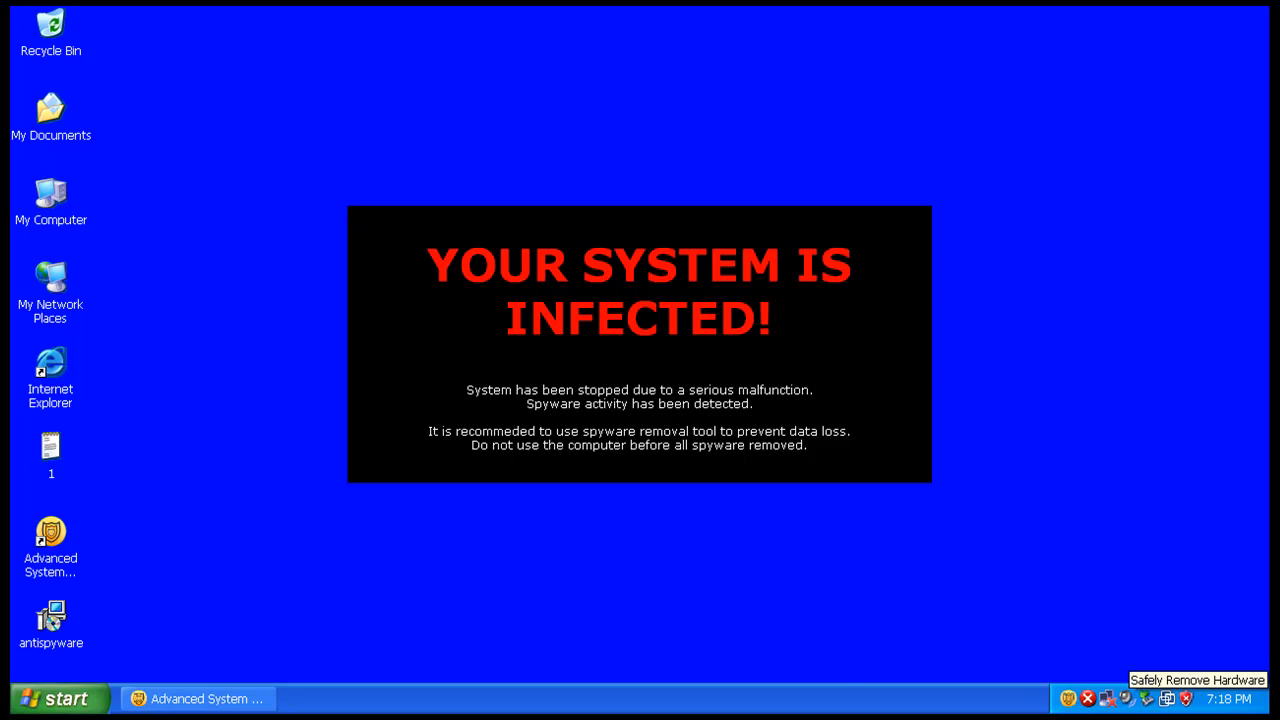
mouse_move(830, 694)
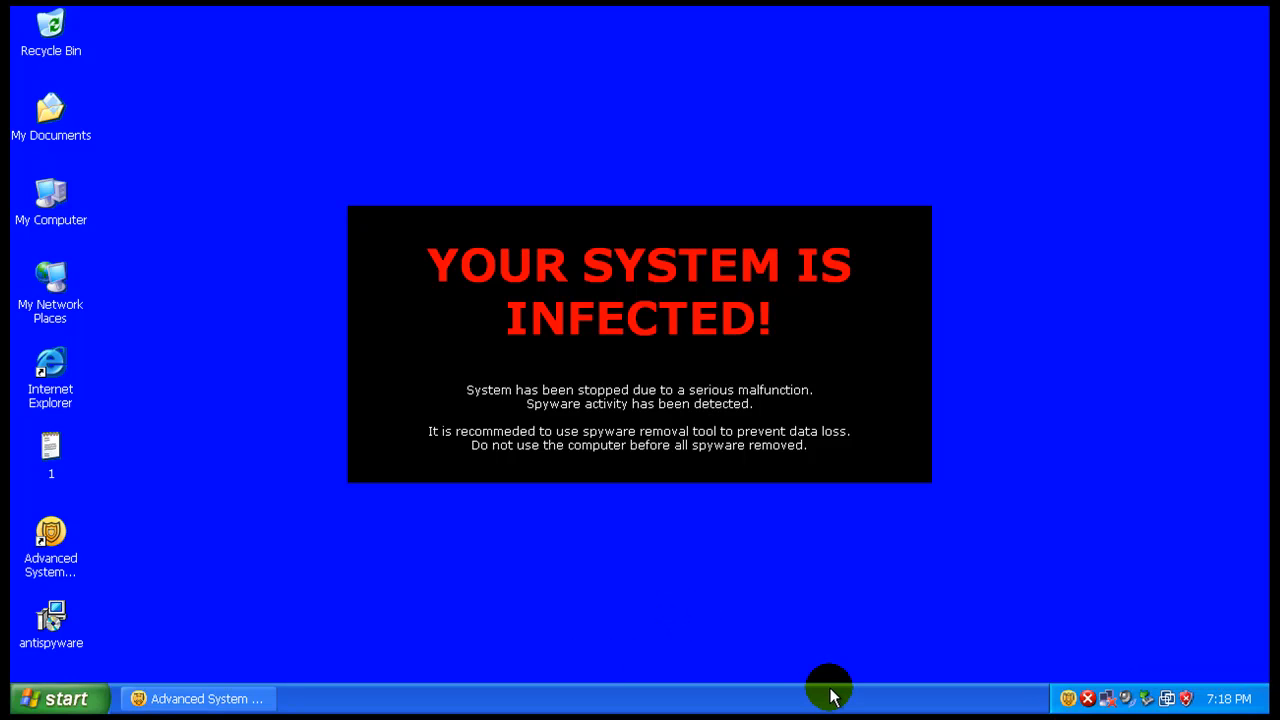
mouse_move(388, 612)
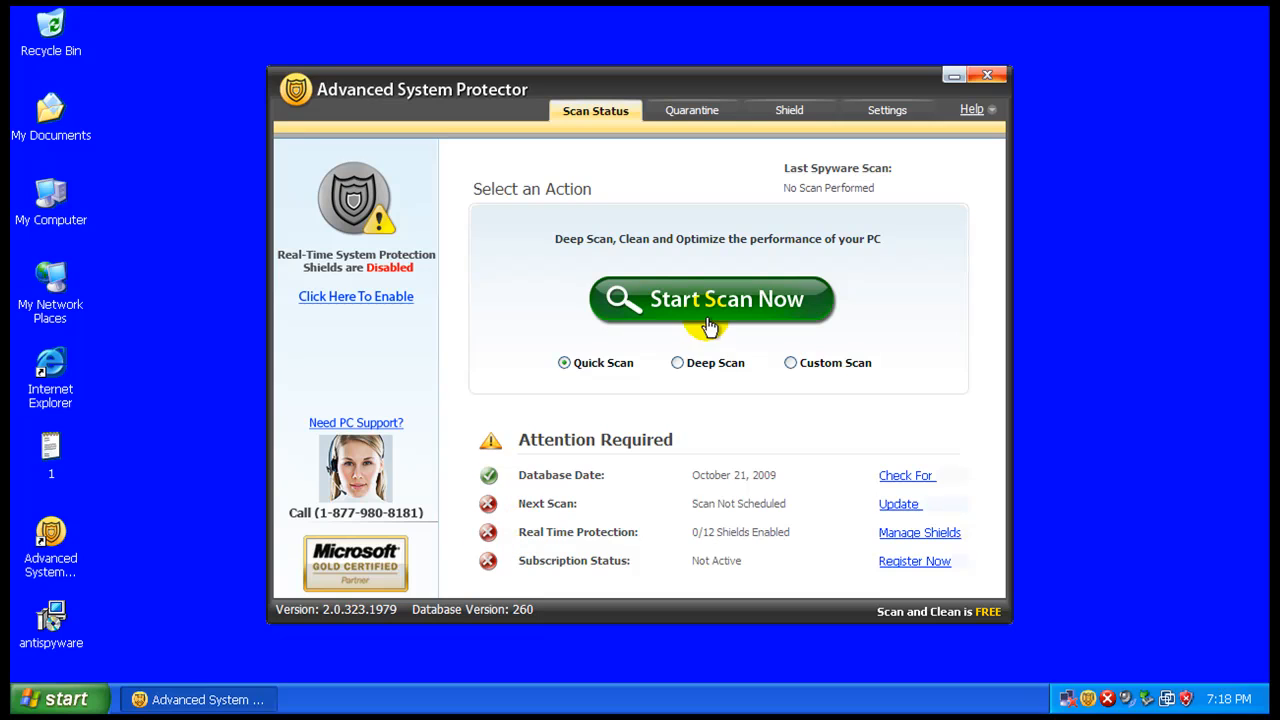
left_click(677, 362)
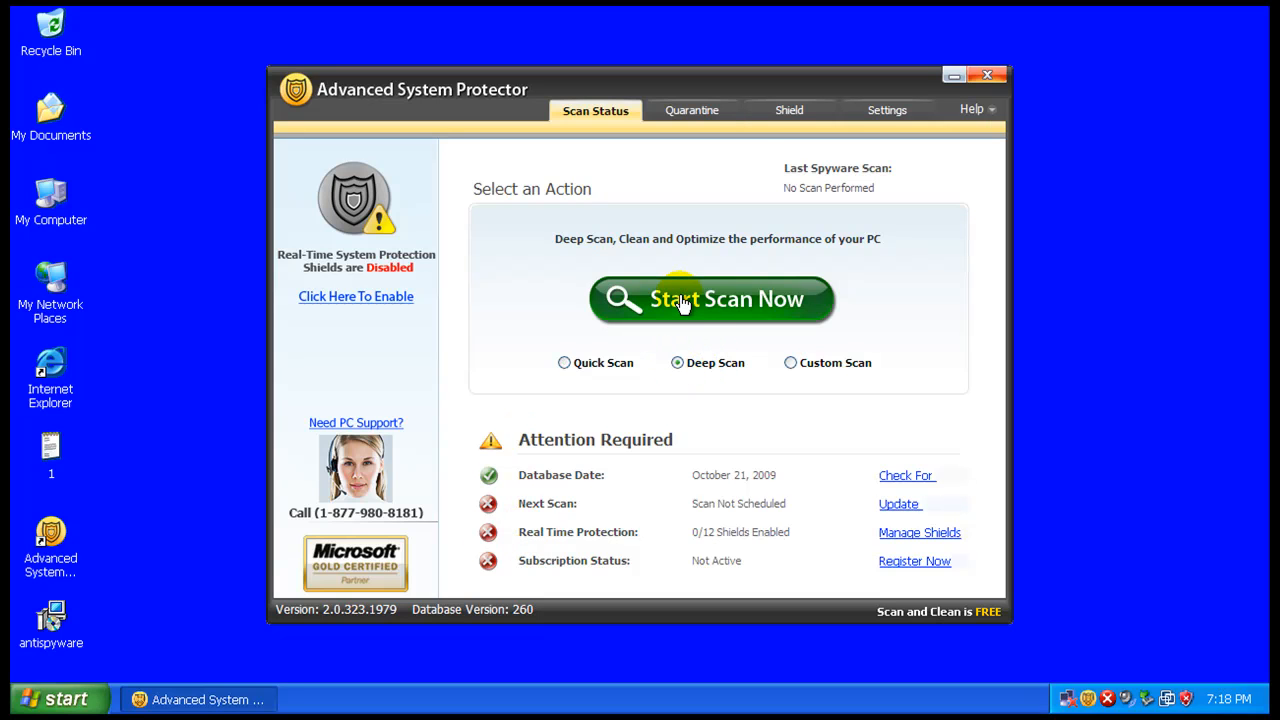
mouse_move(693, 293)
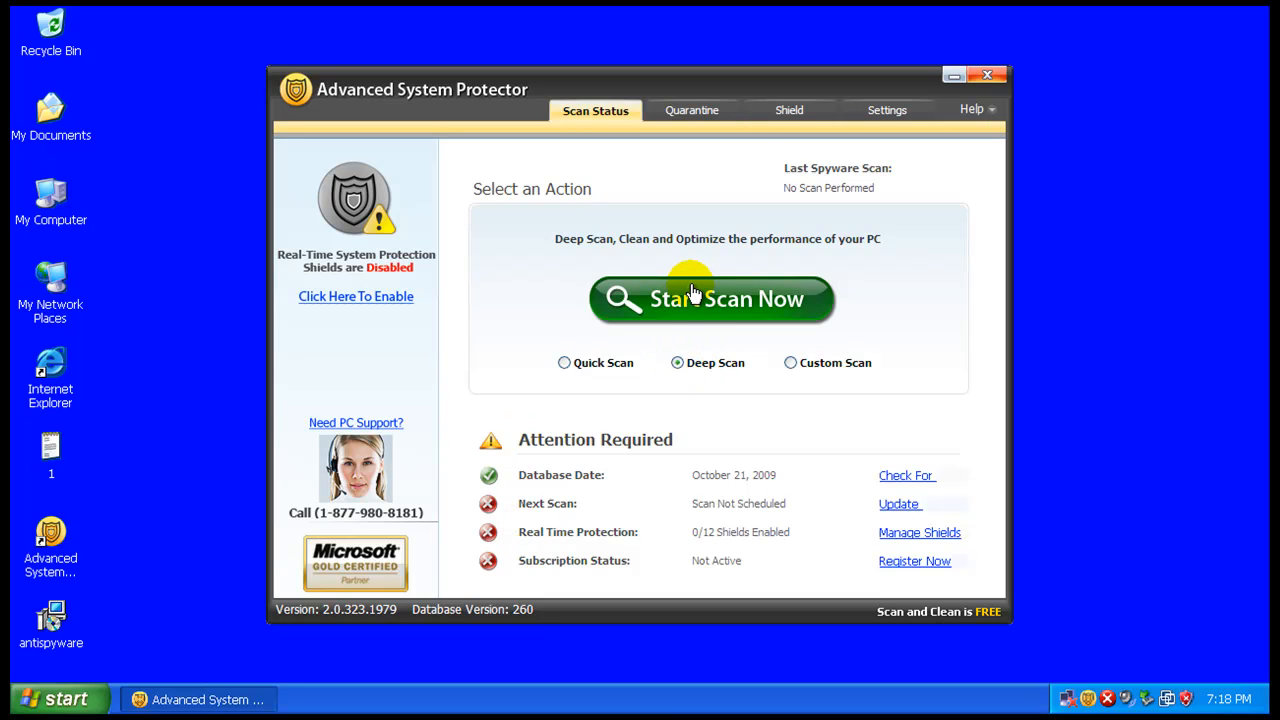
left_click(712, 298)
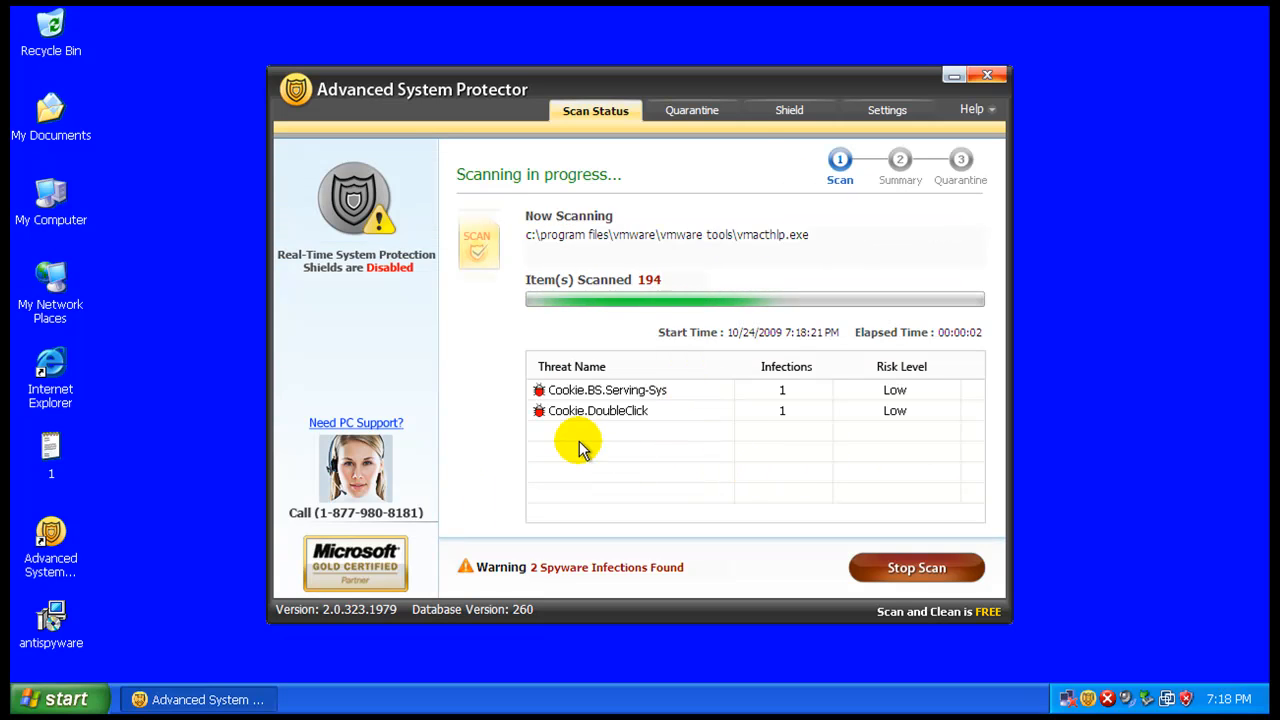
mouse_move(1143, 560)
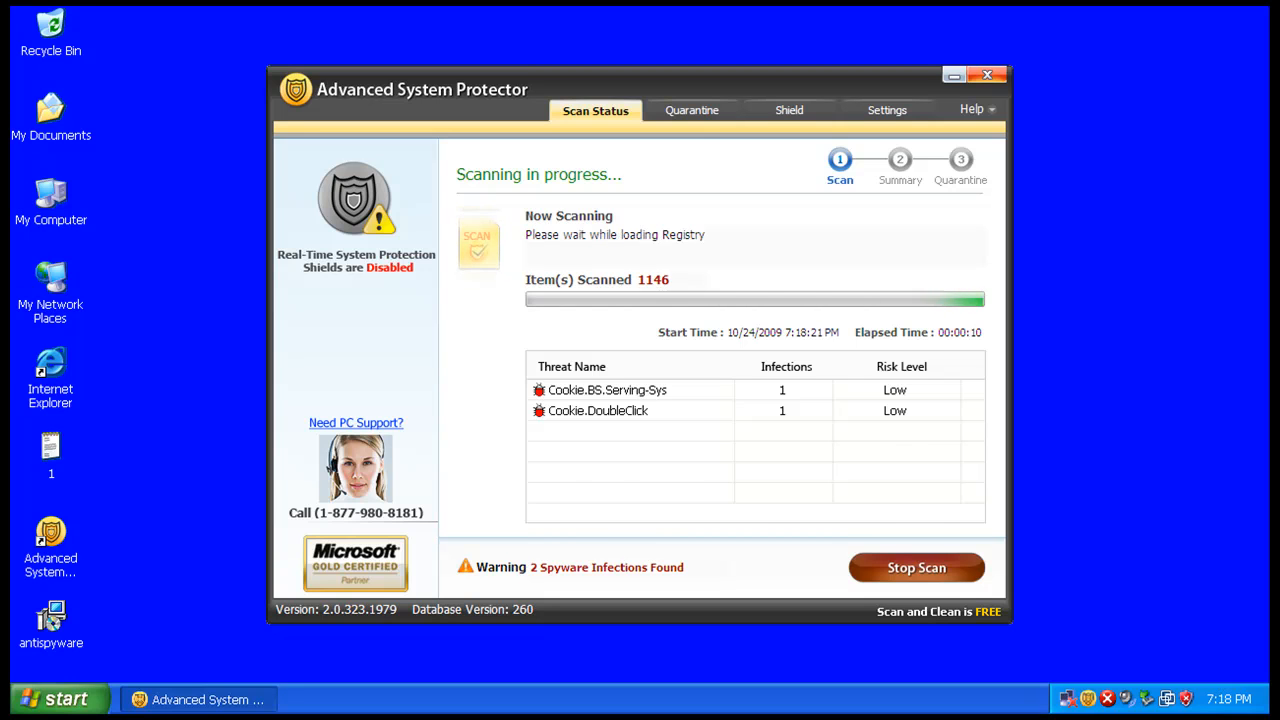
left_click(692, 110)
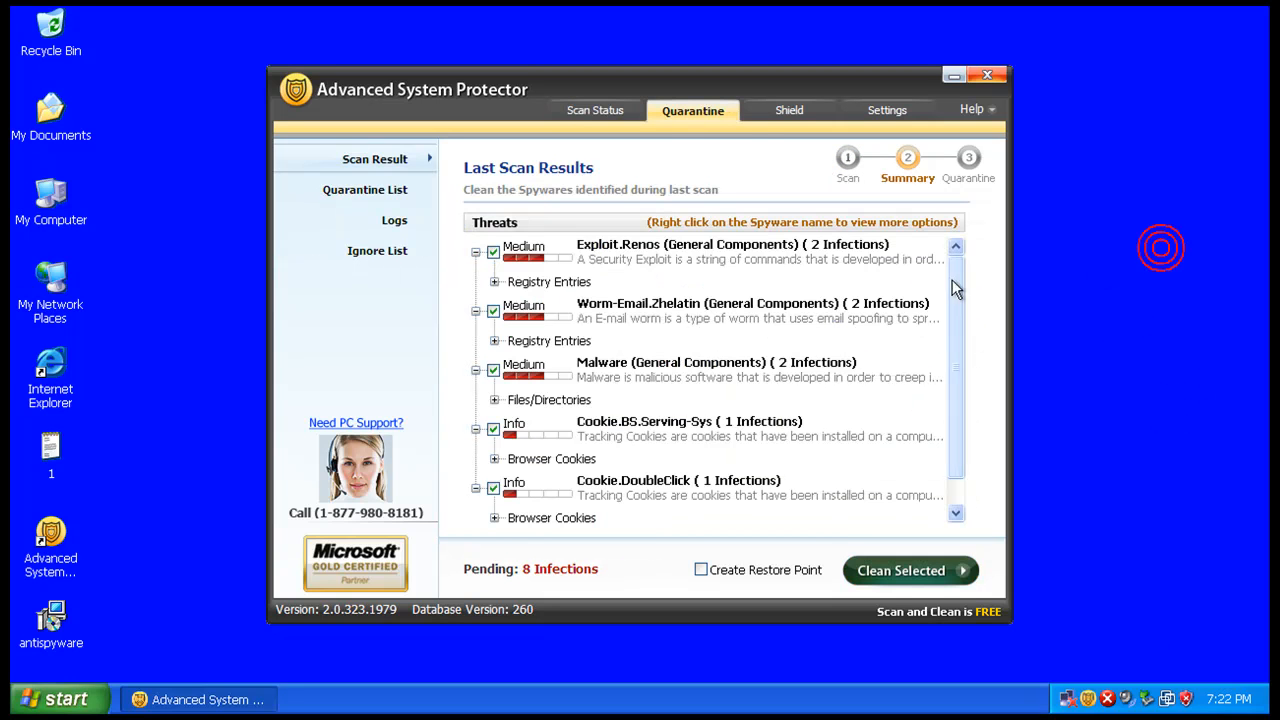
Step: Review the Worm-Email.Zhelatin and Malware entries, then clean all eight checked threats
left_click(753, 310)
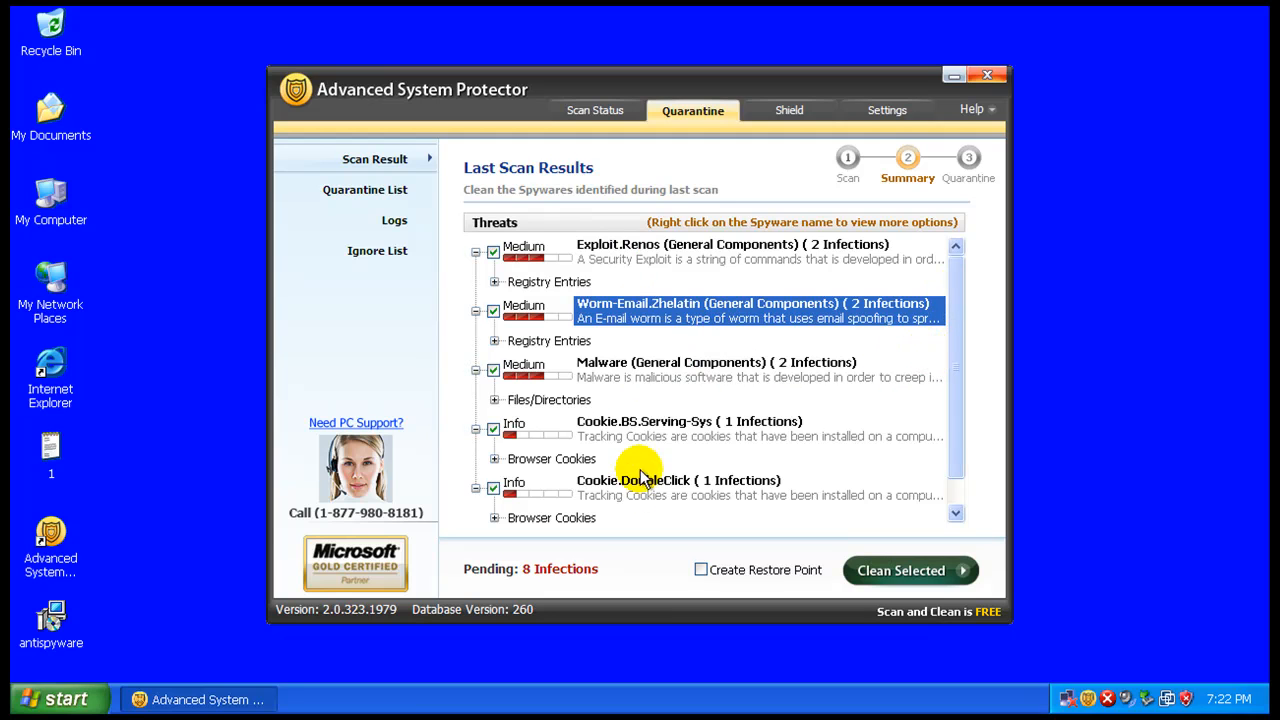
mouse_move(475, 280)
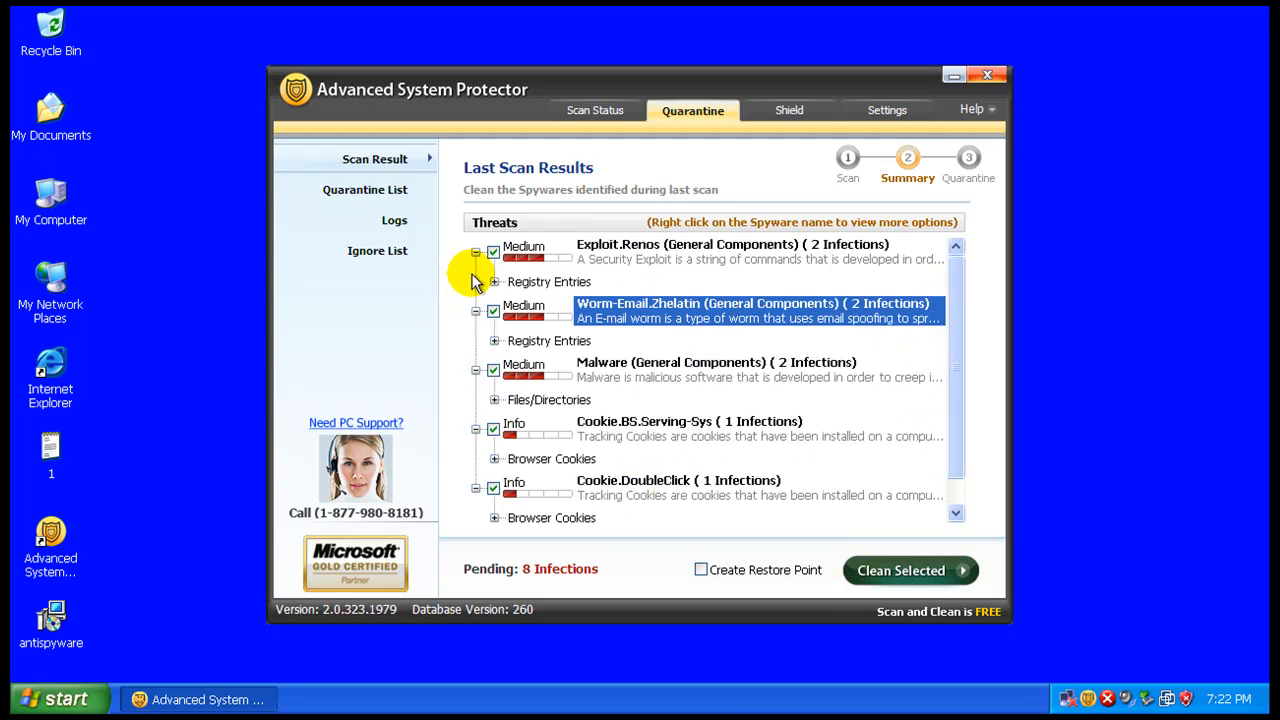
left_click(494, 281)
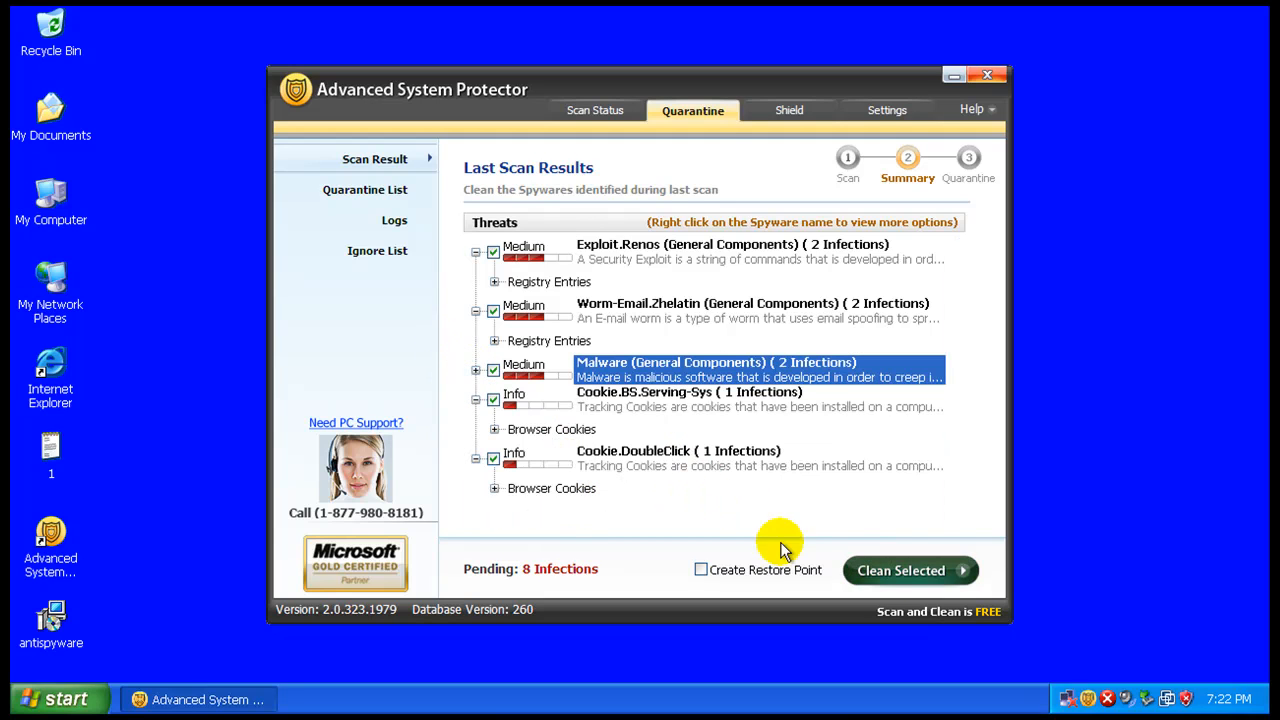
left_click(900, 570)
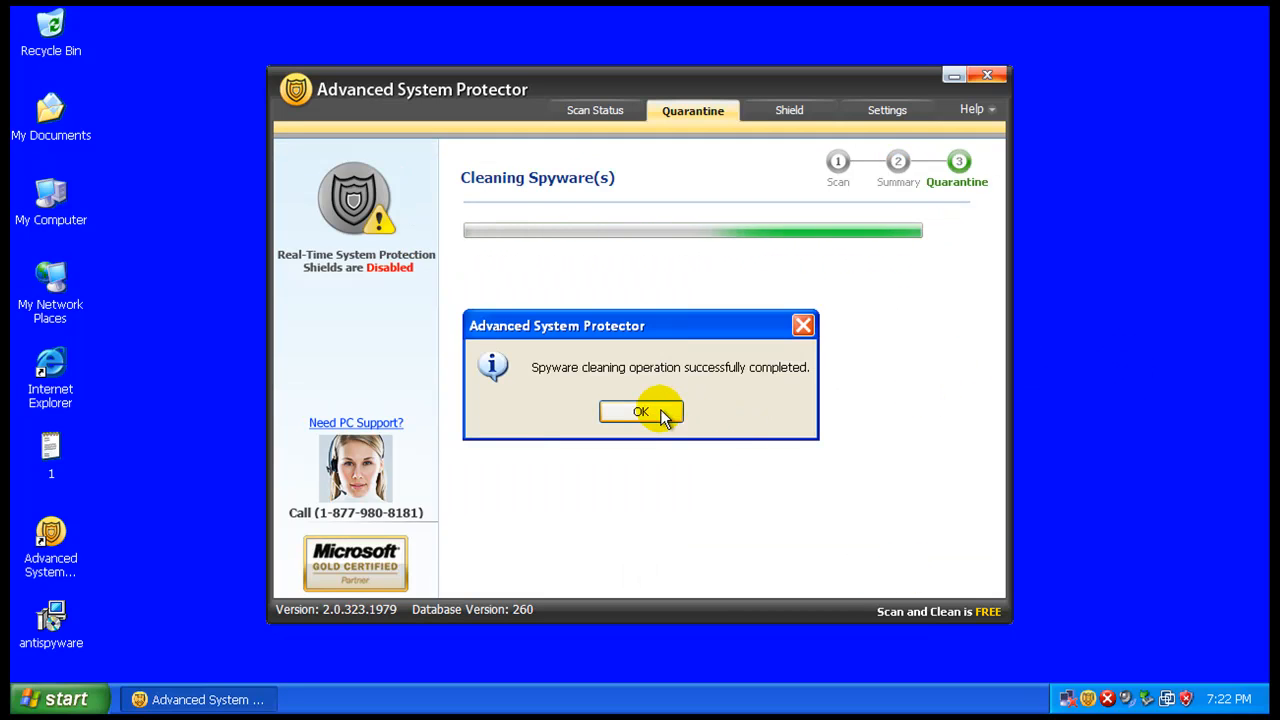
Step: Dismiss the cleaning message, confirm no updates are available, and exit Advanced System Protector
left_click(640, 411)
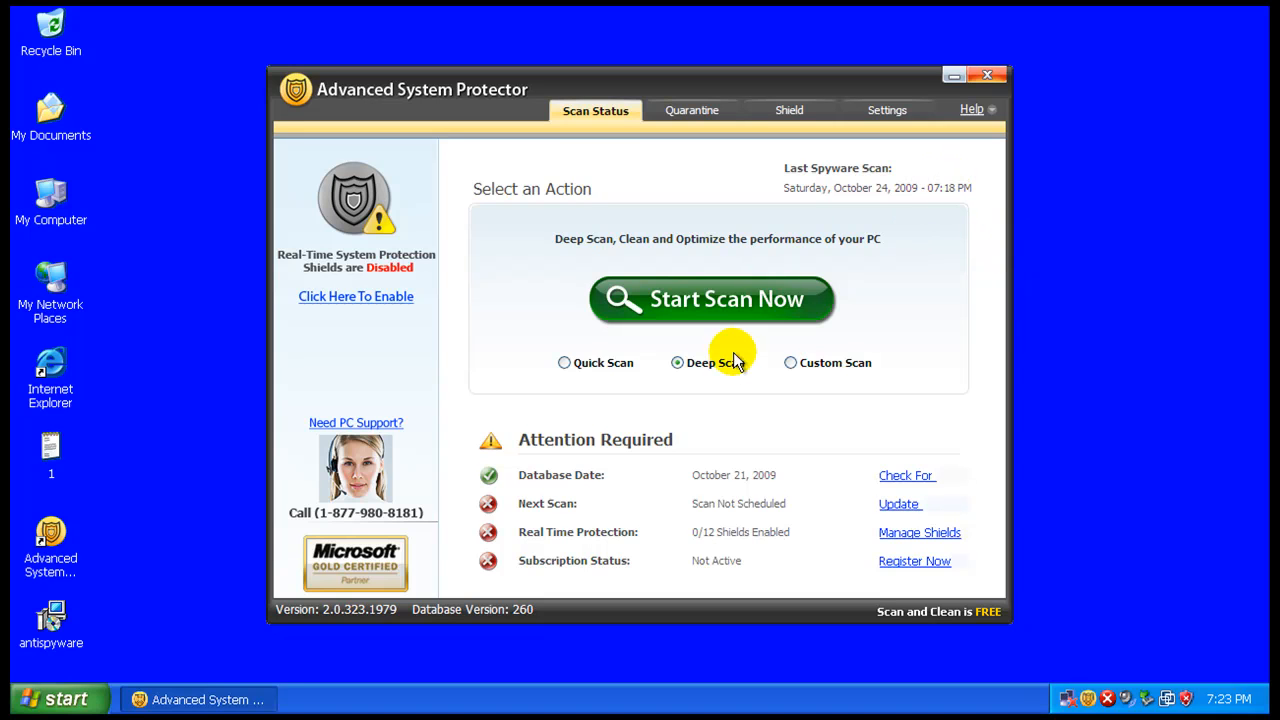
left_click(712, 298)
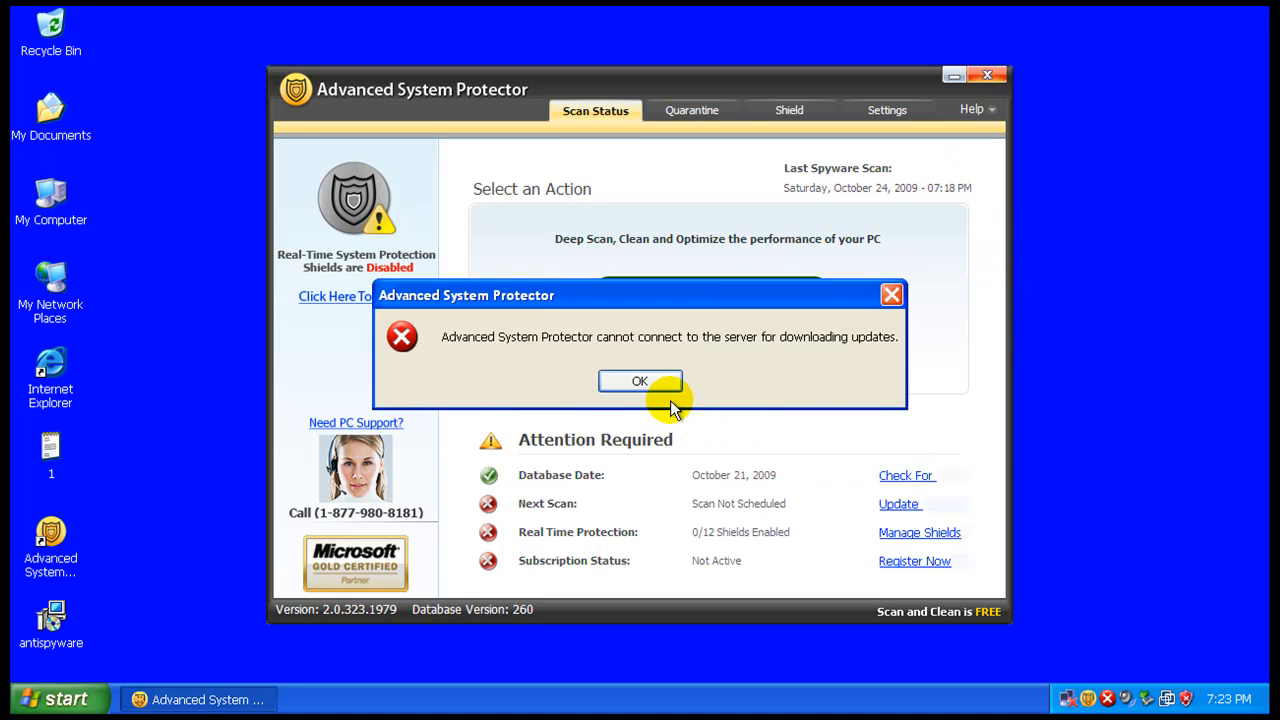
left_click(640, 381)
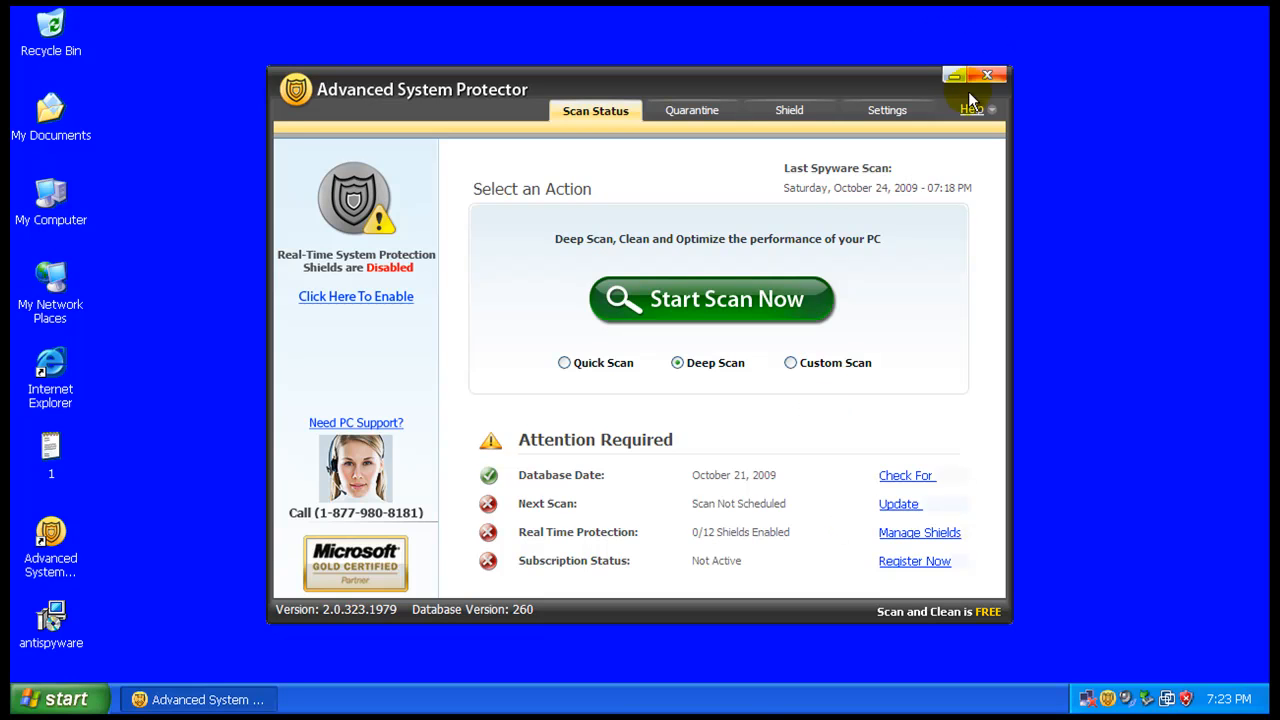
mouse_move(740, 703)
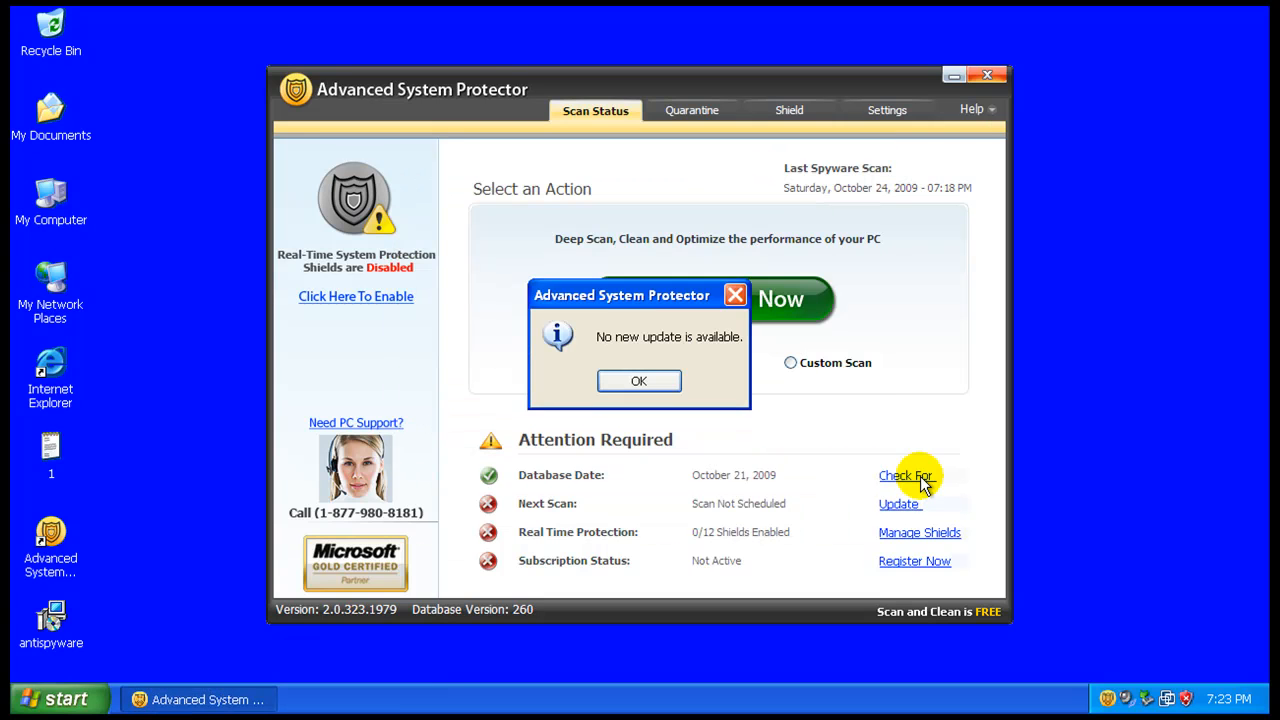
left_click(639, 381)
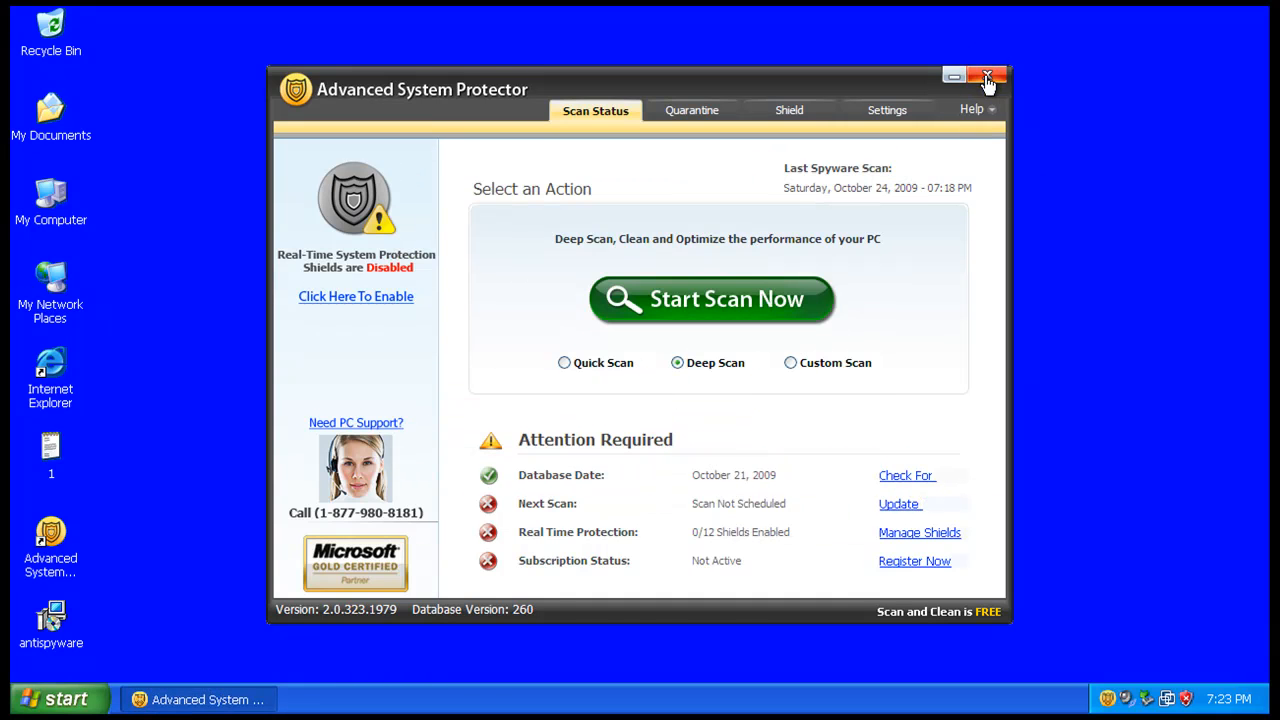
left_click(988, 78)
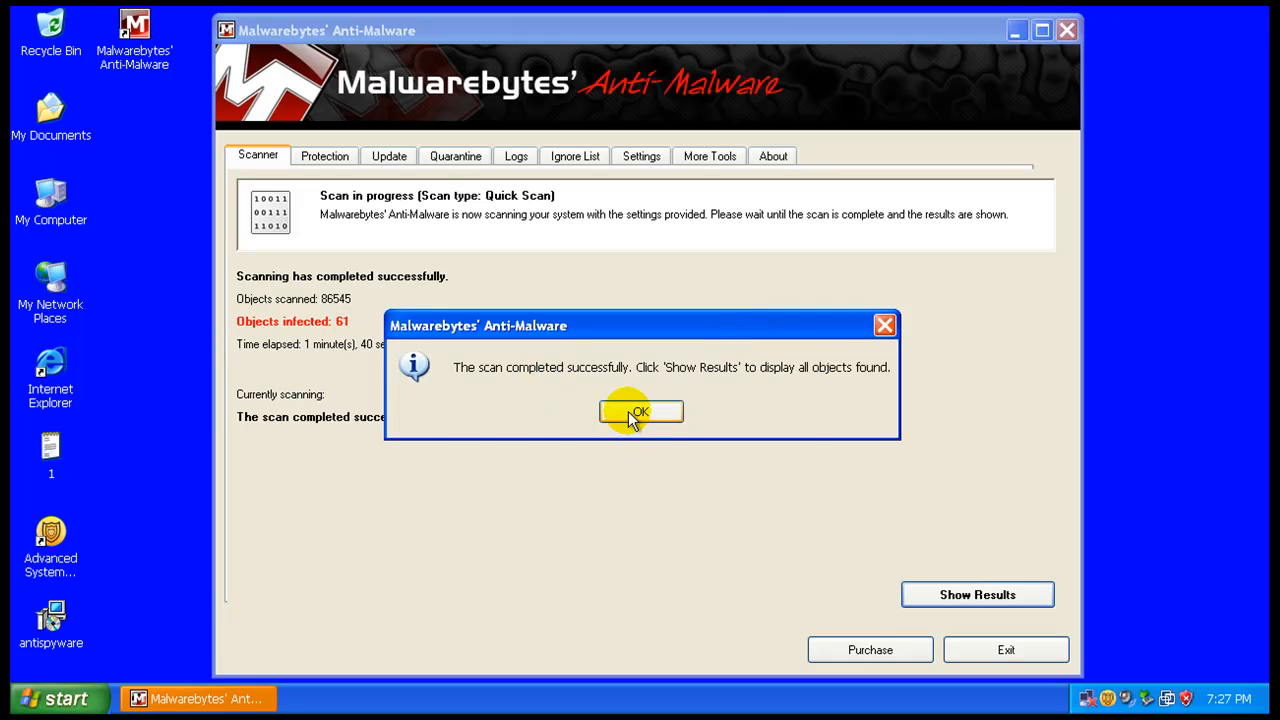
left_click(640, 412)
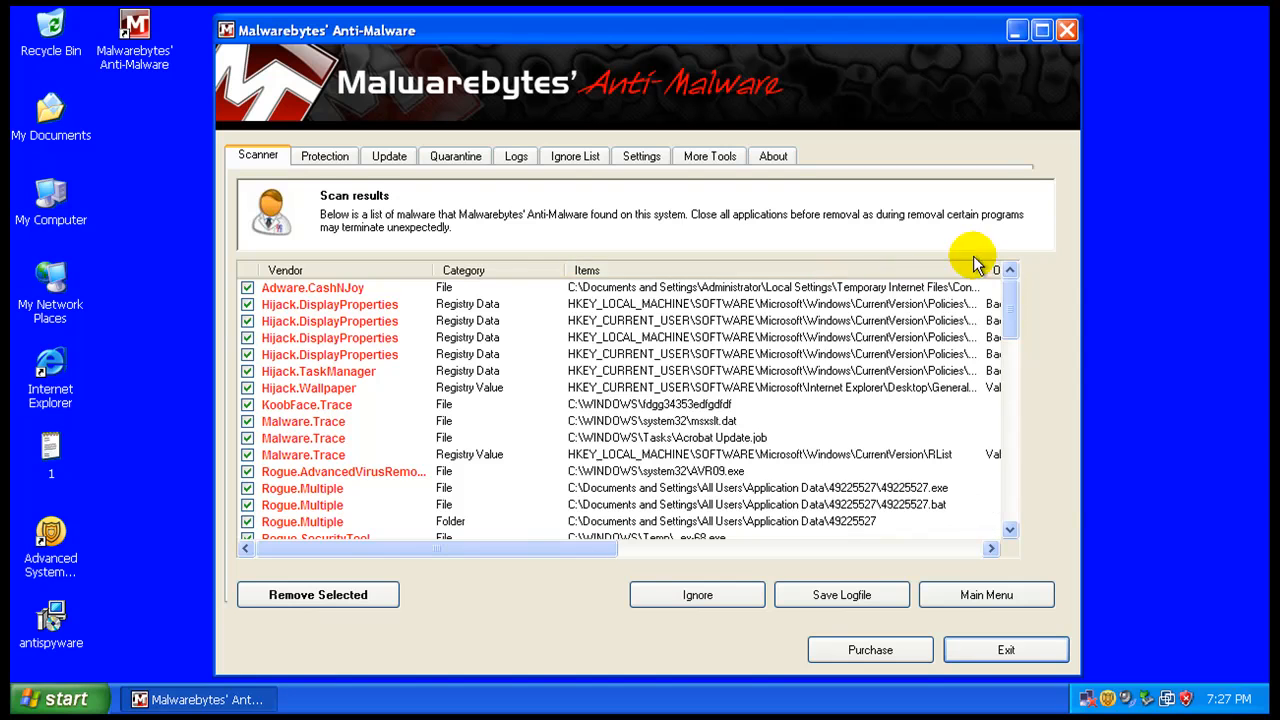
left_click(329, 304)
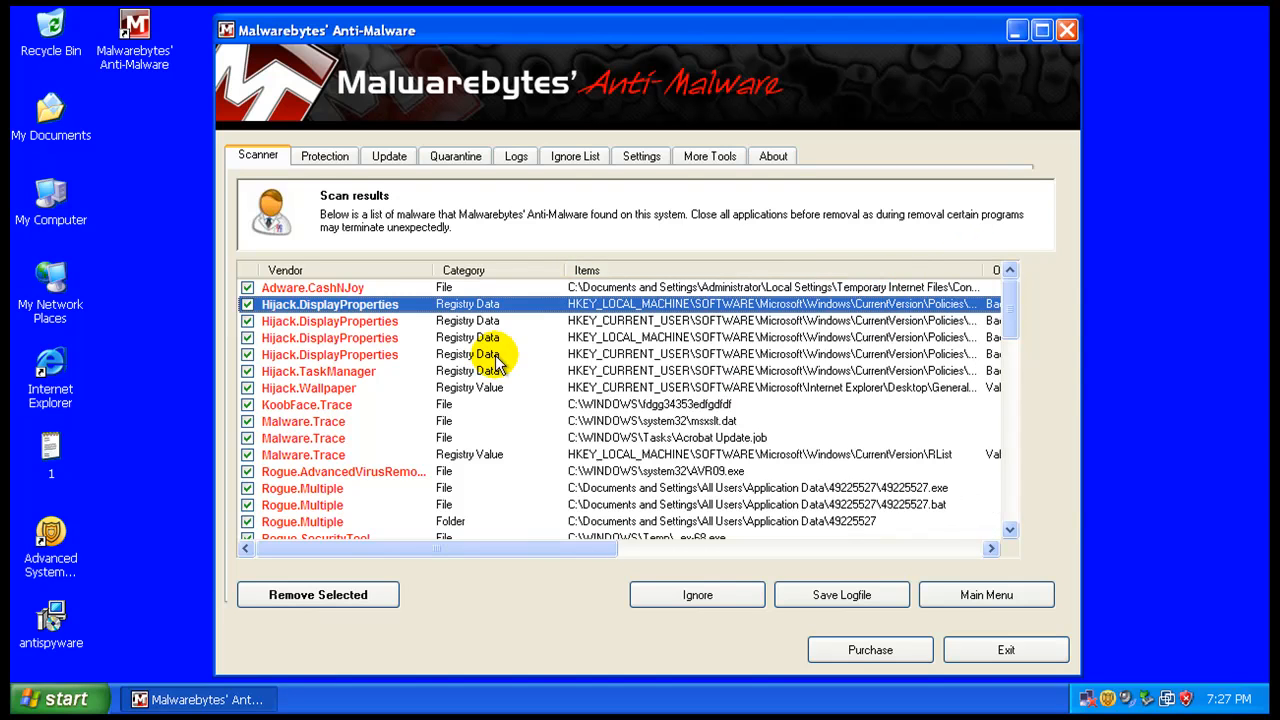
left_click(318, 371)
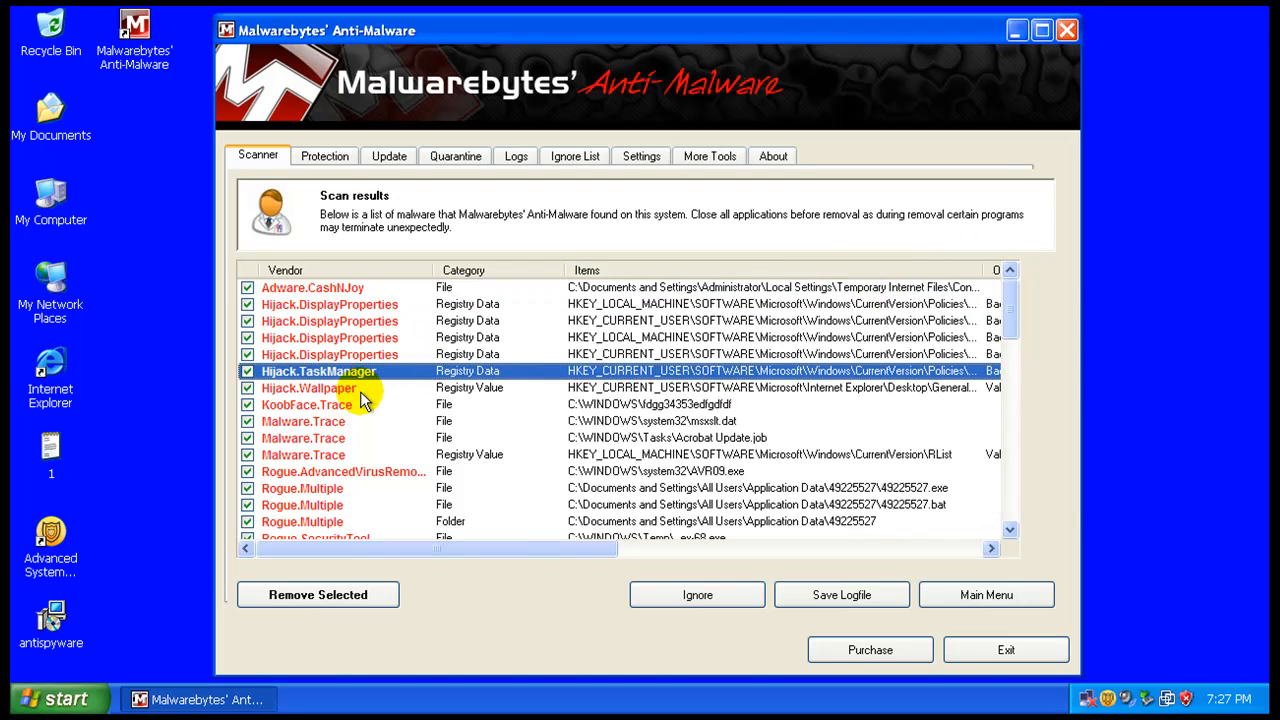
left_click(308, 388)
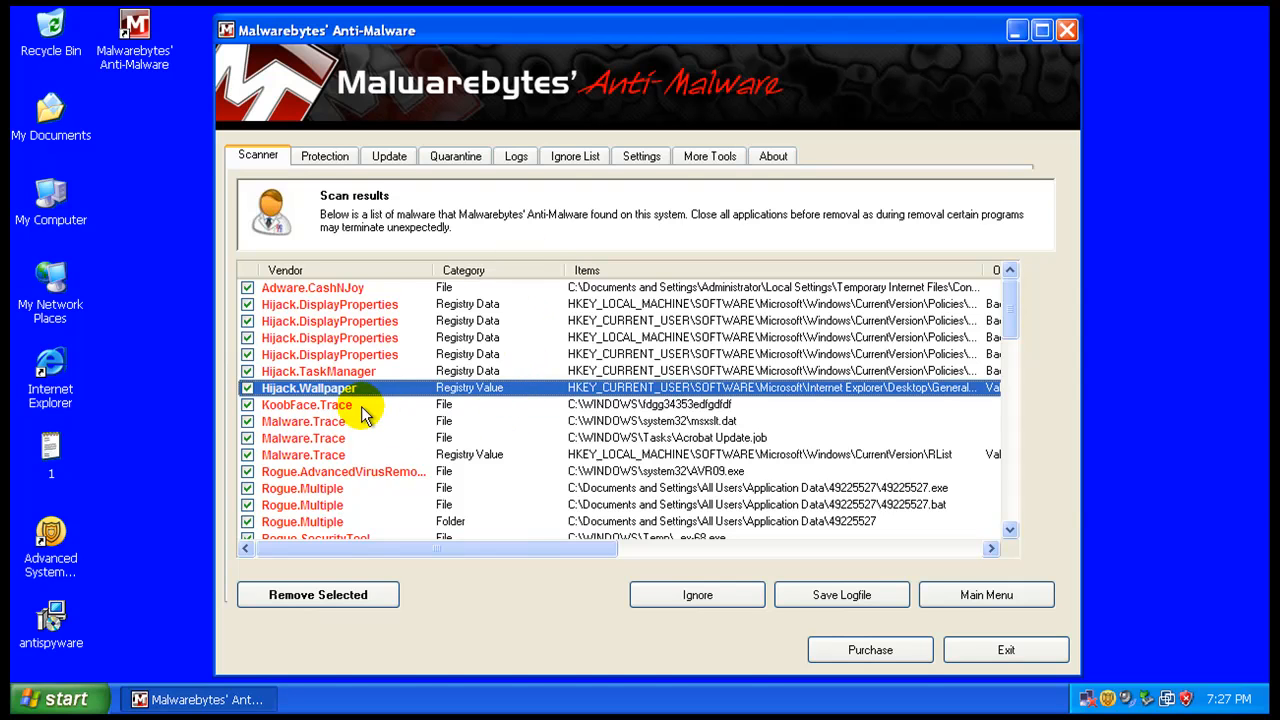
left_click(303, 421)
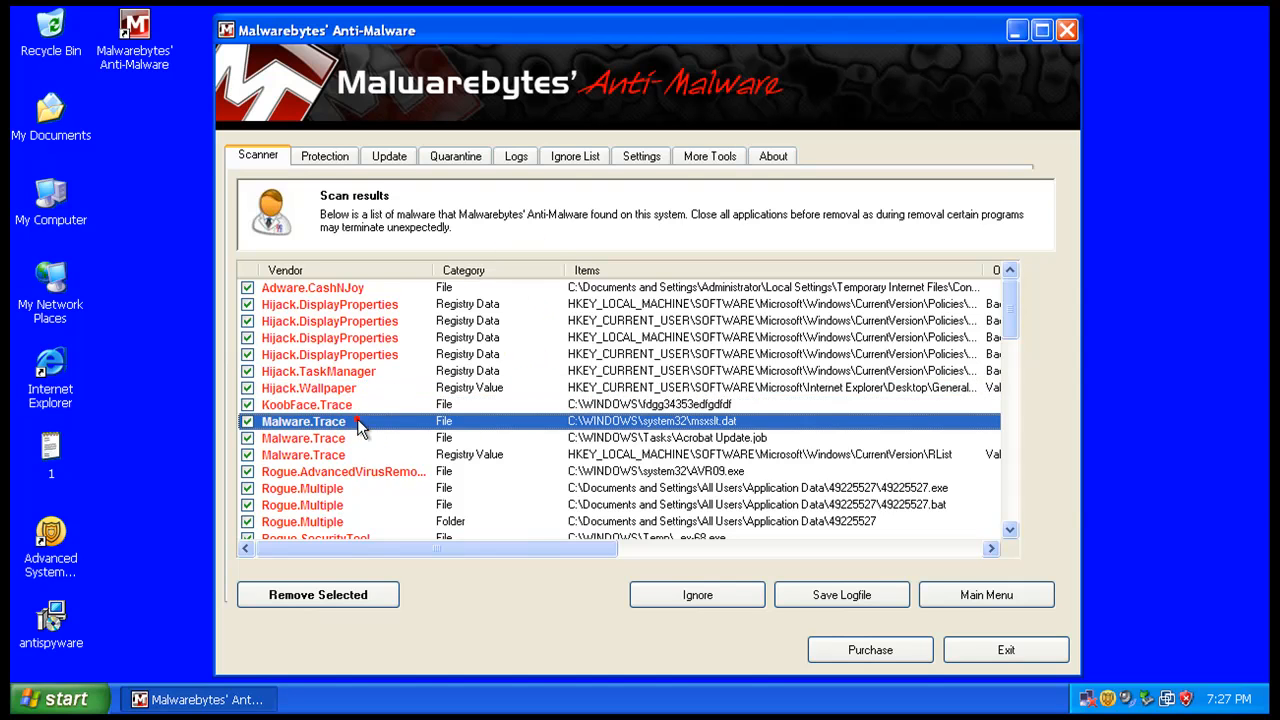
scroll("down", 3)
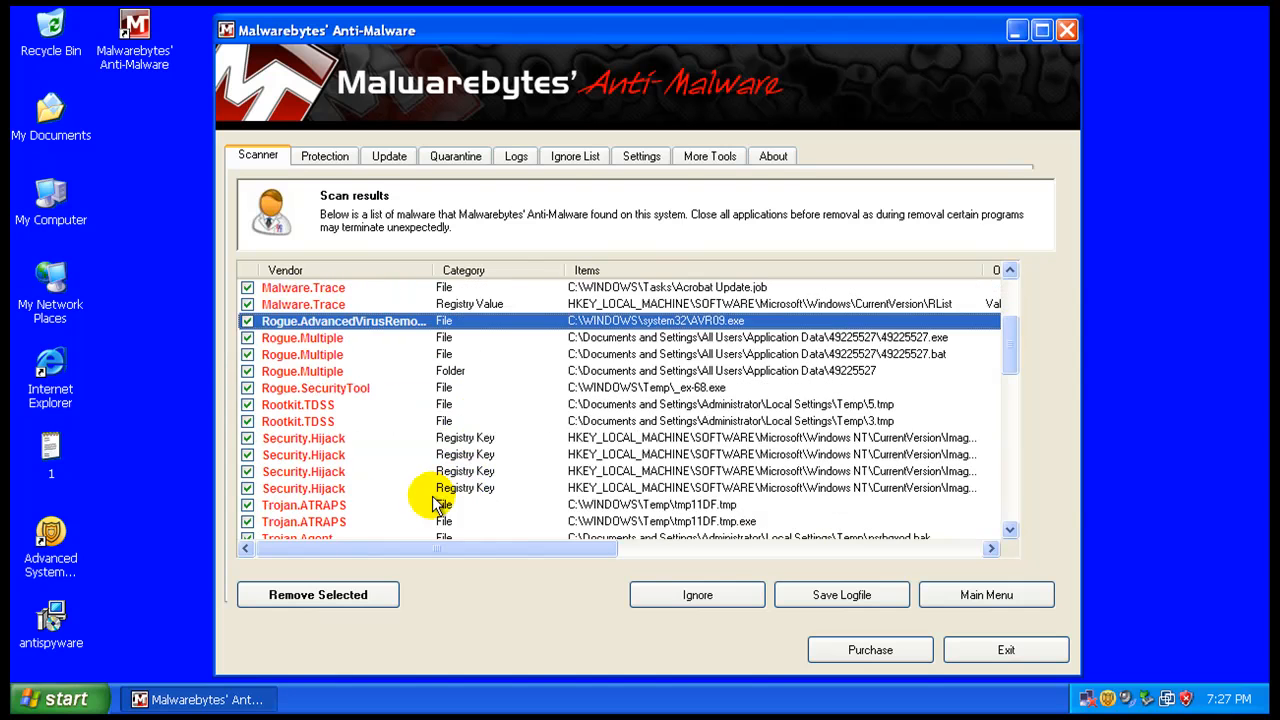
mouse_move(340, 405)
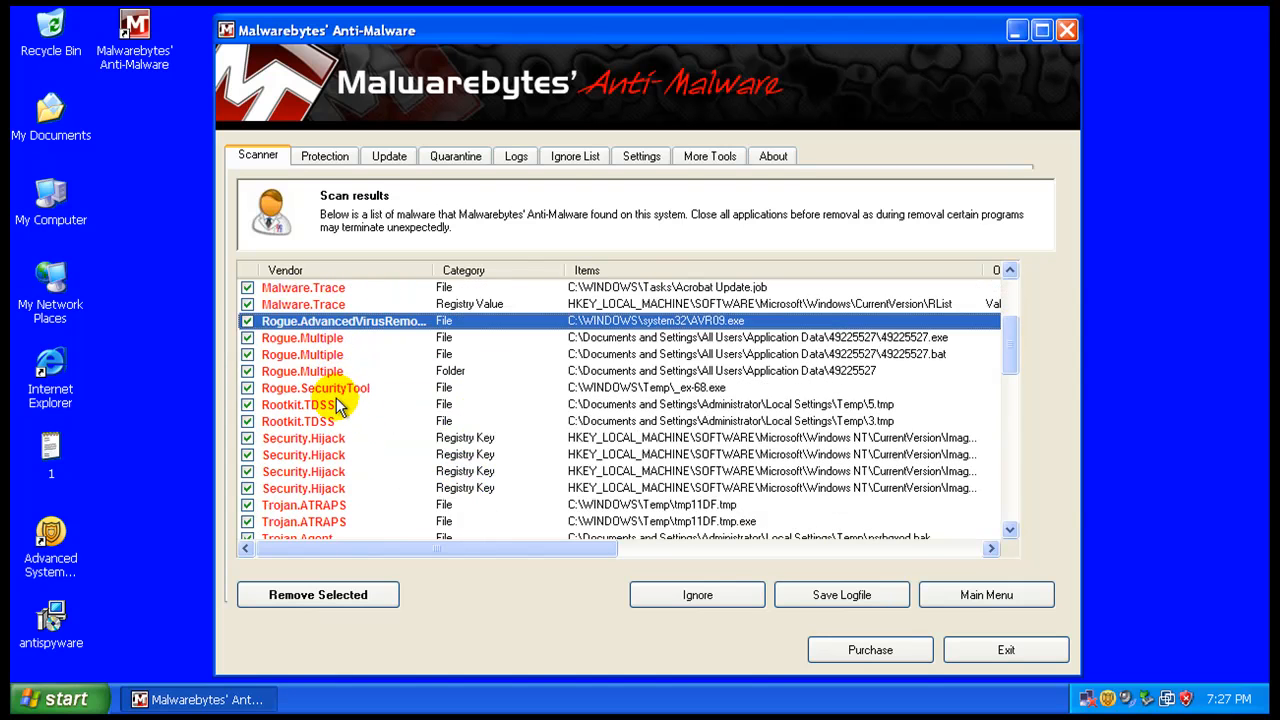
left_click(343, 421)
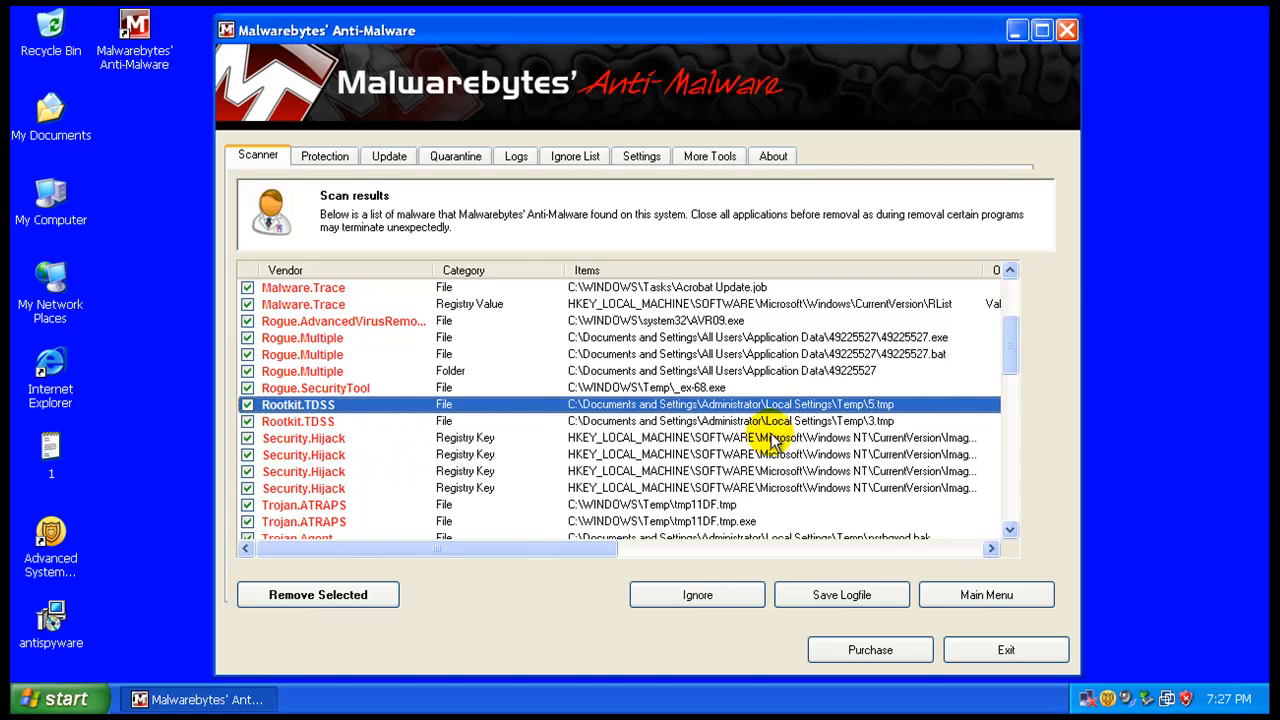
scroll("down", 3)
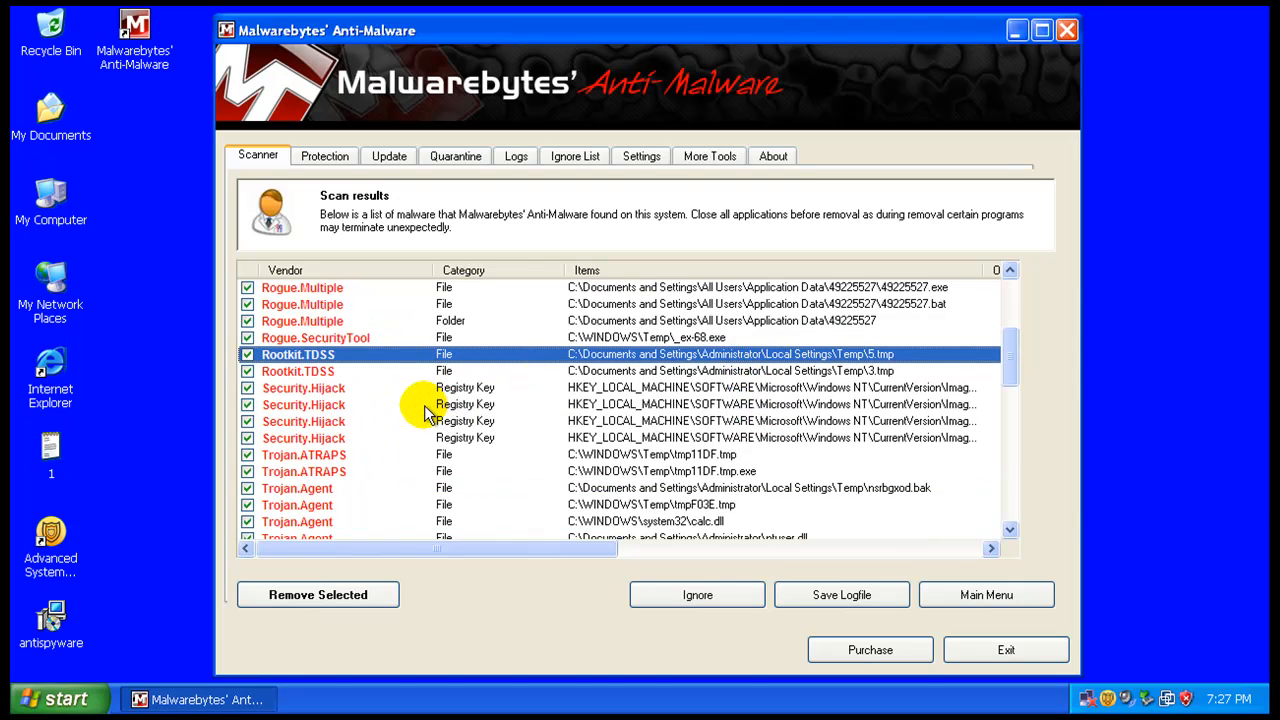
left_click(303, 421)
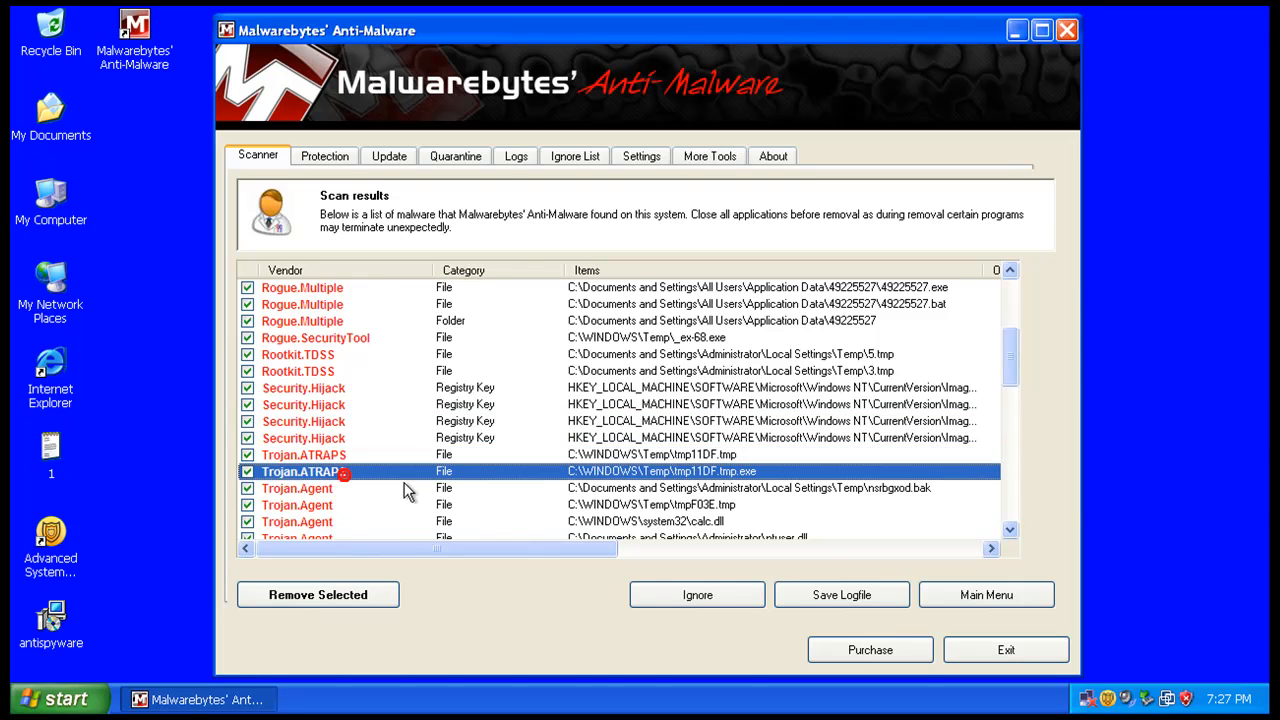
scroll("down", 3)
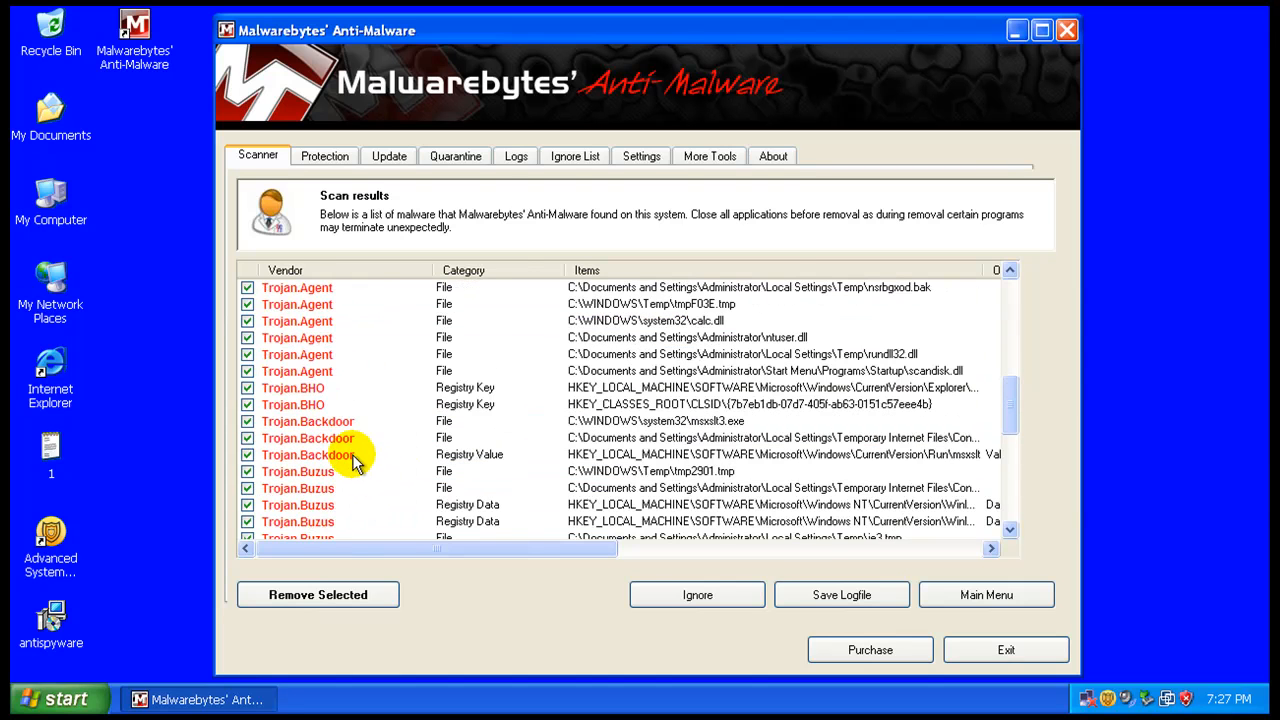
mouse_move(408, 437)
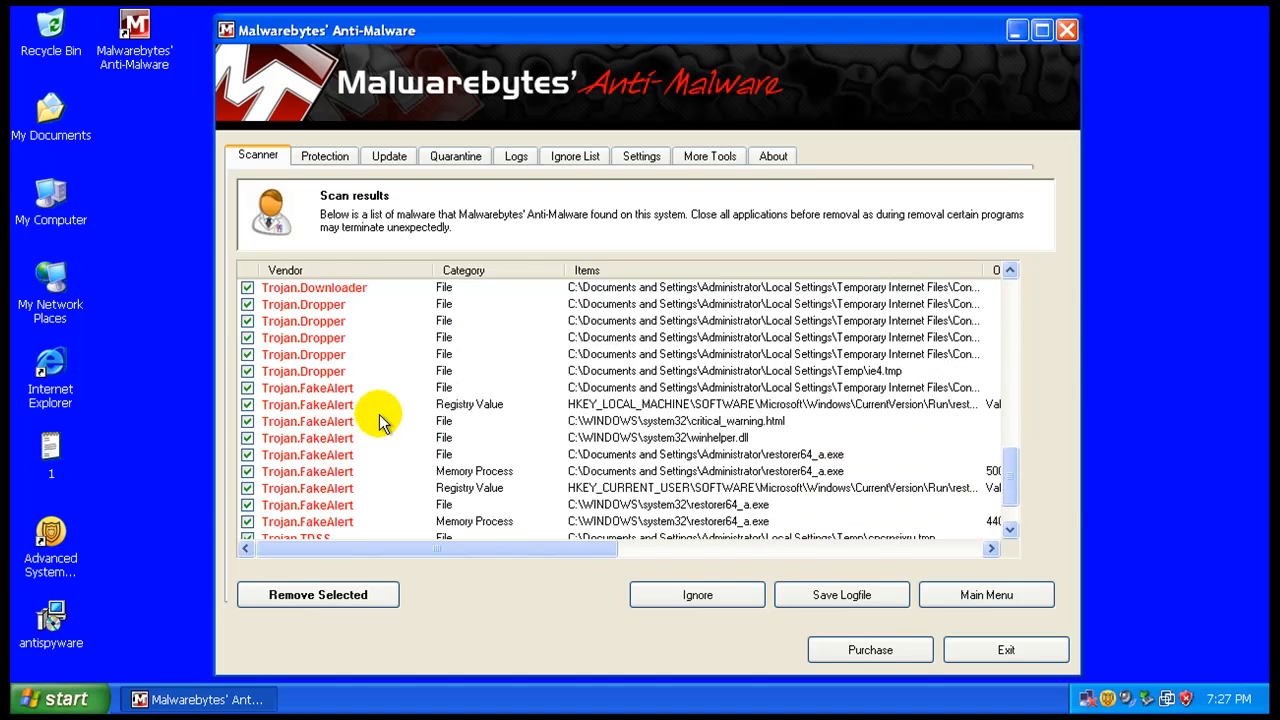
scroll("down", 3)
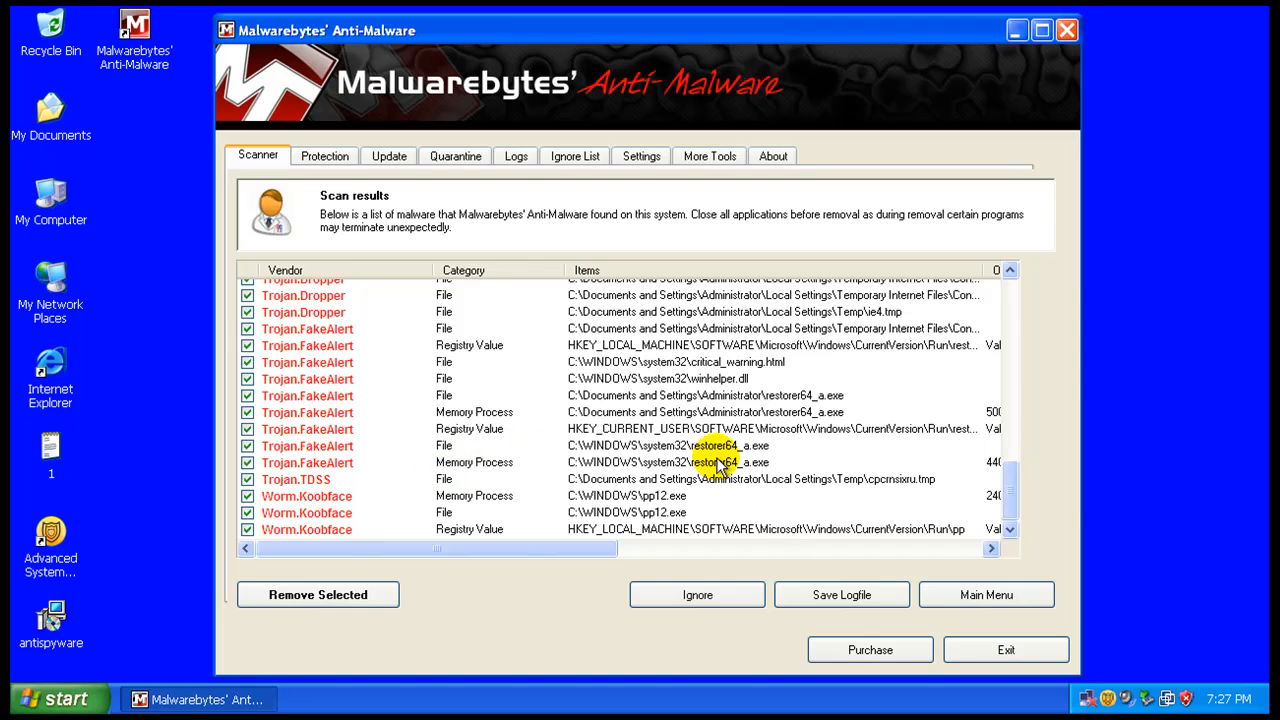
mouse_move(975, 497)
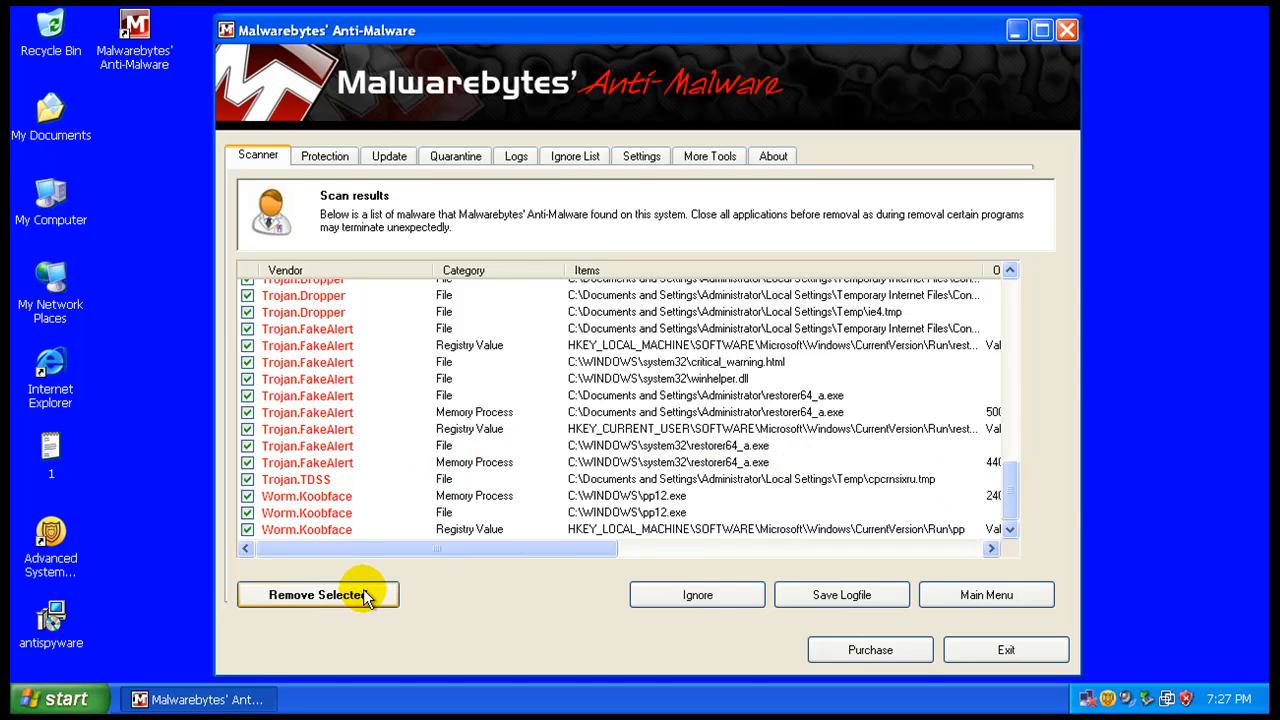
Step: Remove all checked malware, close the removal log, and agree to restart
left_click(318, 594)
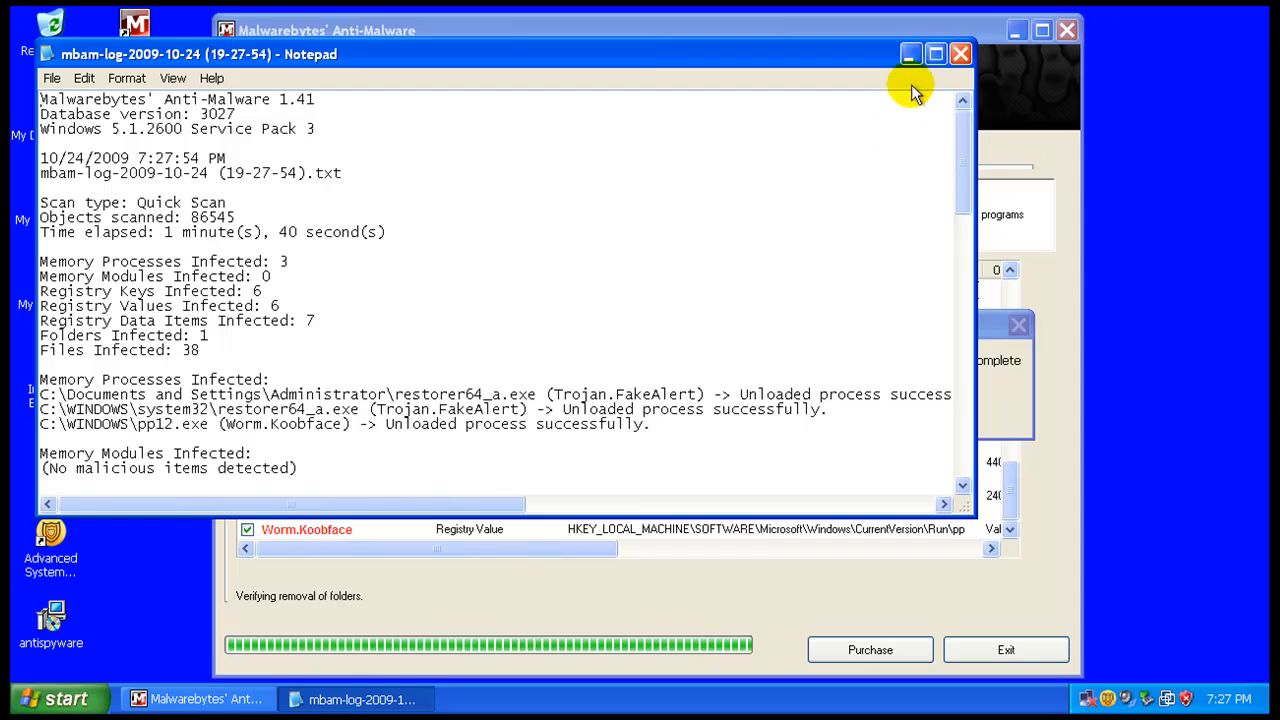
left_click(960, 54)
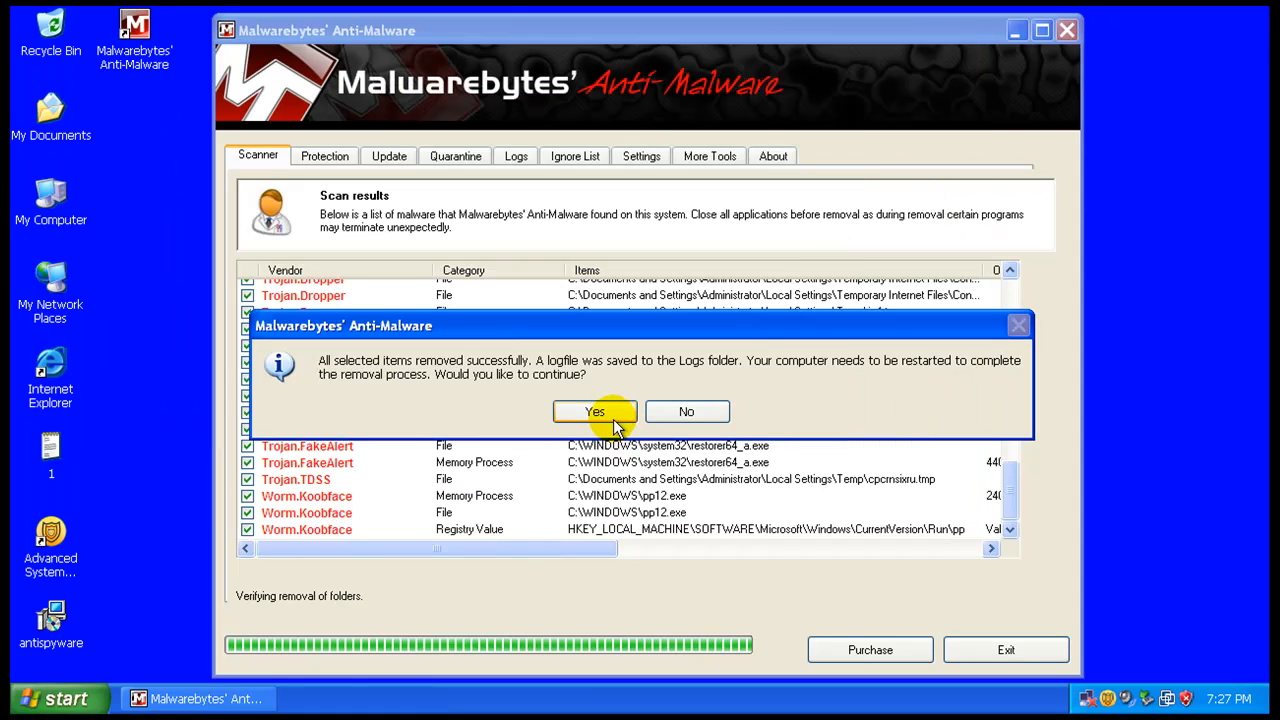
left_click(686, 411)
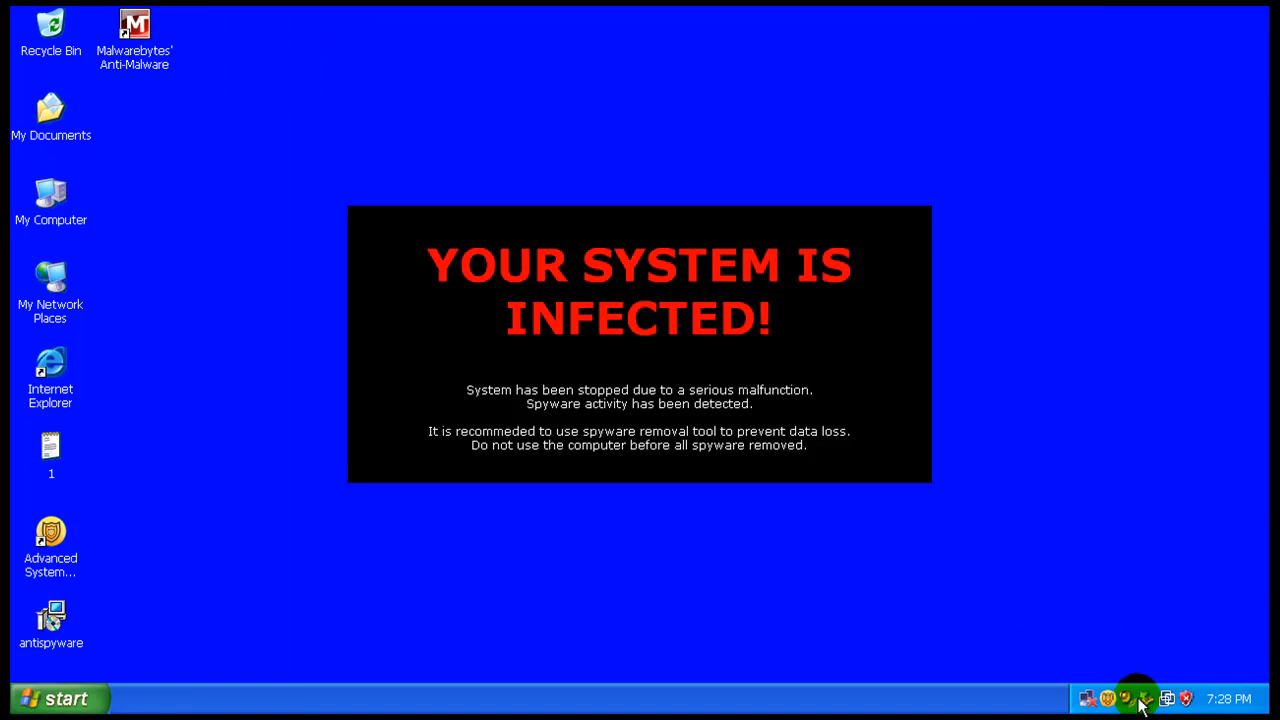
Step: Try restoring the security tool's window from its tray icon menu
right_click(1127, 697)
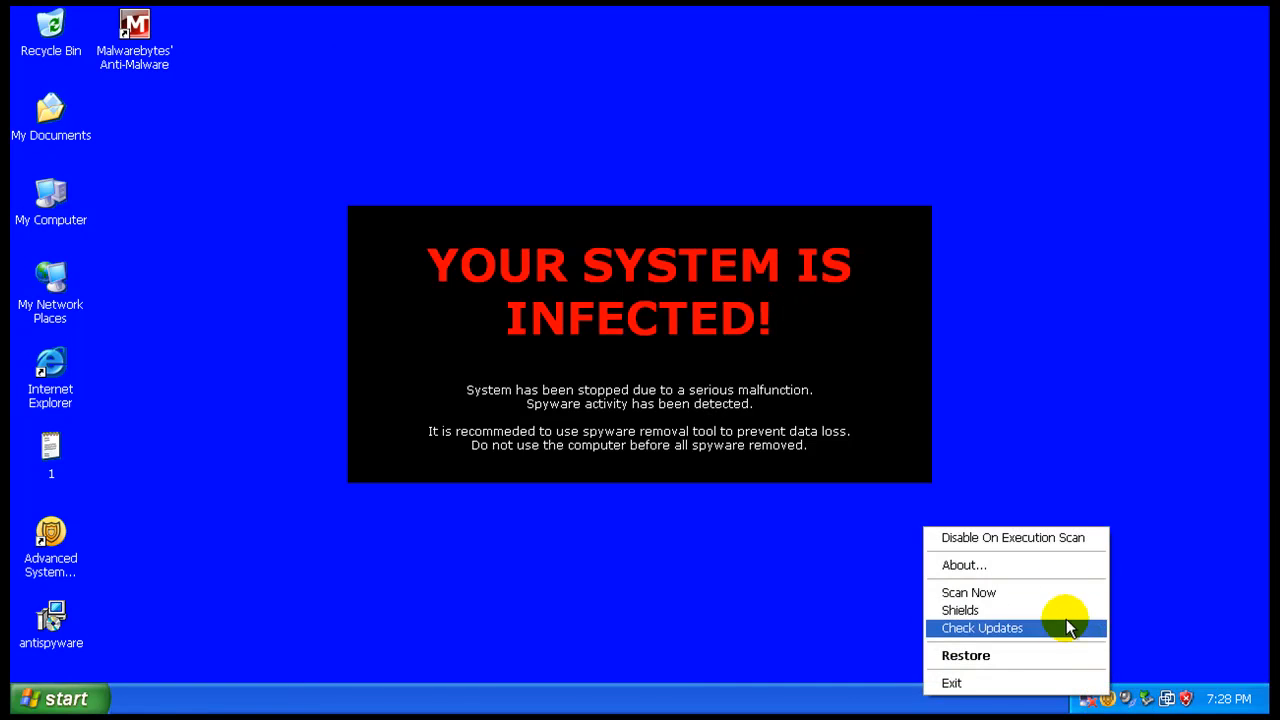
mouse_move(1050, 655)
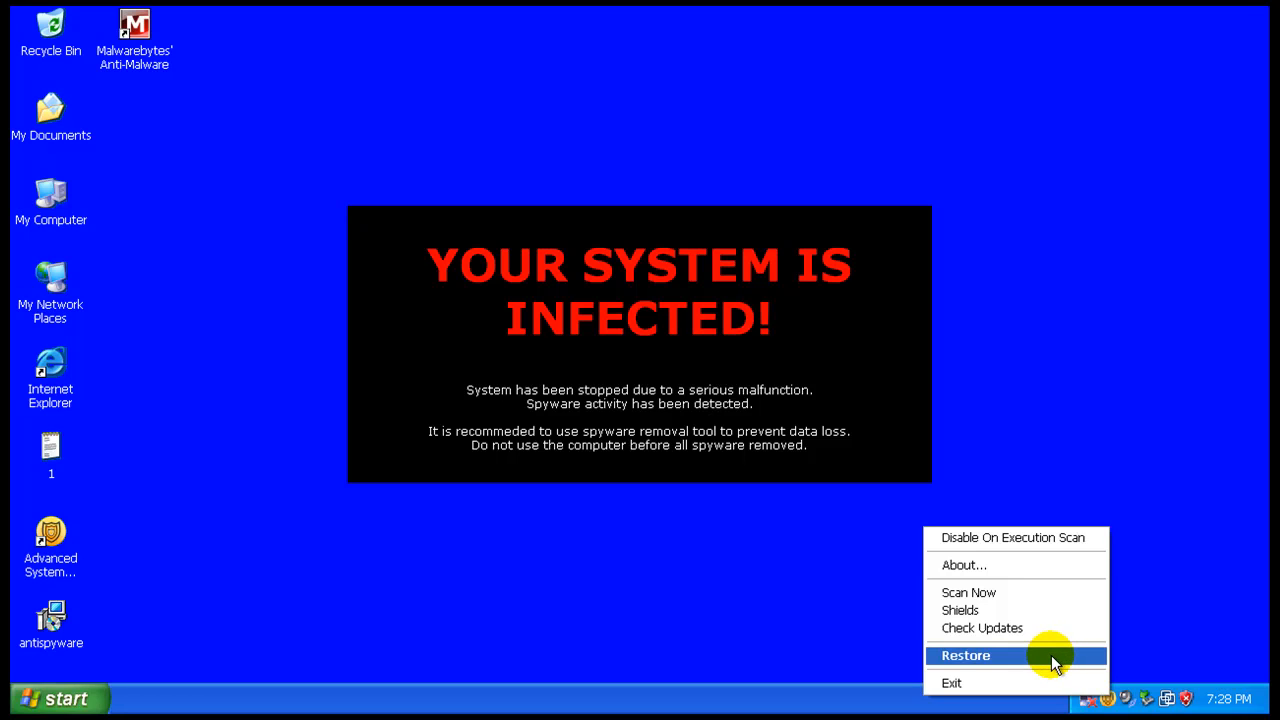
left_click(965, 655)
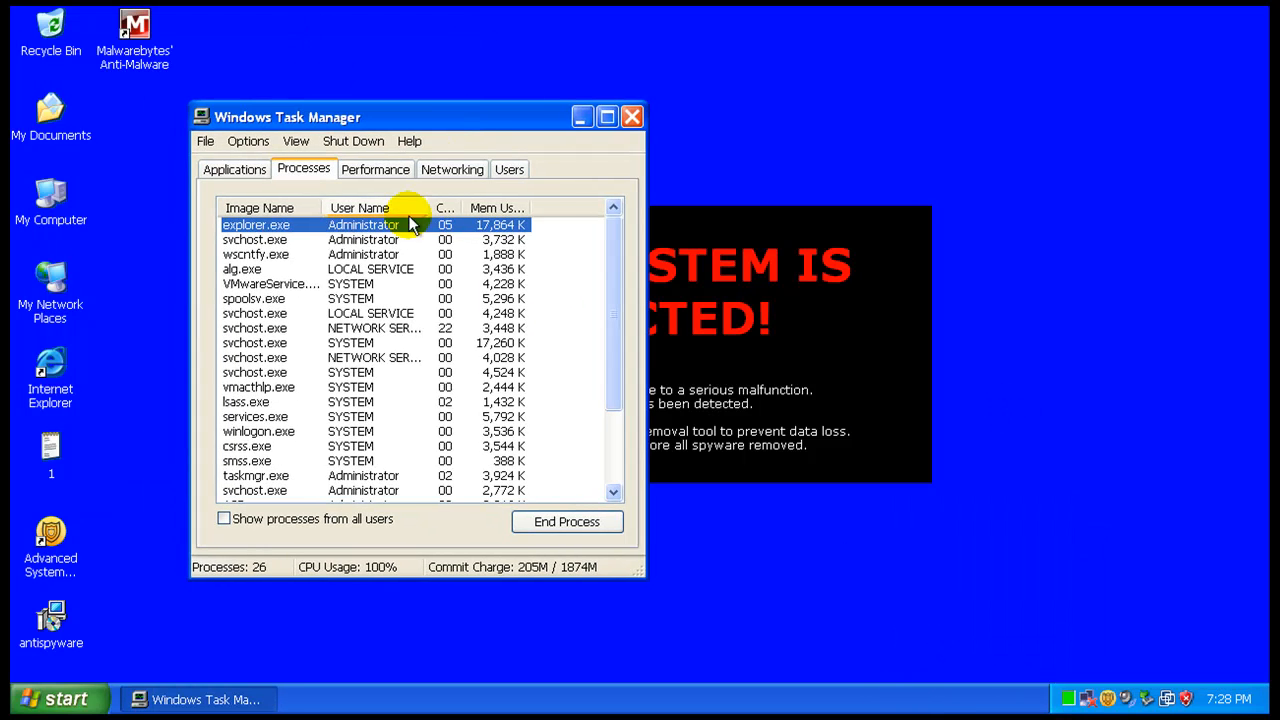
Step: Sort Task Manager by memory usage, select spyware[1].exe, then restart the computer
left_click(489, 208)
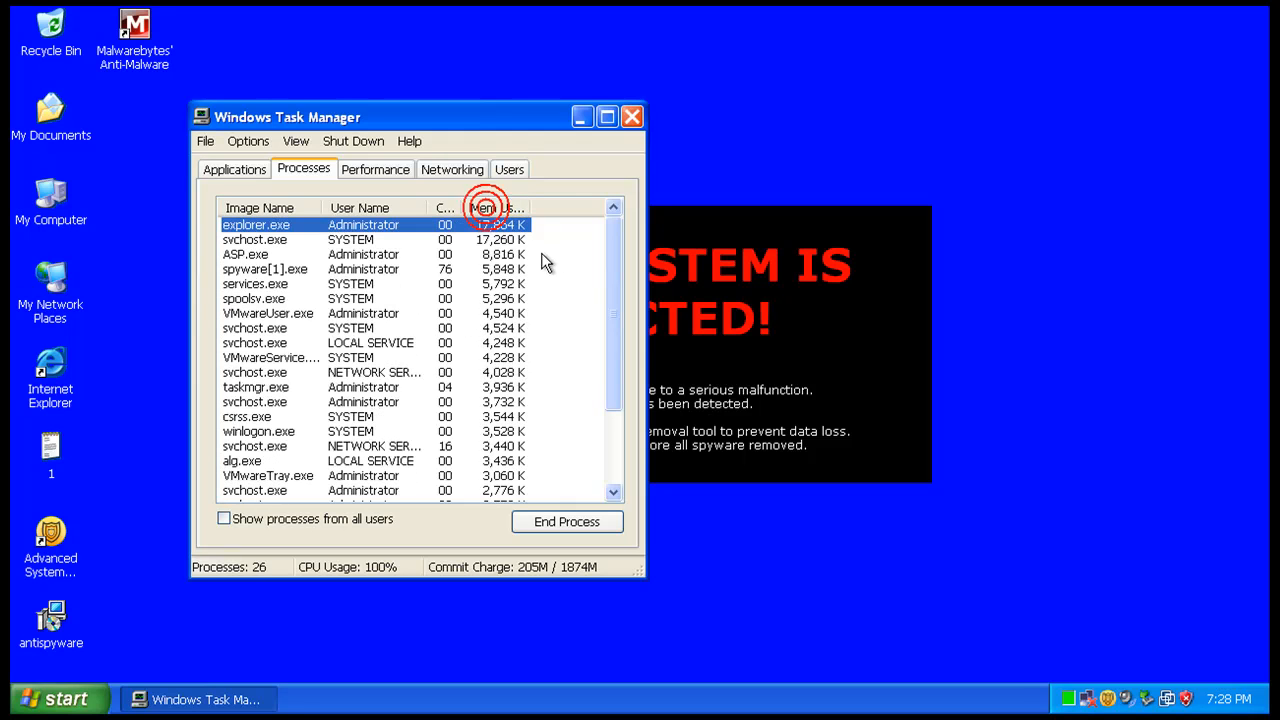
left_click(245, 254)
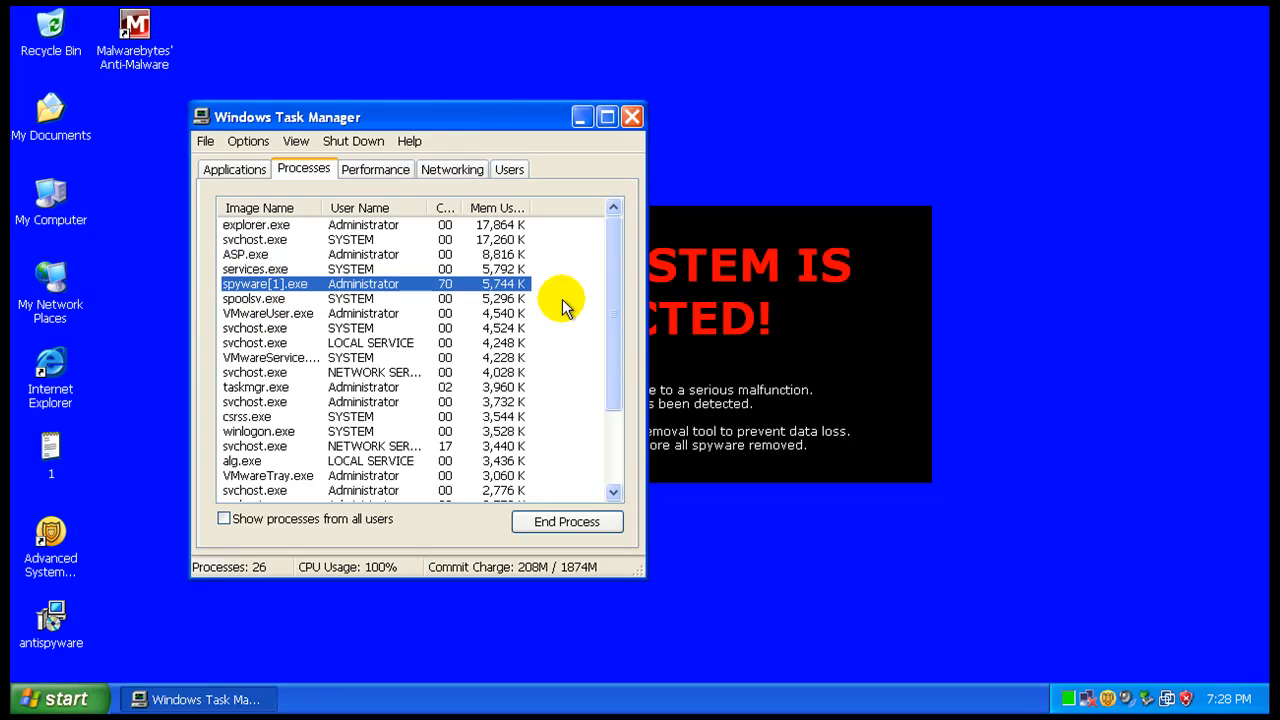
left_click(632, 116)
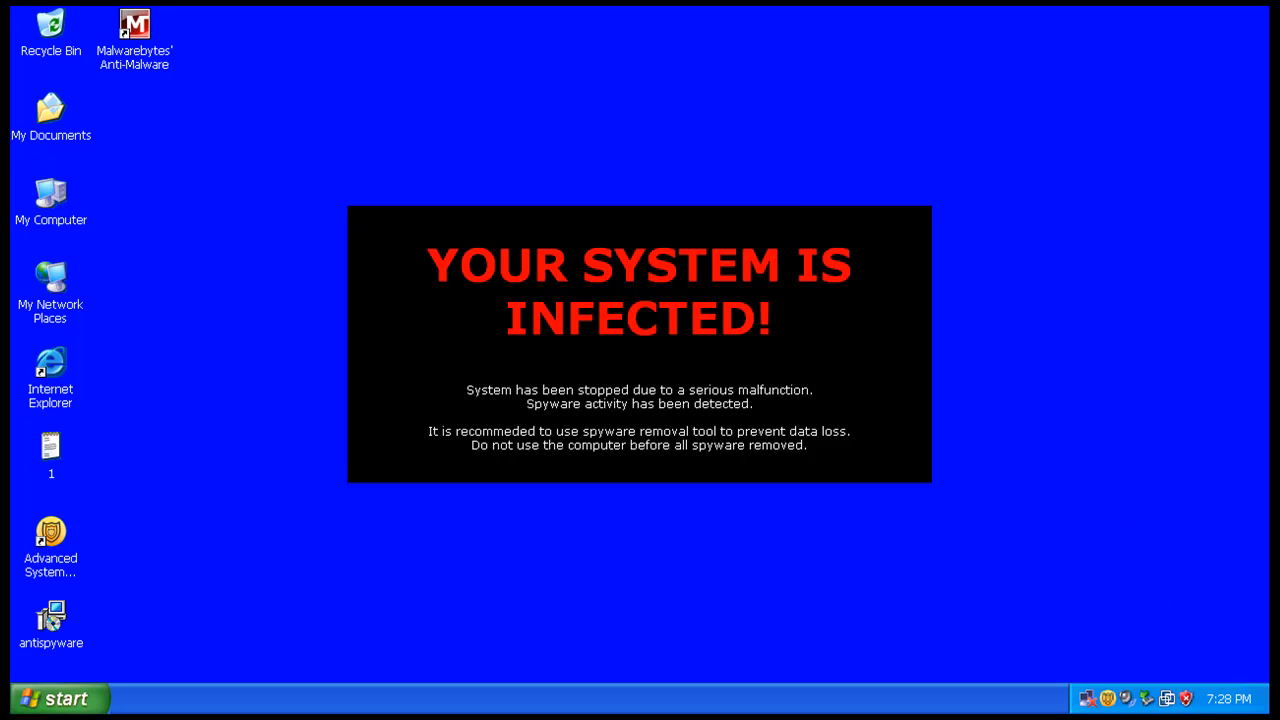
left_click(60, 698)
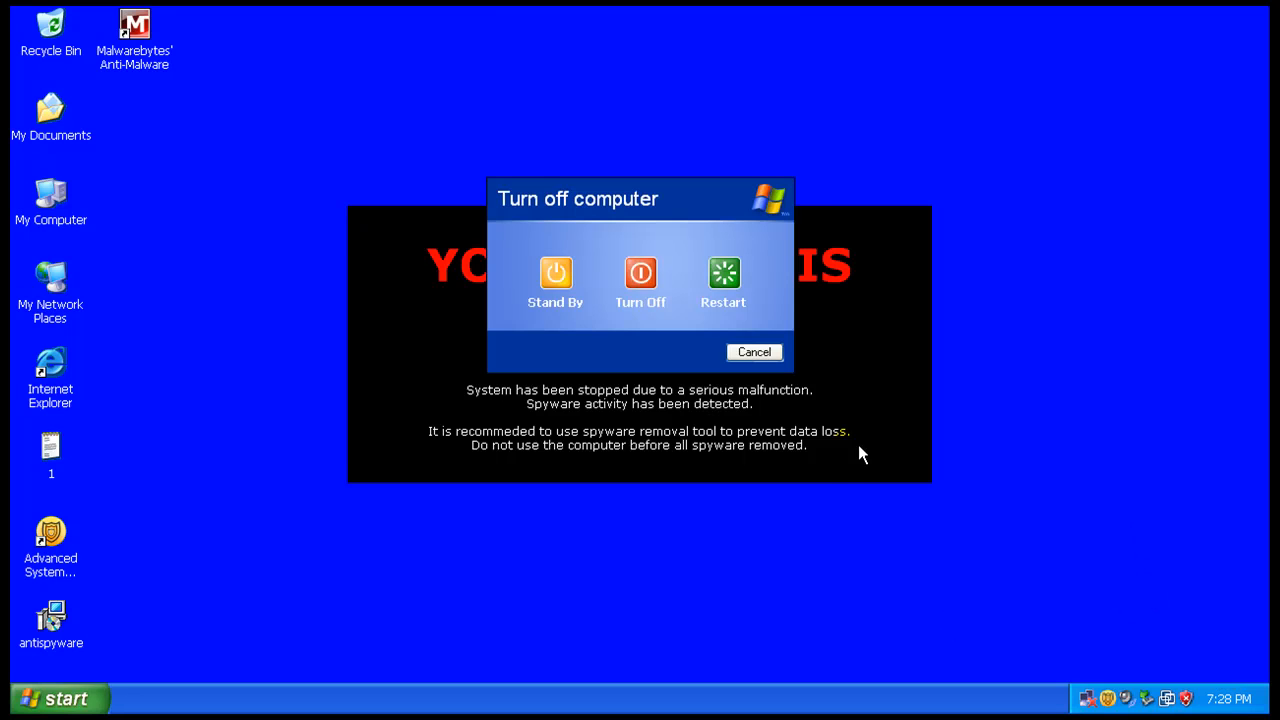
left_click(754, 351)
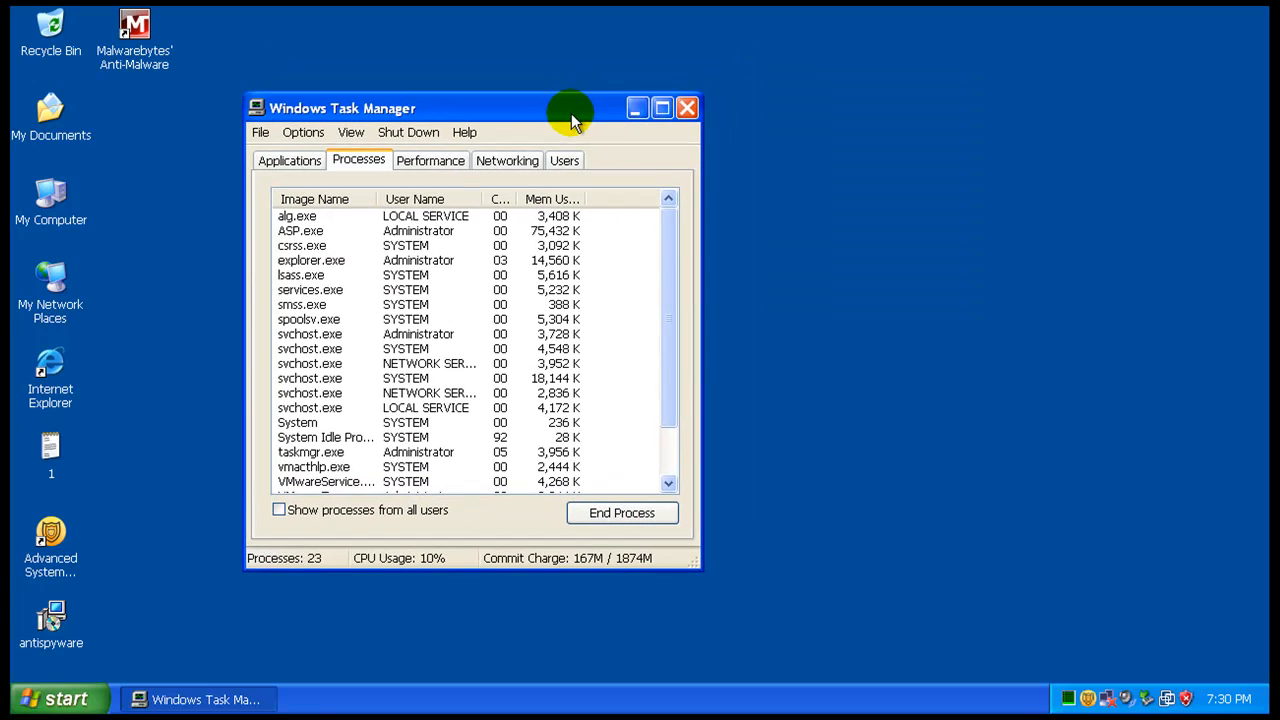
Step: Exit Advanced System Protector from its tray icon and confirm with Yes
left_click(300, 231)
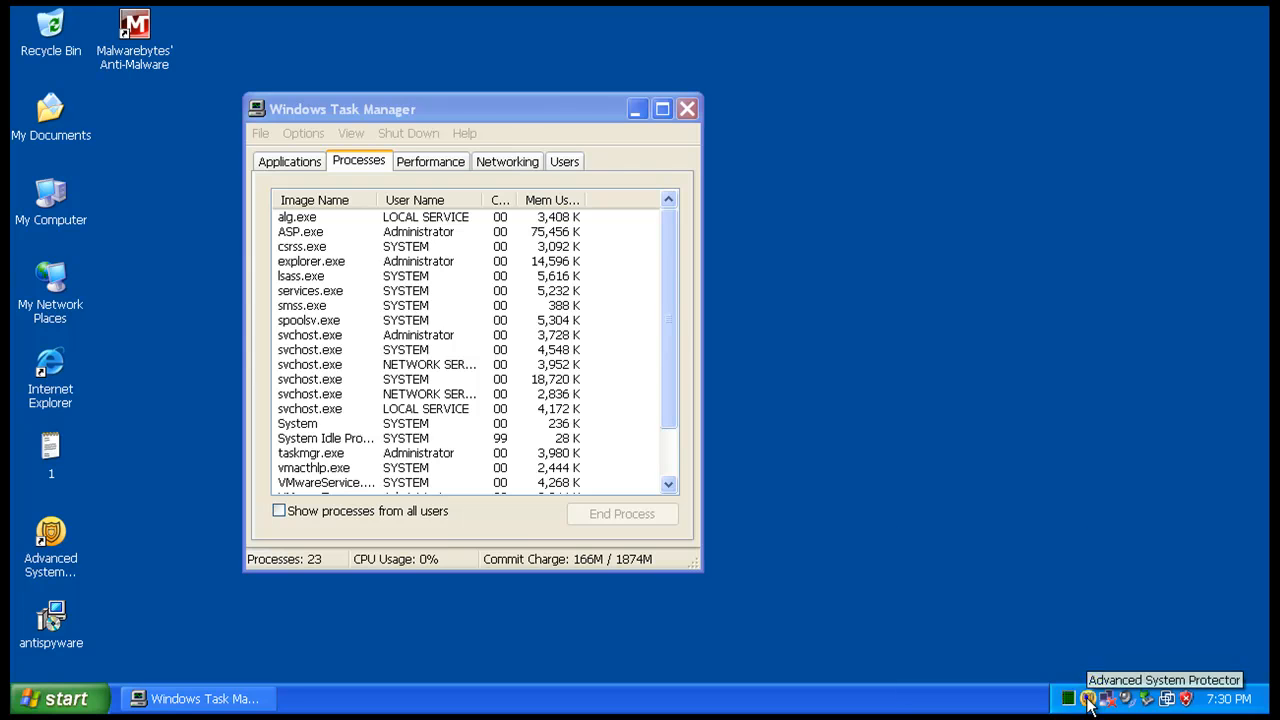
left_click(1088, 698)
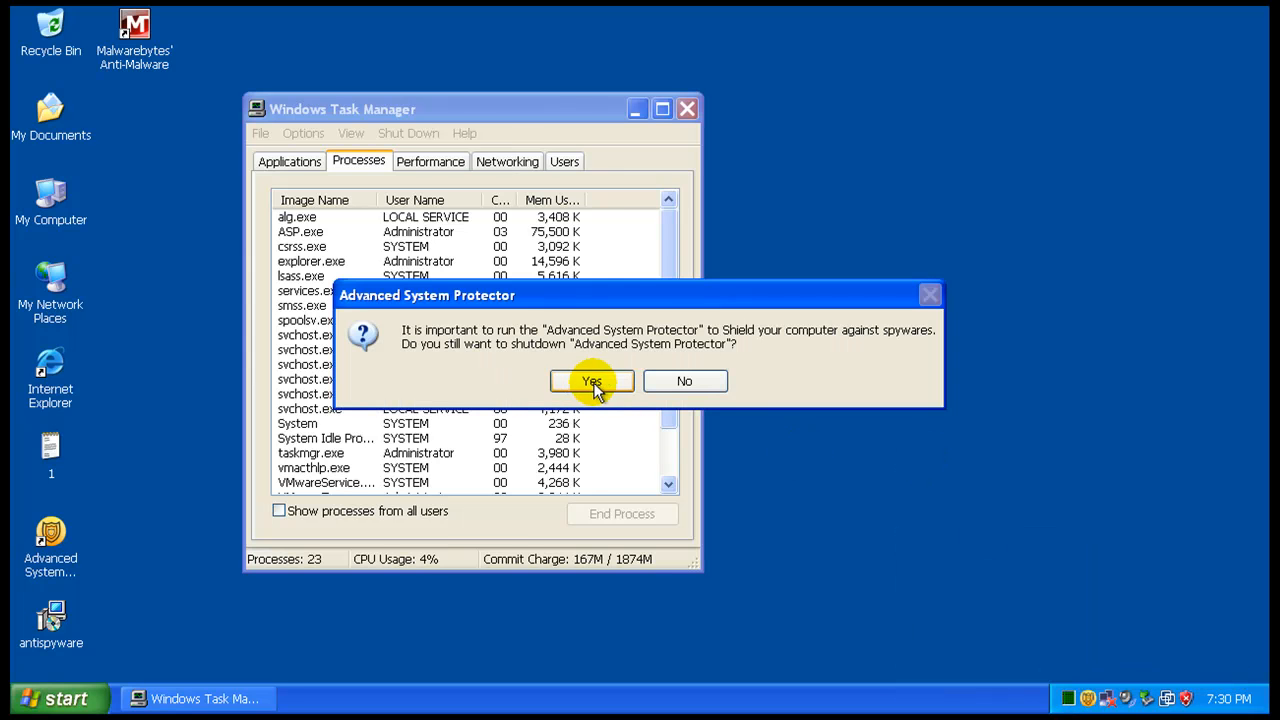
left_click(591, 381)
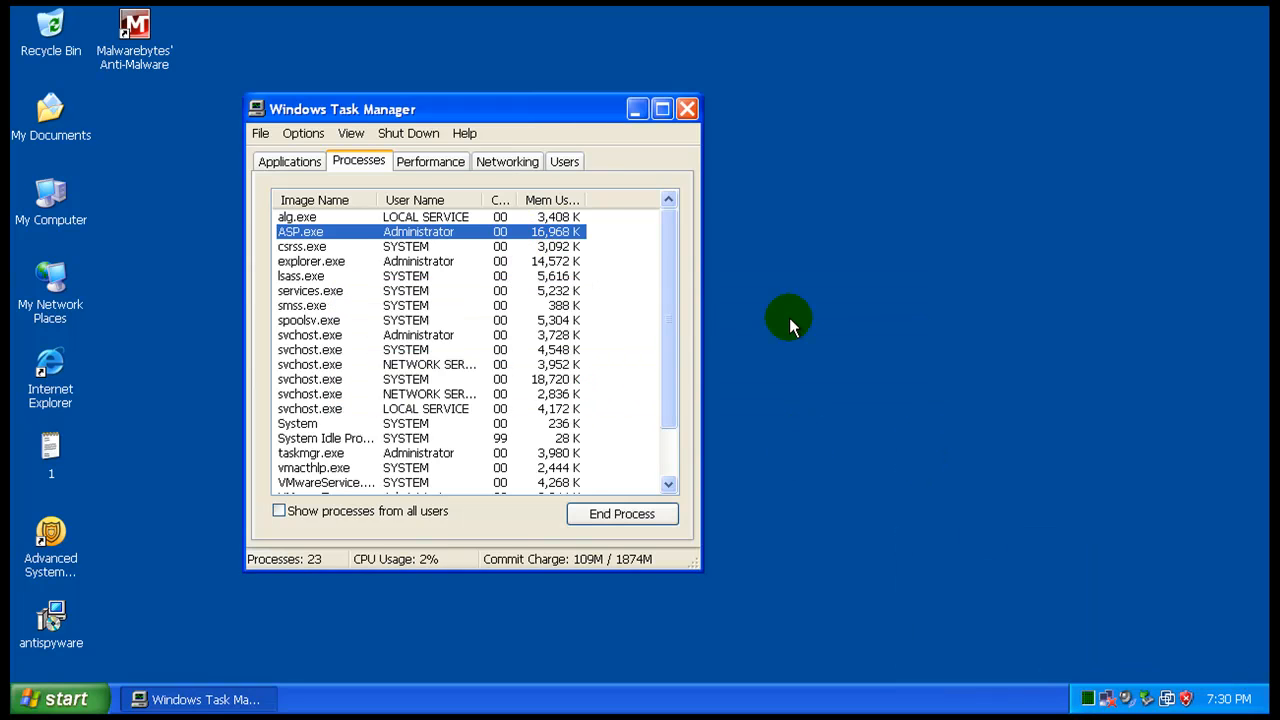
Step: Check the Processes list for the Advanced System Protector process, then close Task Manager
scroll("down", 3)
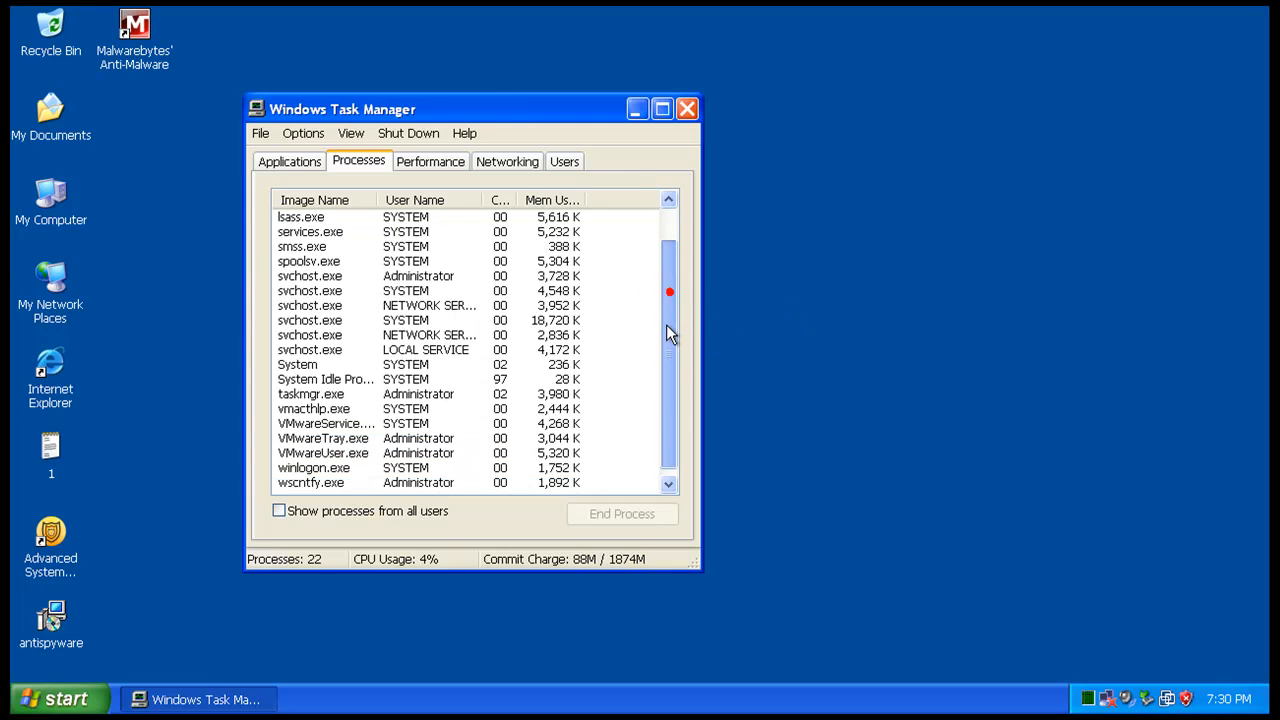
scroll("up", 3)
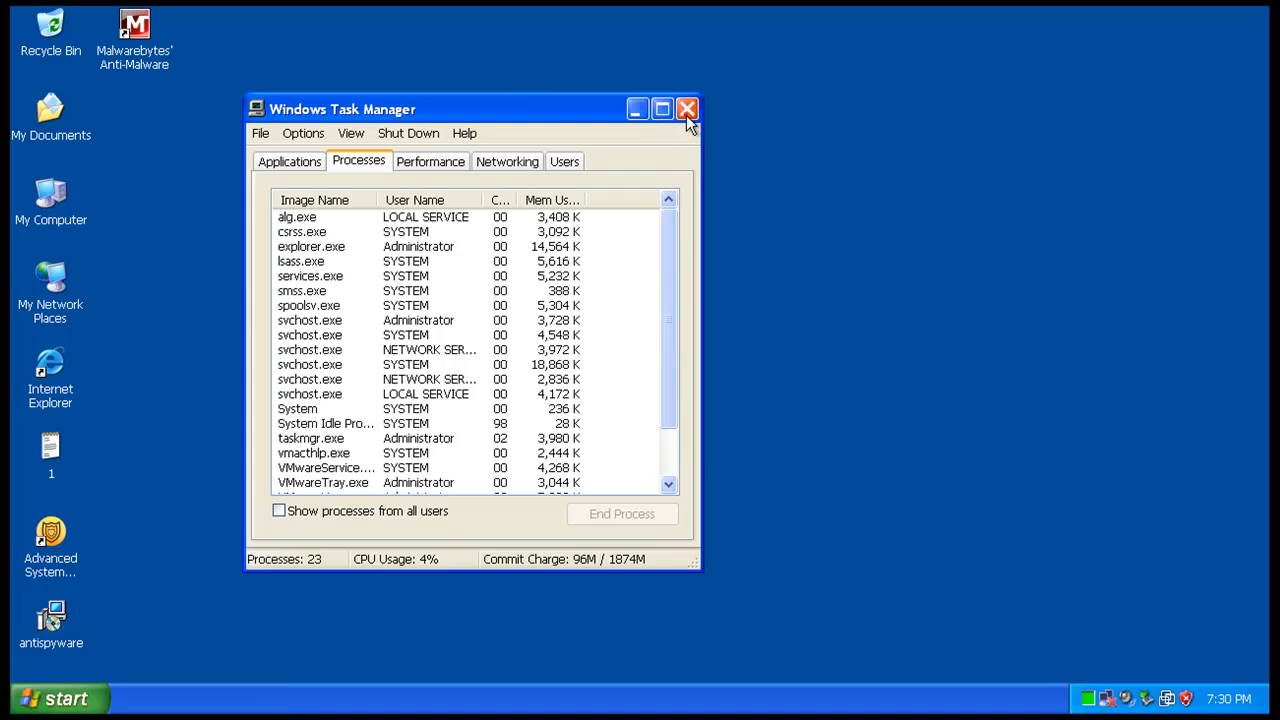
left_click(687, 109)
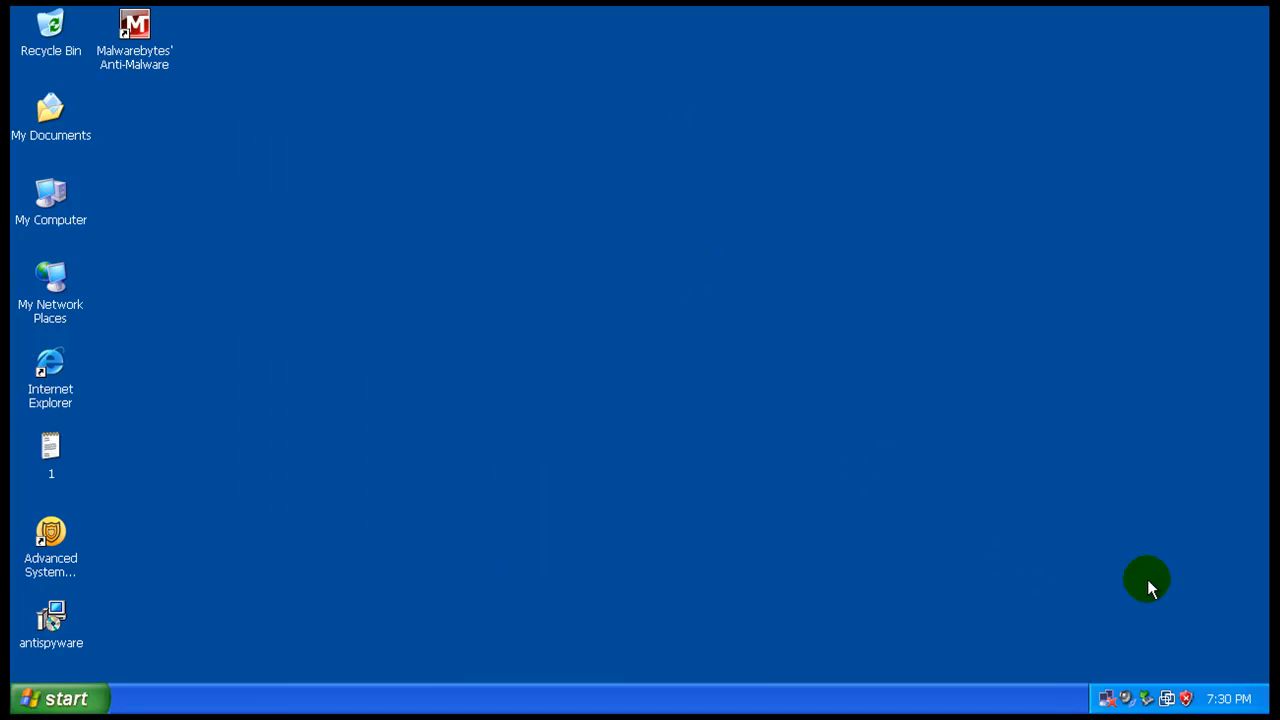
left_click_drag(779, 280, 1047, 540)
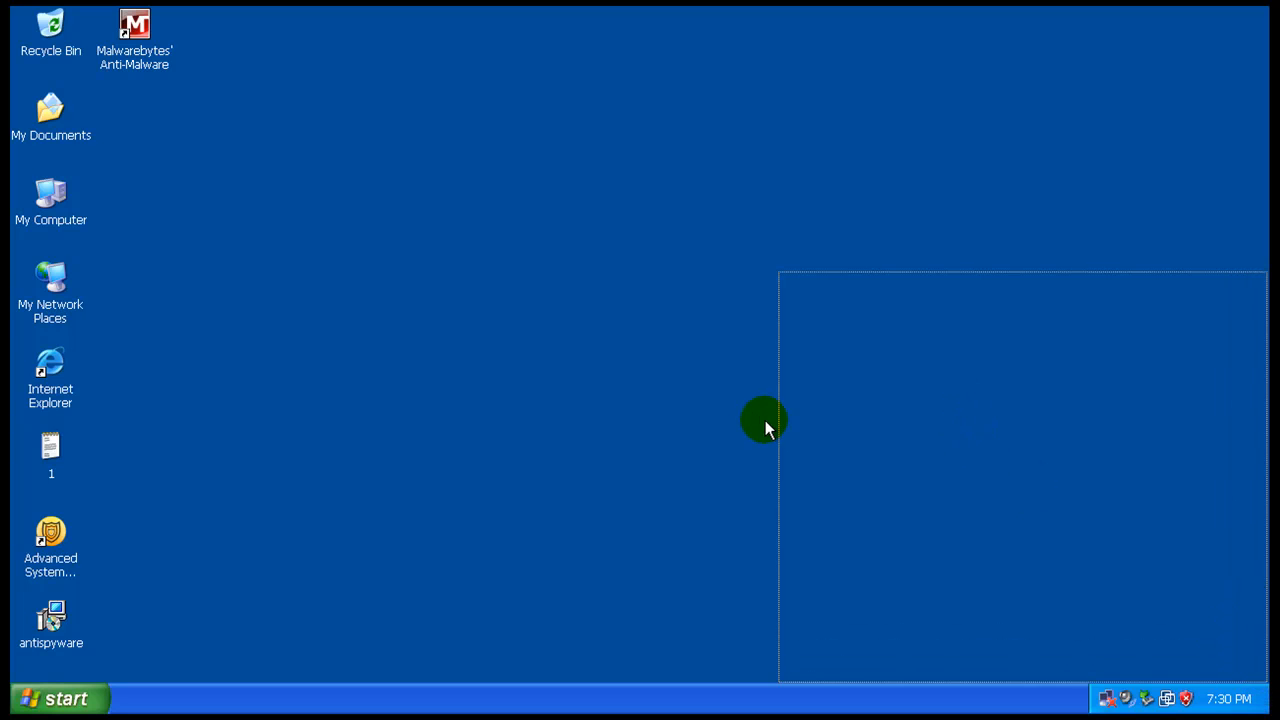
mouse_move(825, 440)
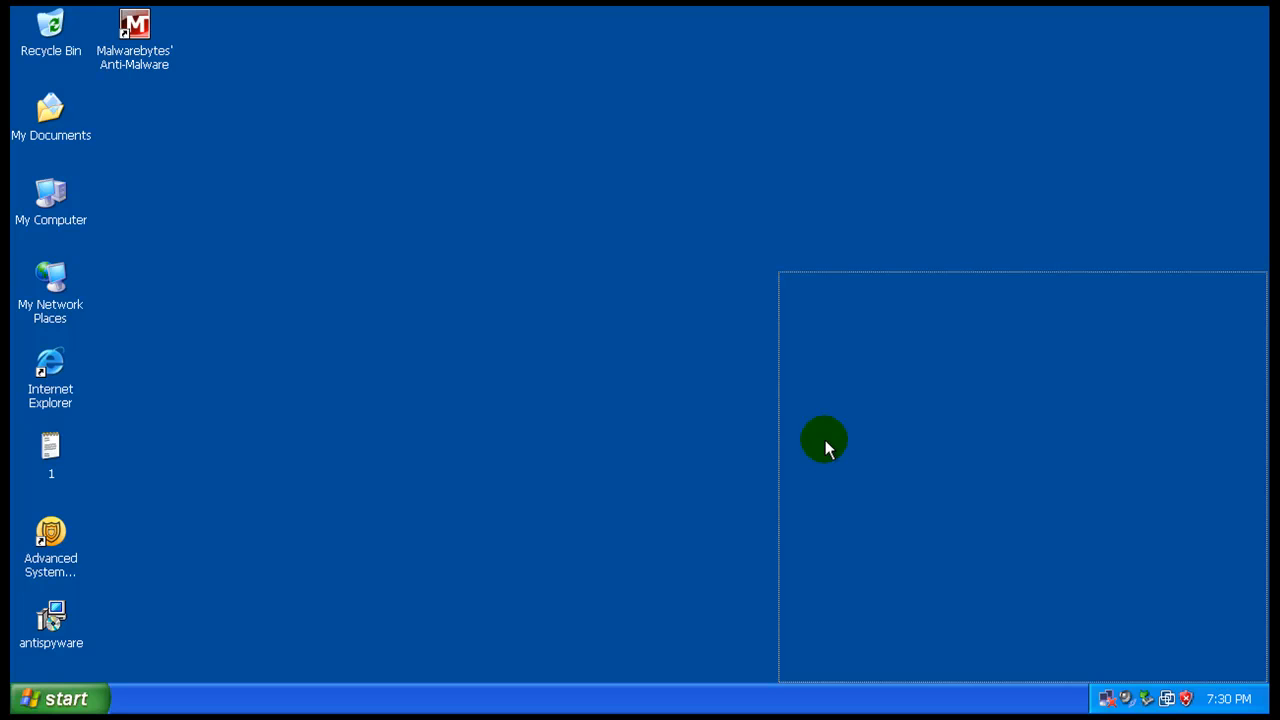